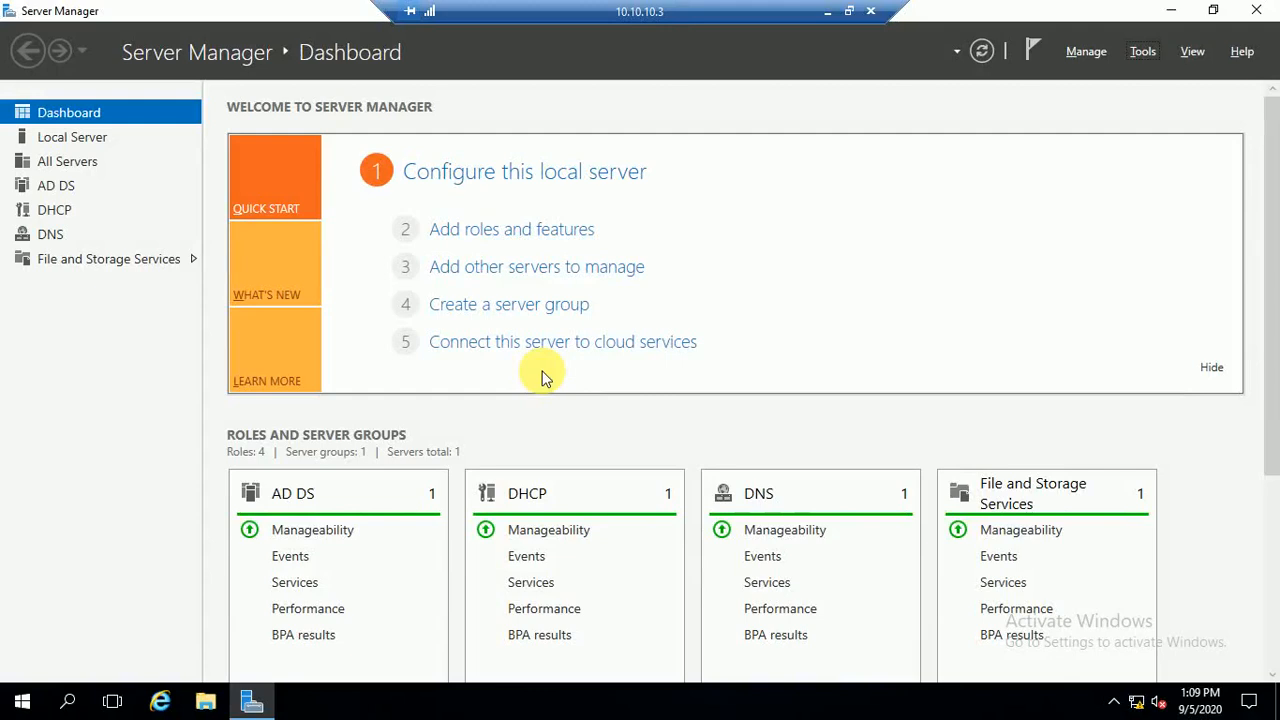
{"action": "mouse_move", "coordinate": [1086, 52]}
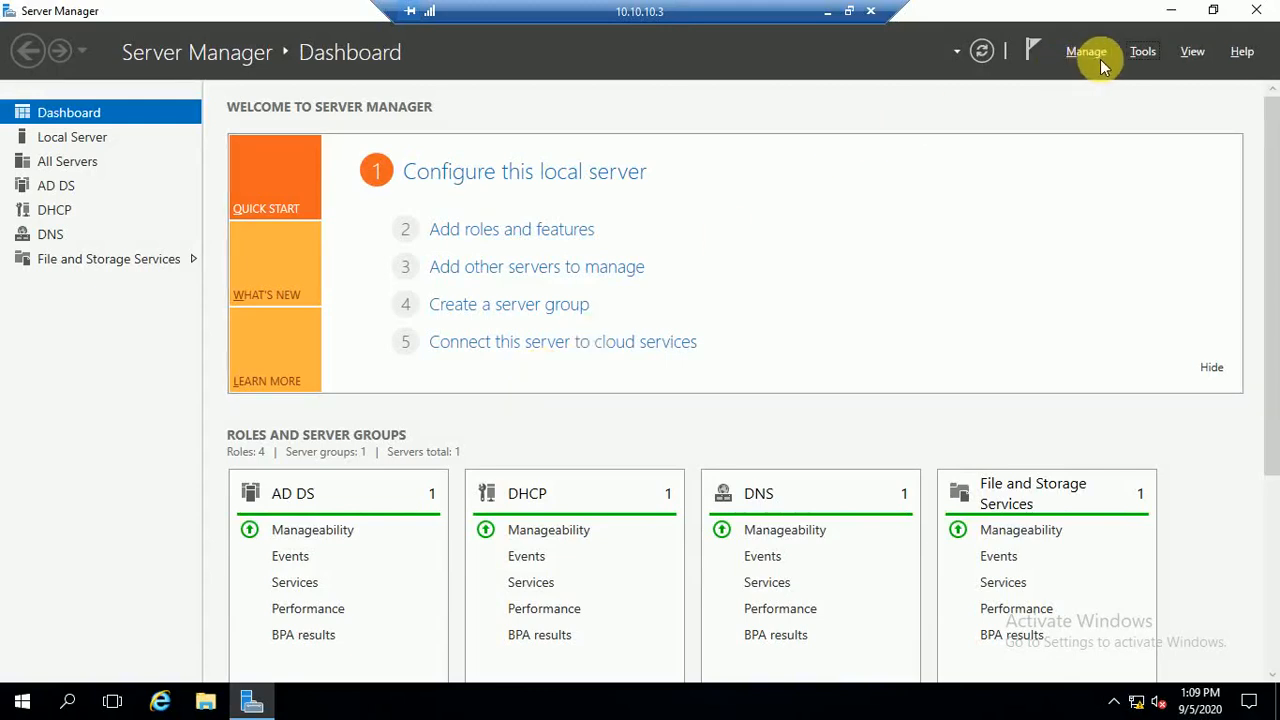
{"action": "mouse_move", "coordinate": [1142, 52]}
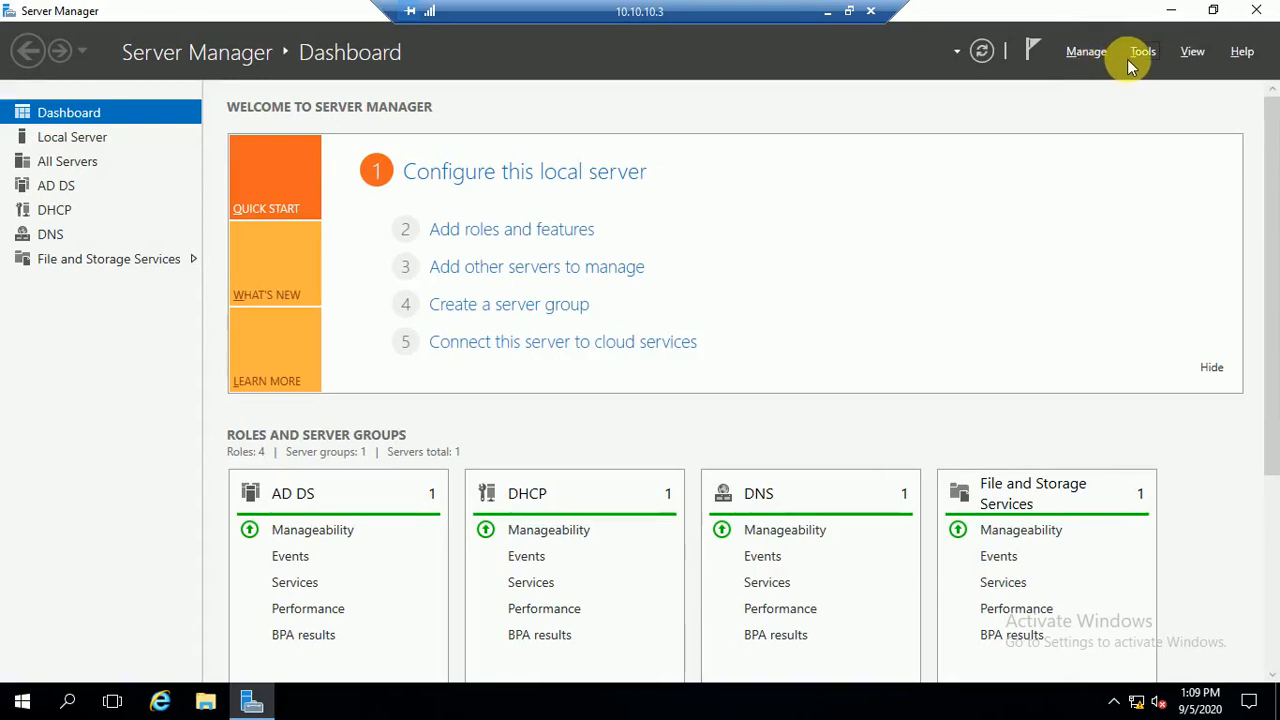
{"action": "mouse_move", "coordinate": [1036, 120]}
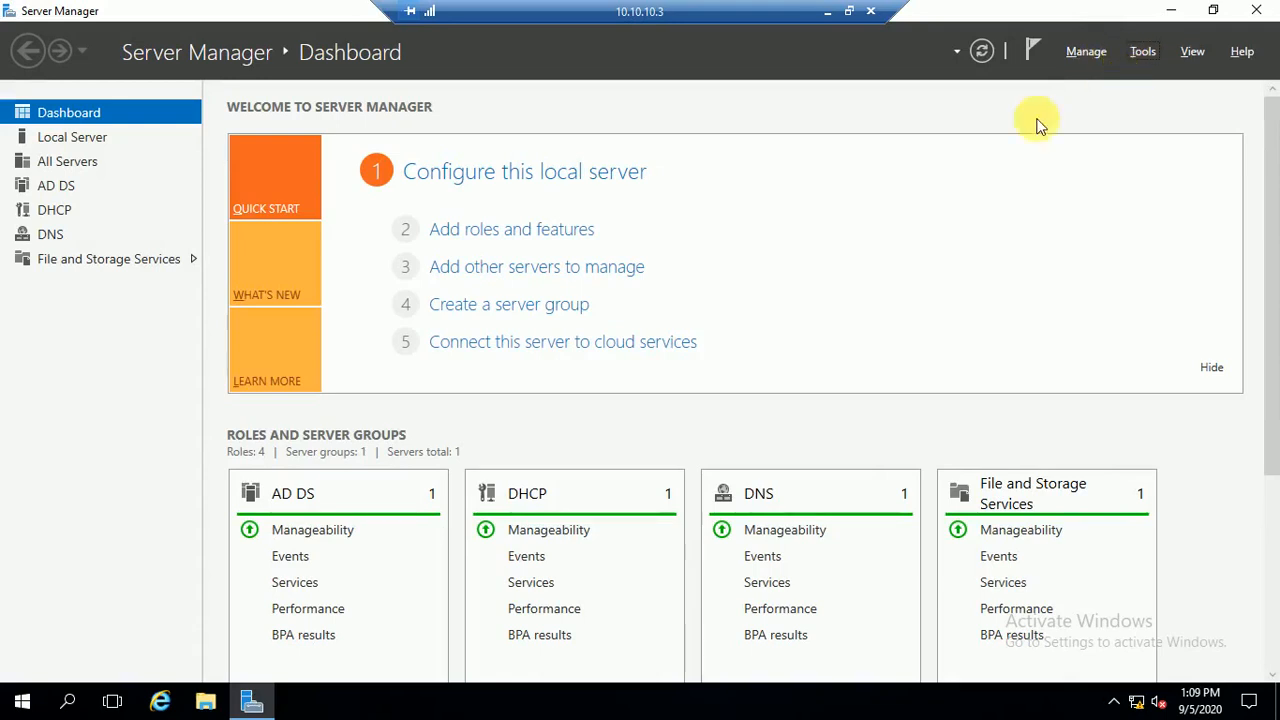
{"action": "mouse_move", "coordinate": [988, 220]}
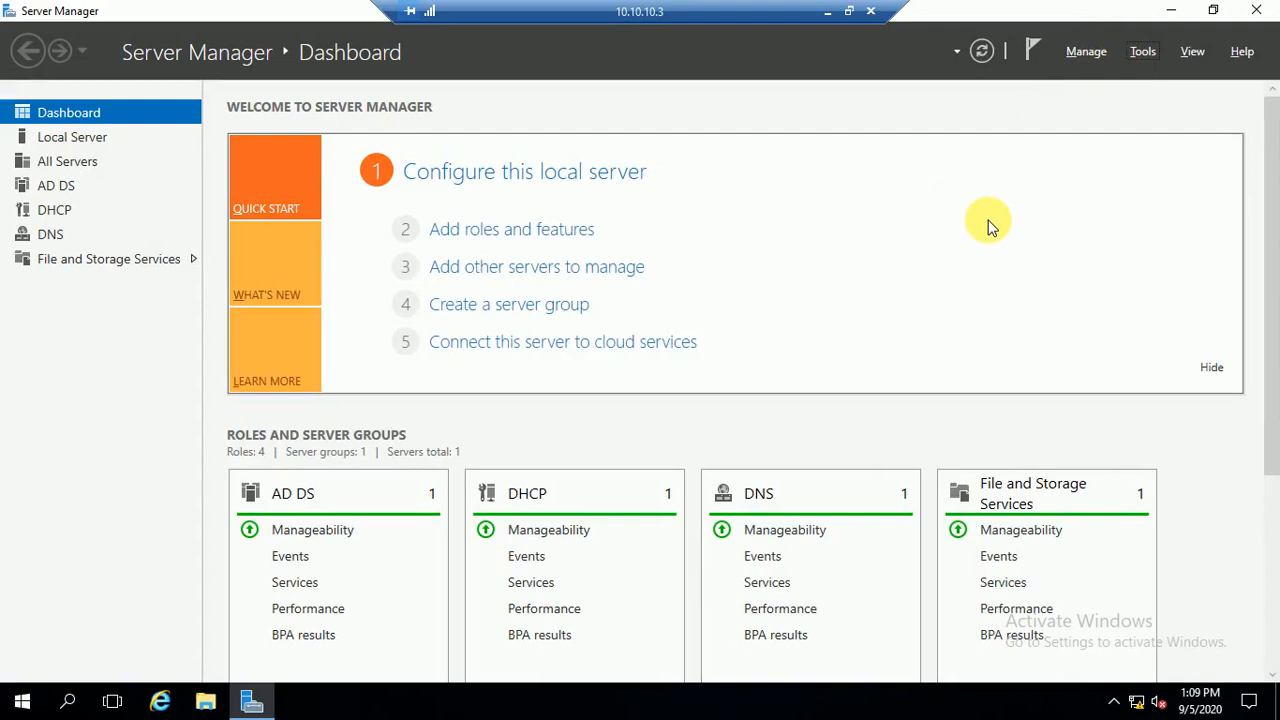
{"action": "mouse_move", "coordinate": [1084, 118]}
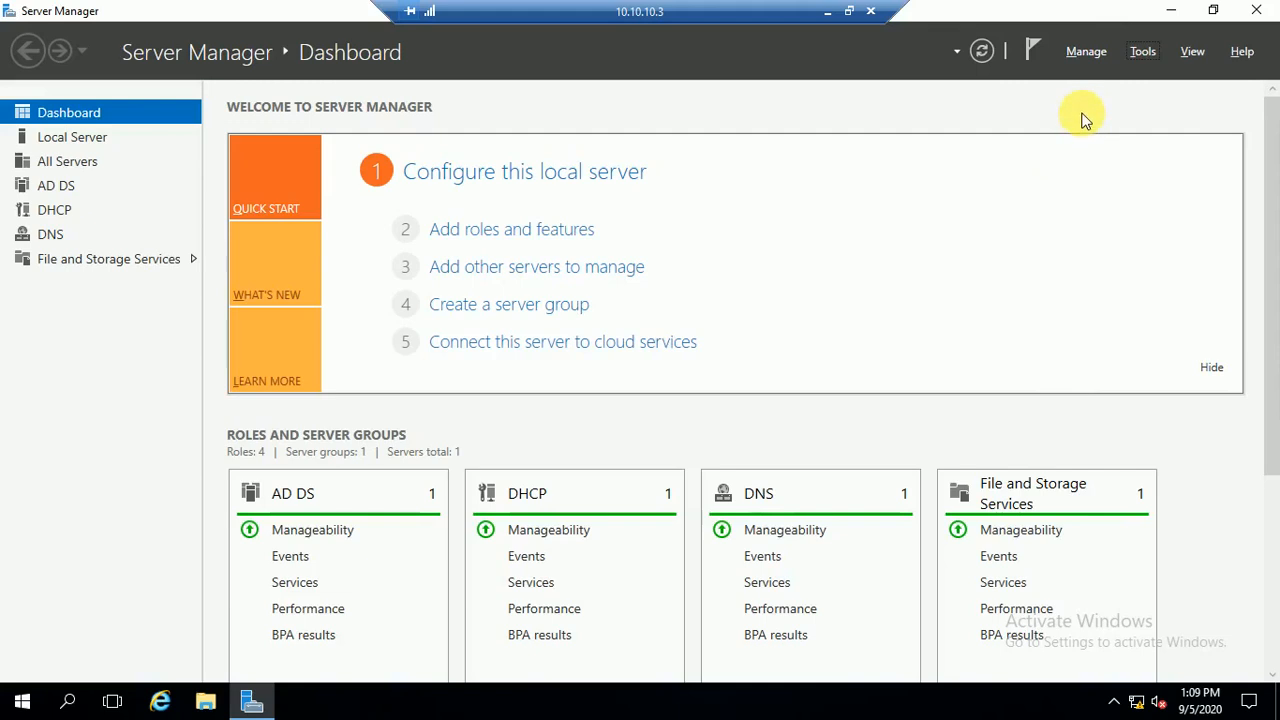
{"action": "mouse_move", "coordinate": [1072, 108]}
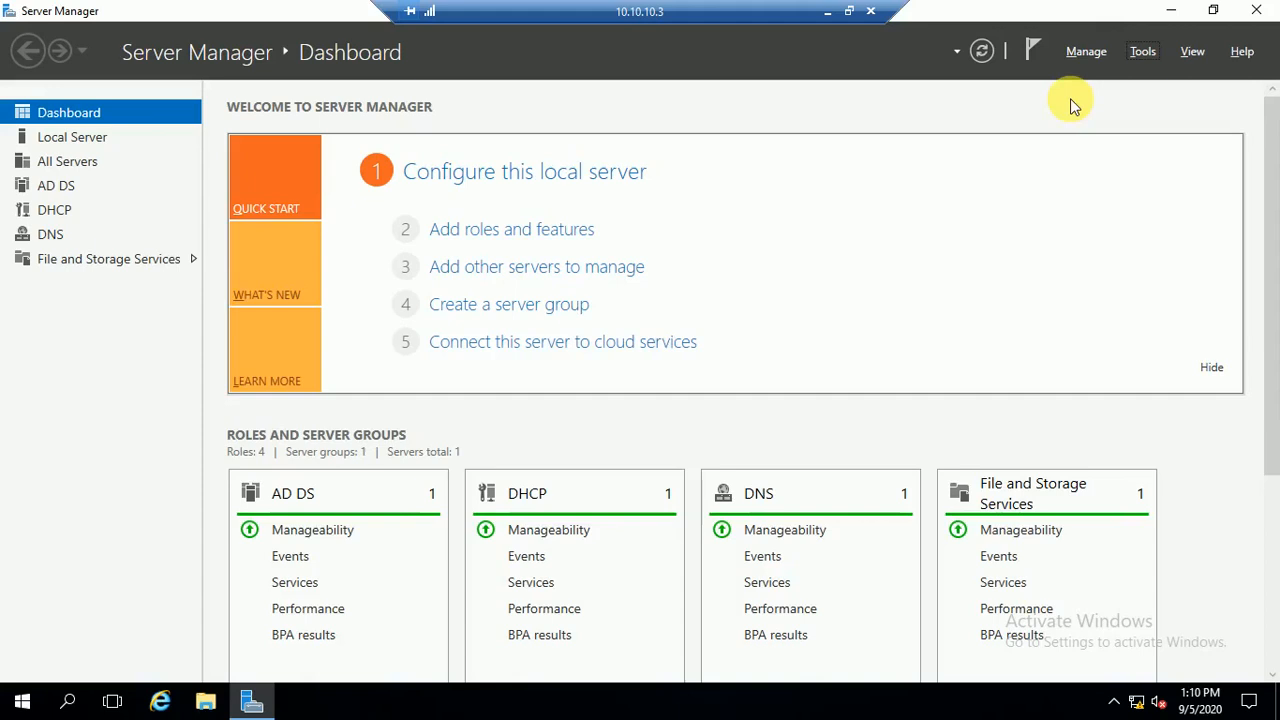
{"action": "mouse_move", "coordinate": [750, 184]}
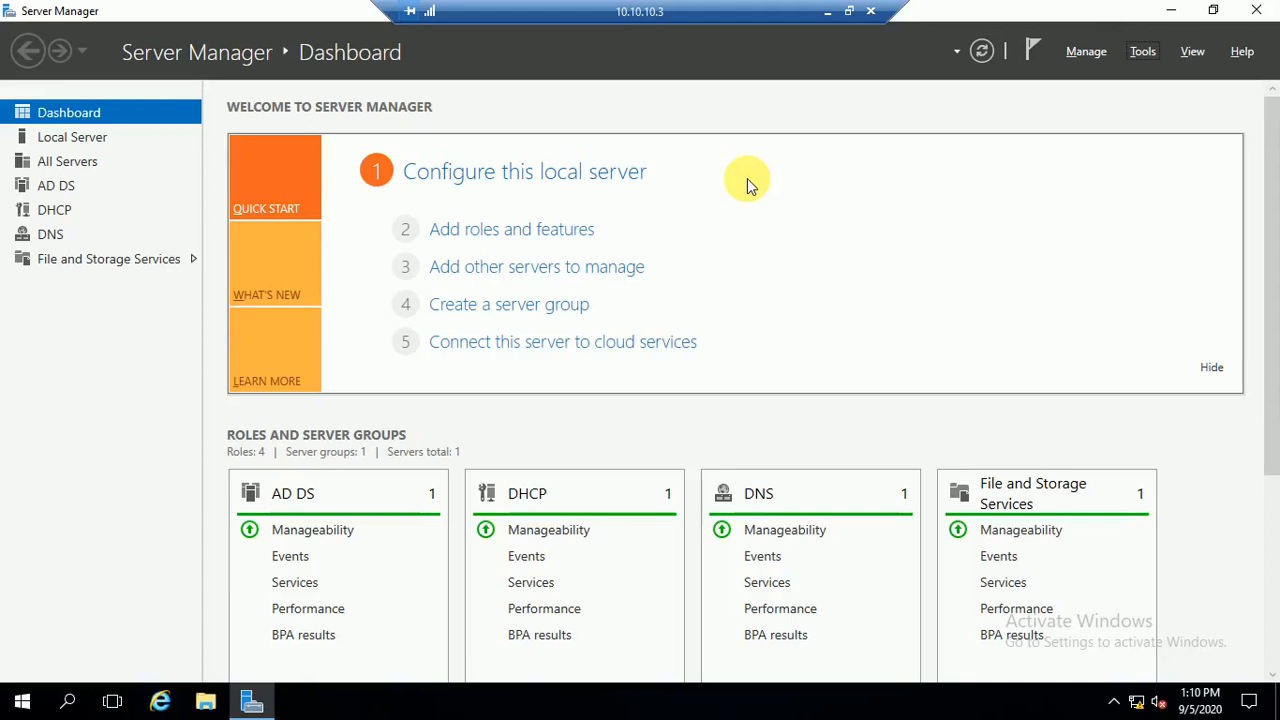
{"action": "mouse_move", "coordinate": [1100, 110]}
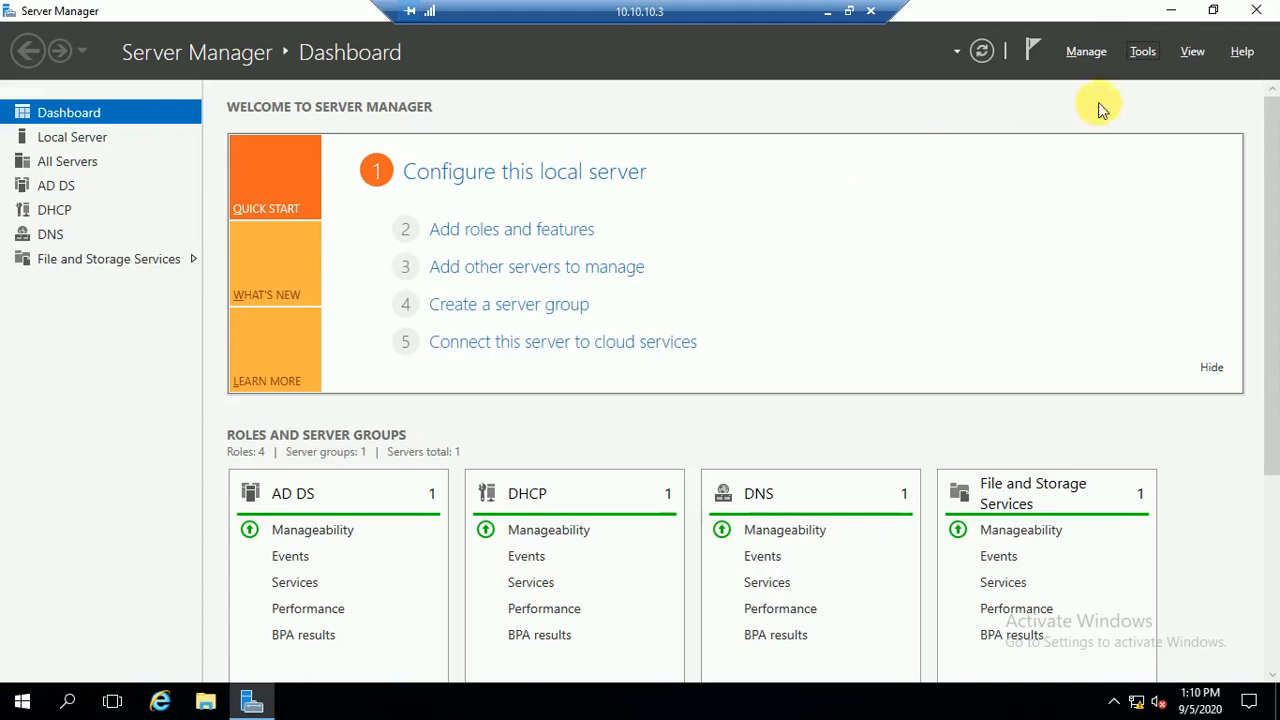
- Launch the DHCP management console from Server Manager's Tools menu and maximize it
{"action": "left_click", "coordinate": [1142, 52]}
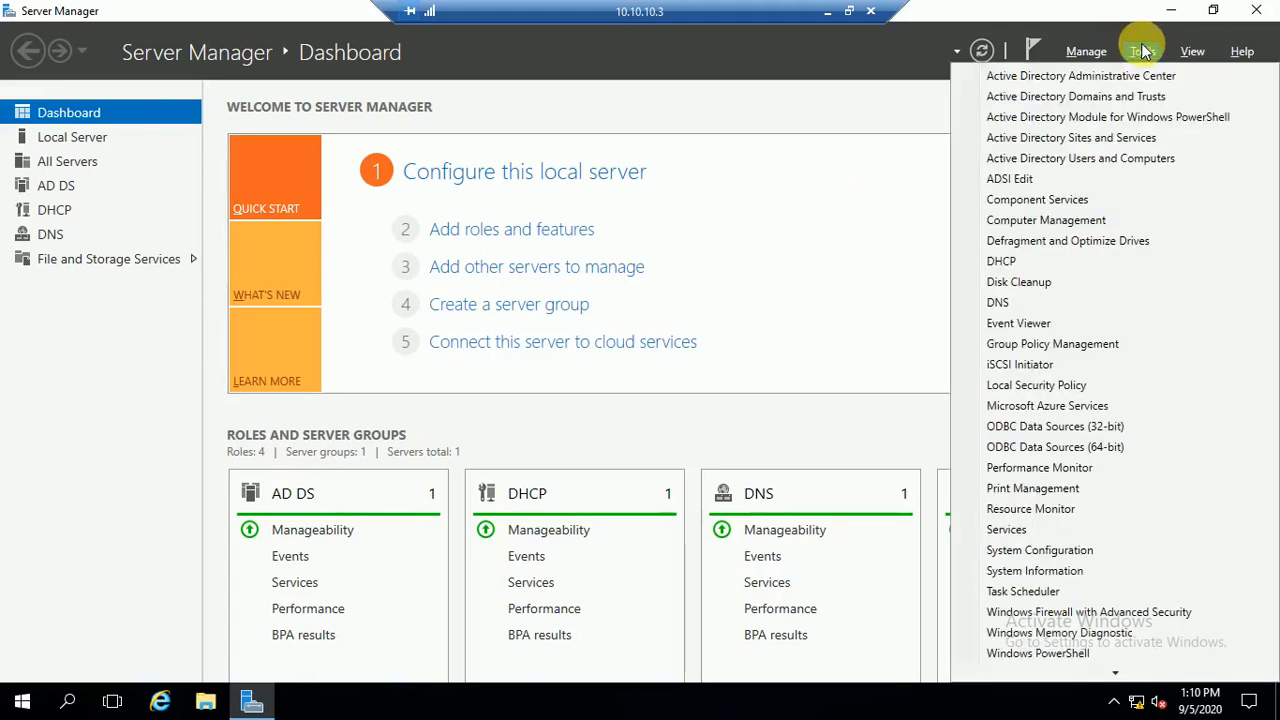
{"action": "mouse_move", "coordinate": [820, 290]}
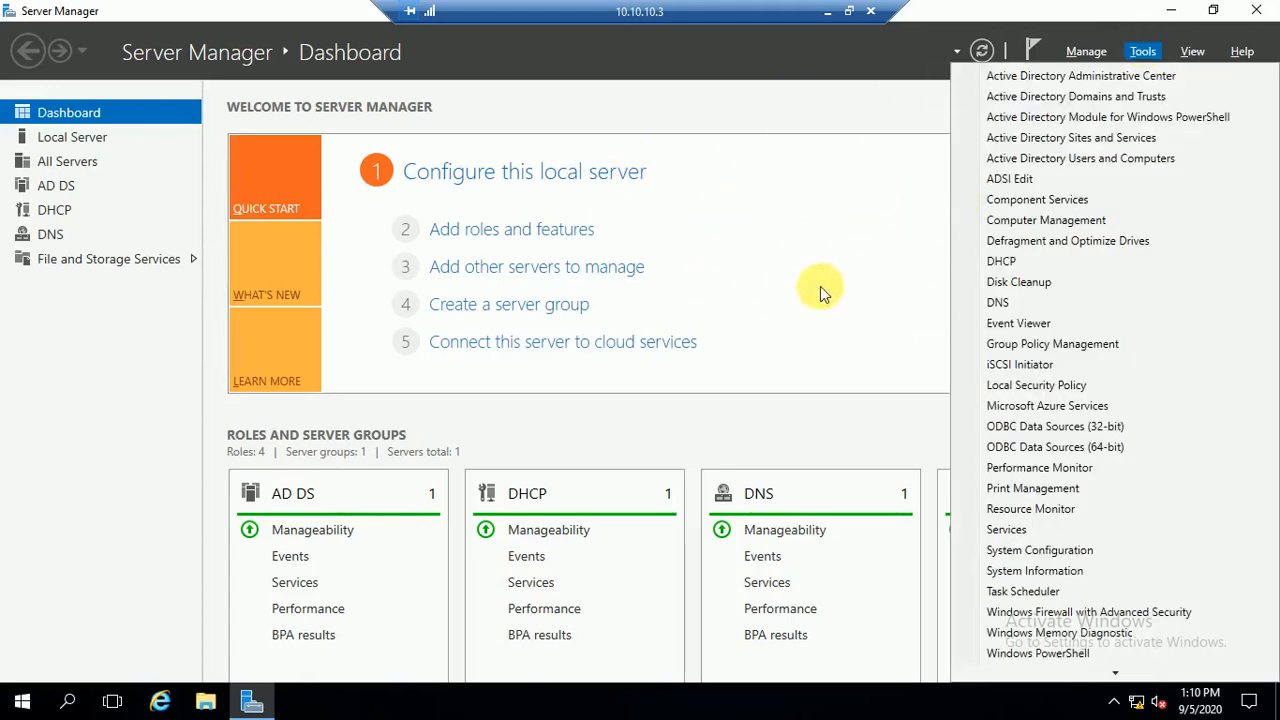
{"action": "mouse_move", "coordinate": [564, 250]}
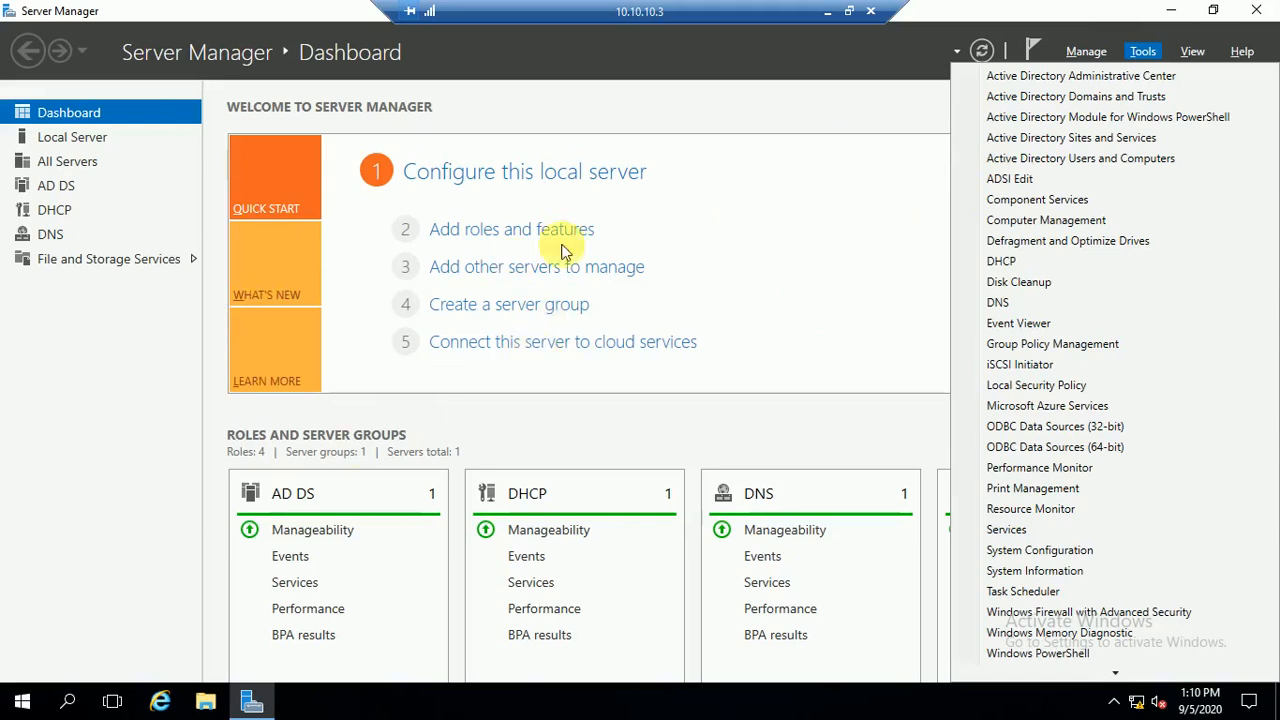
{"action": "mouse_move", "coordinate": [448, 276]}
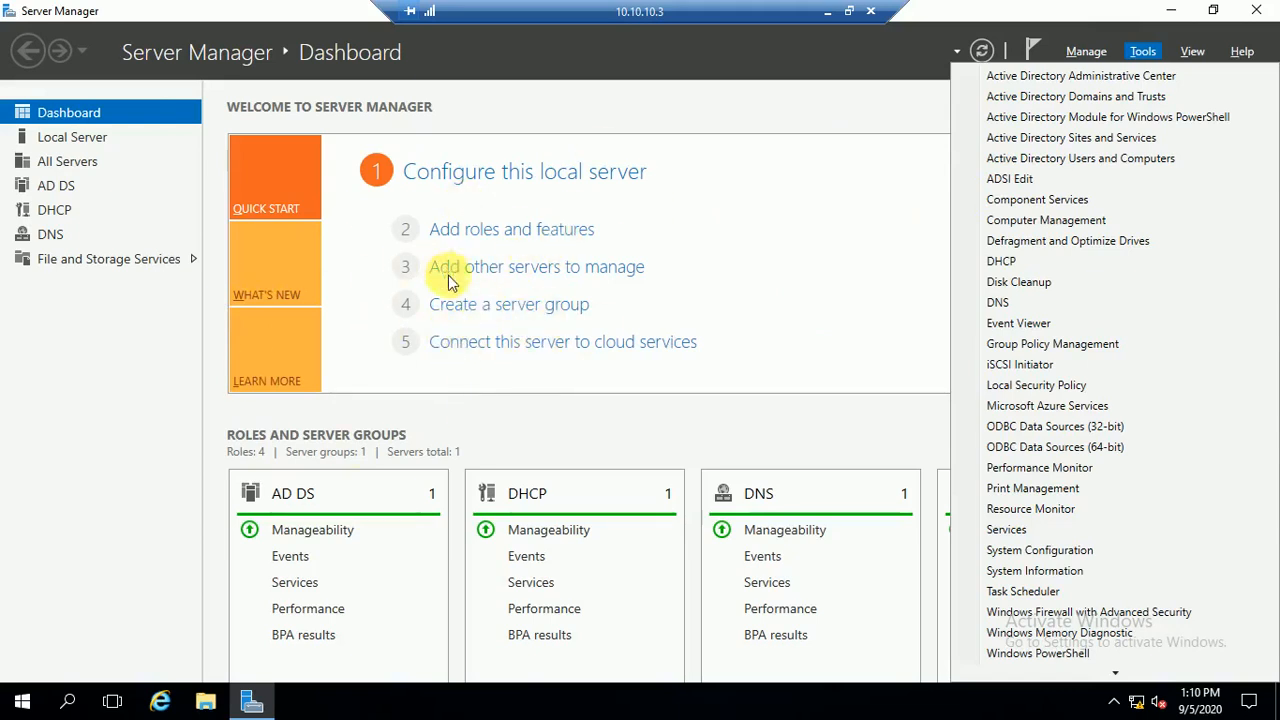
{"action": "mouse_move", "coordinate": [846, 198]}
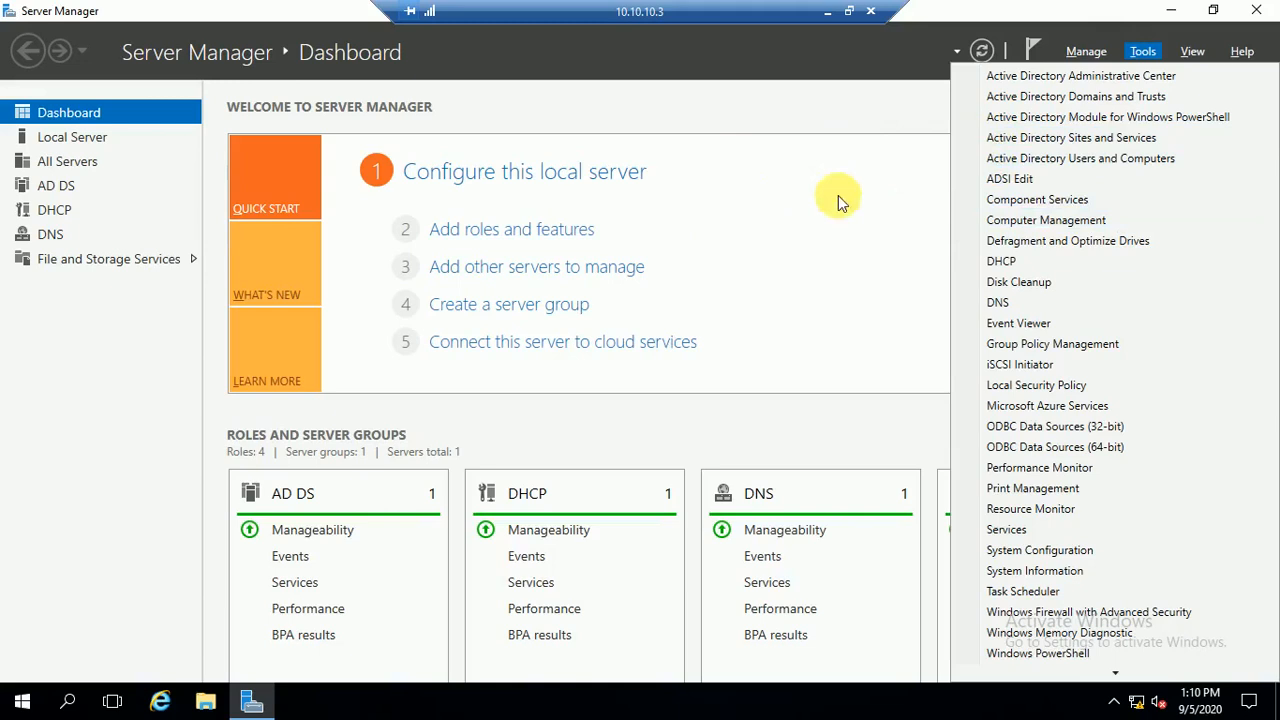
{"action": "left_click", "coordinate": [838, 196]}
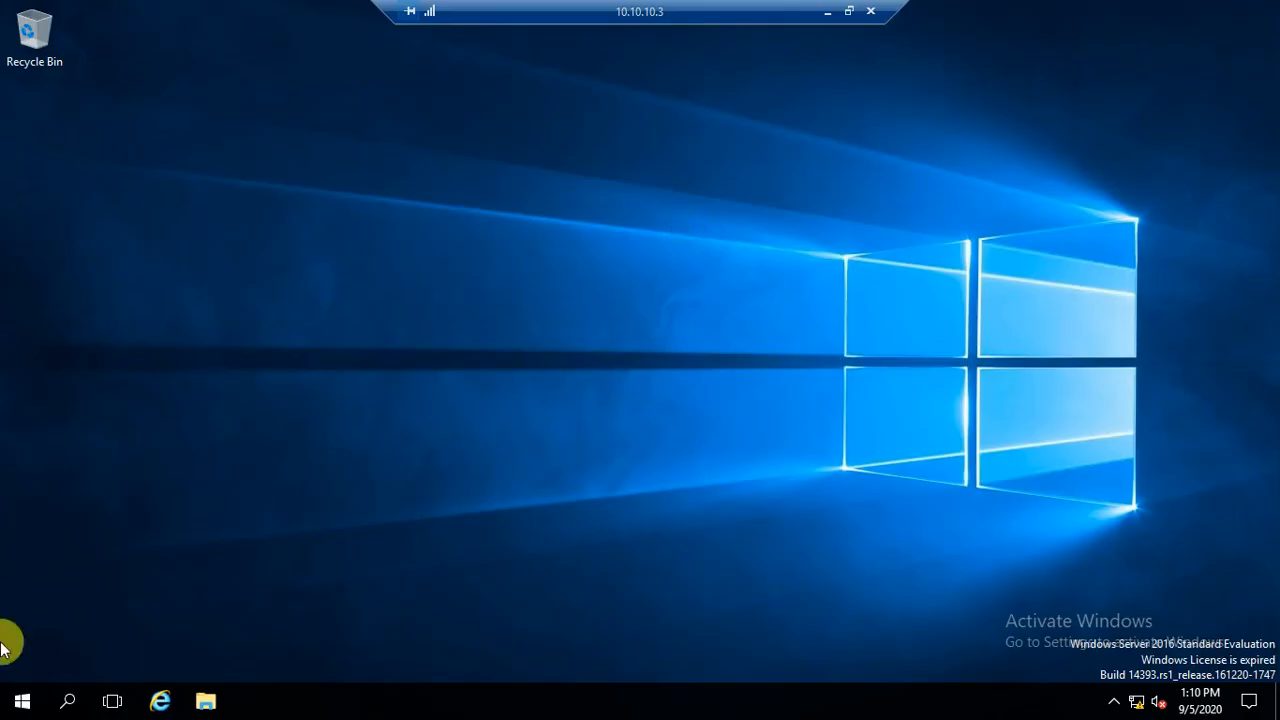
{"action": "left_click", "coordinate": [22, 700]}
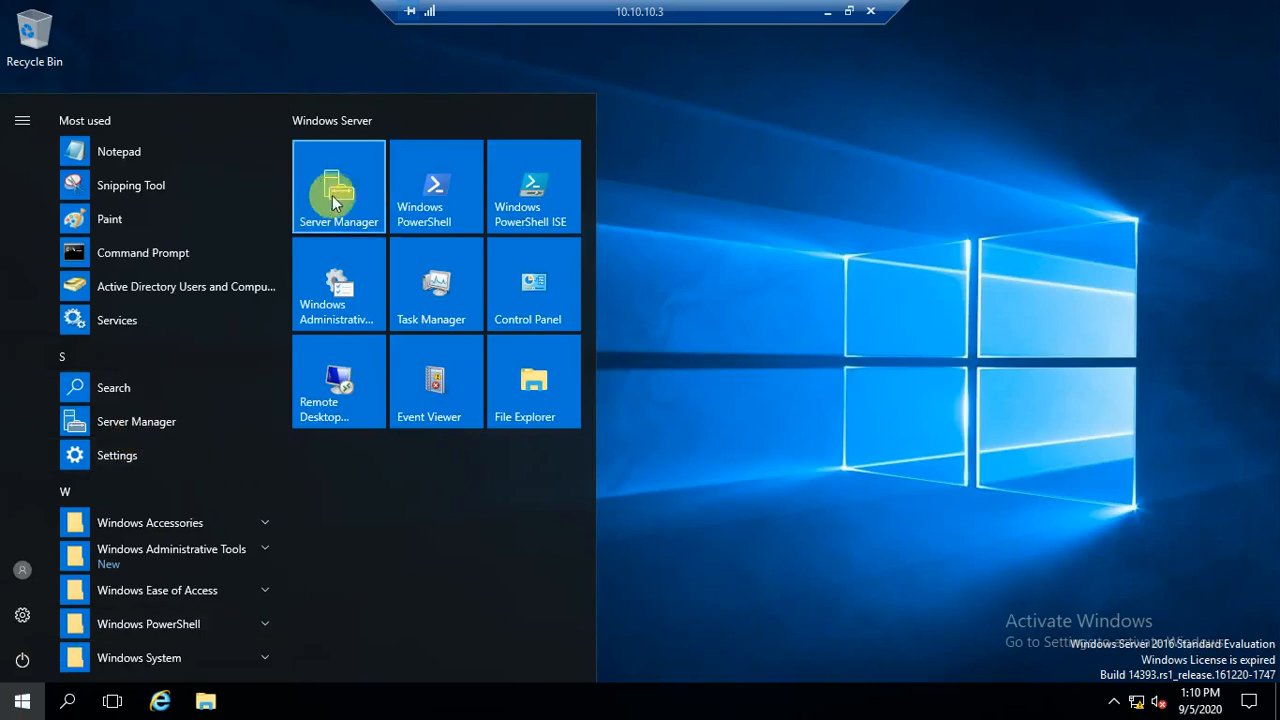
{"action": "left_click", "coordinate": [338, 188]}
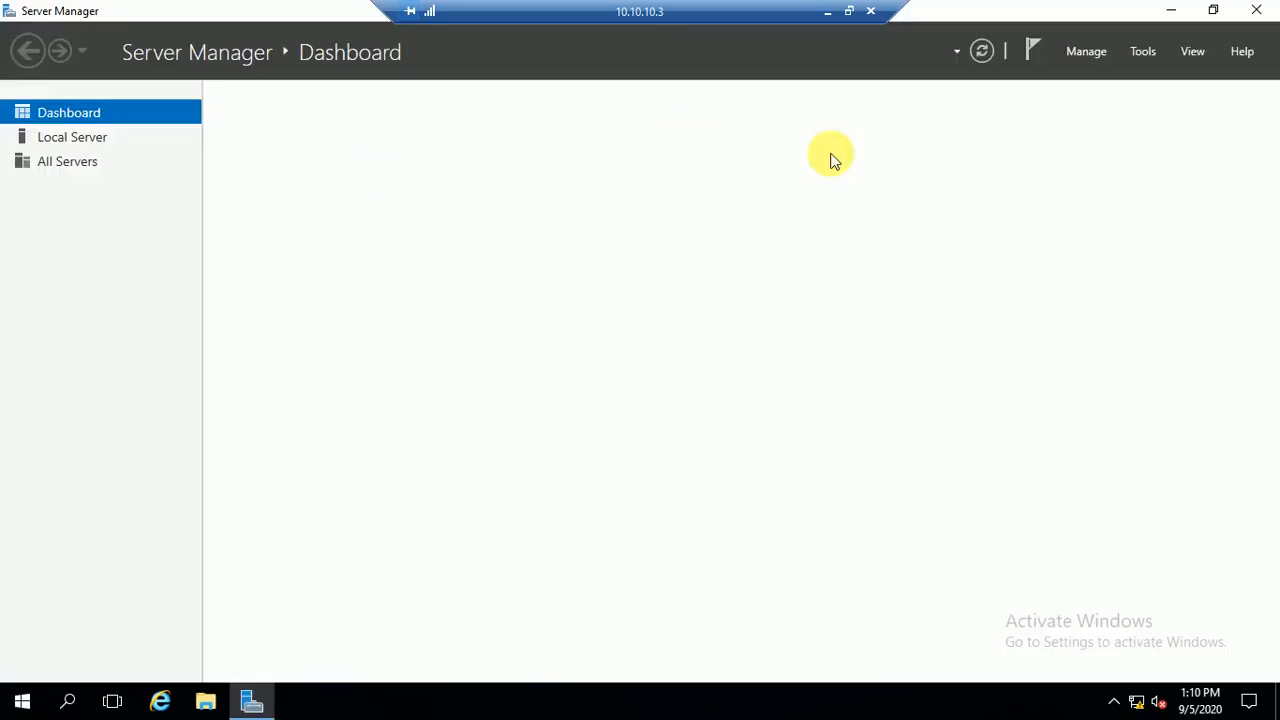
{"action": "left_click", "coordinate": [1142, 52]}
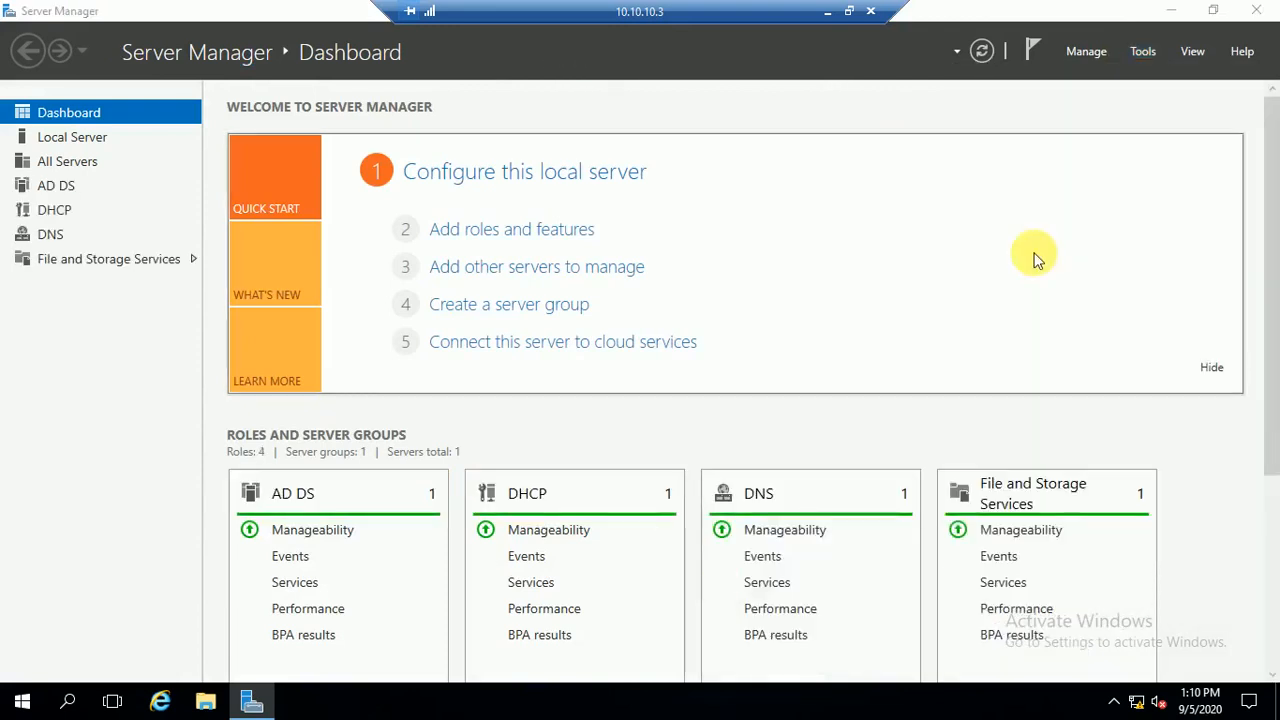
{"action": "left_click", "coordinate": [250, 700]}
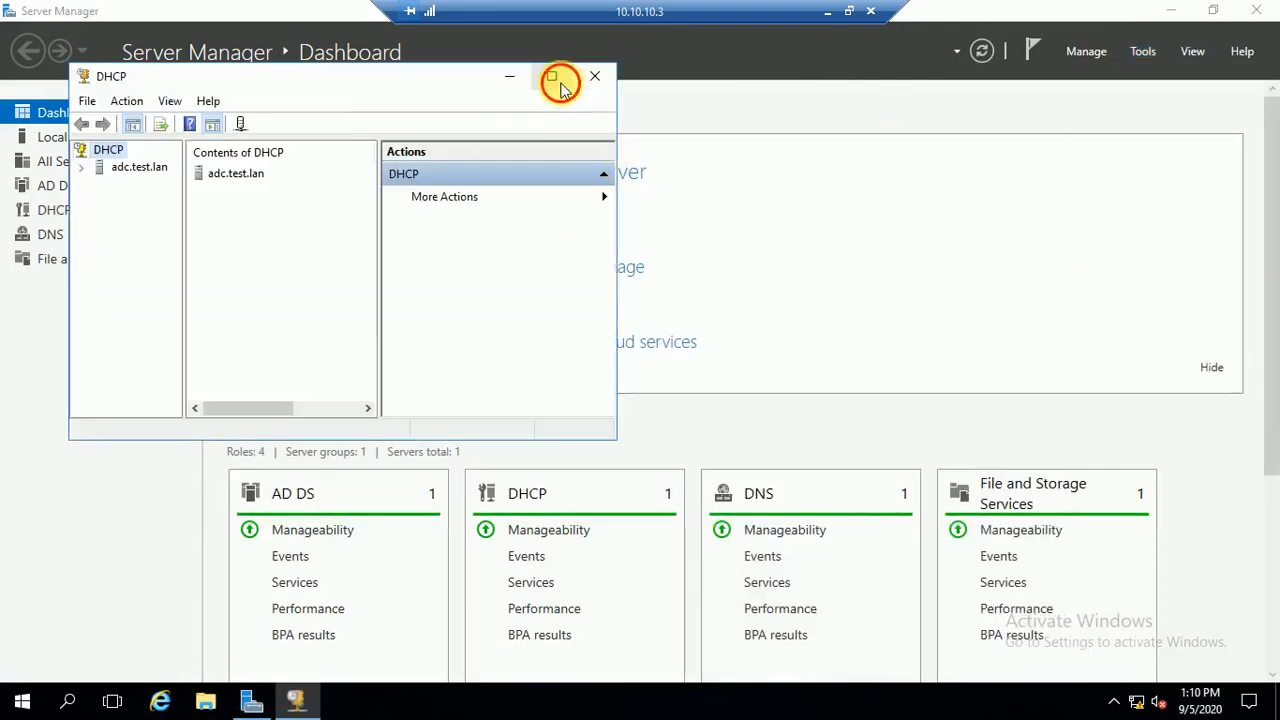
{"action": "left_click", "coordinate": [552, 76]}
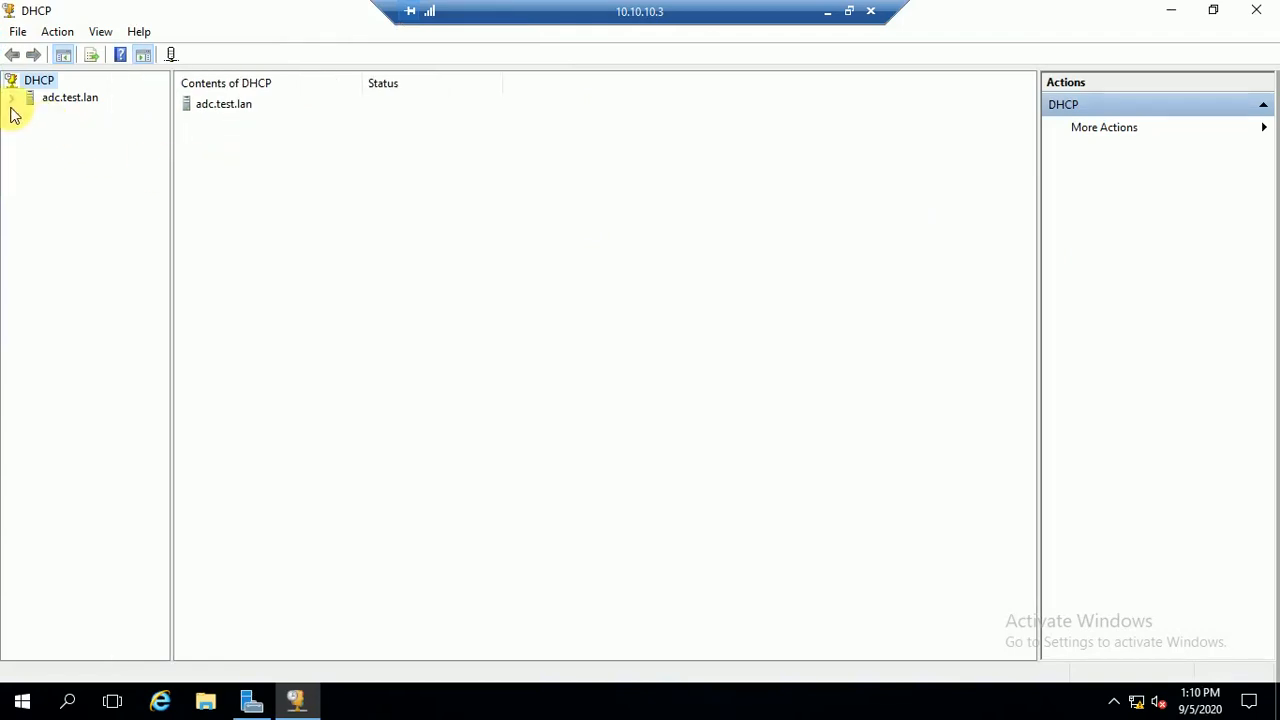
- Expand adc.test.lan > IPv4 > Scope [10.0.0.0] Scope 1 and bring up the server's actions
{"action": "left_click", "coordinate": [12, 96]}
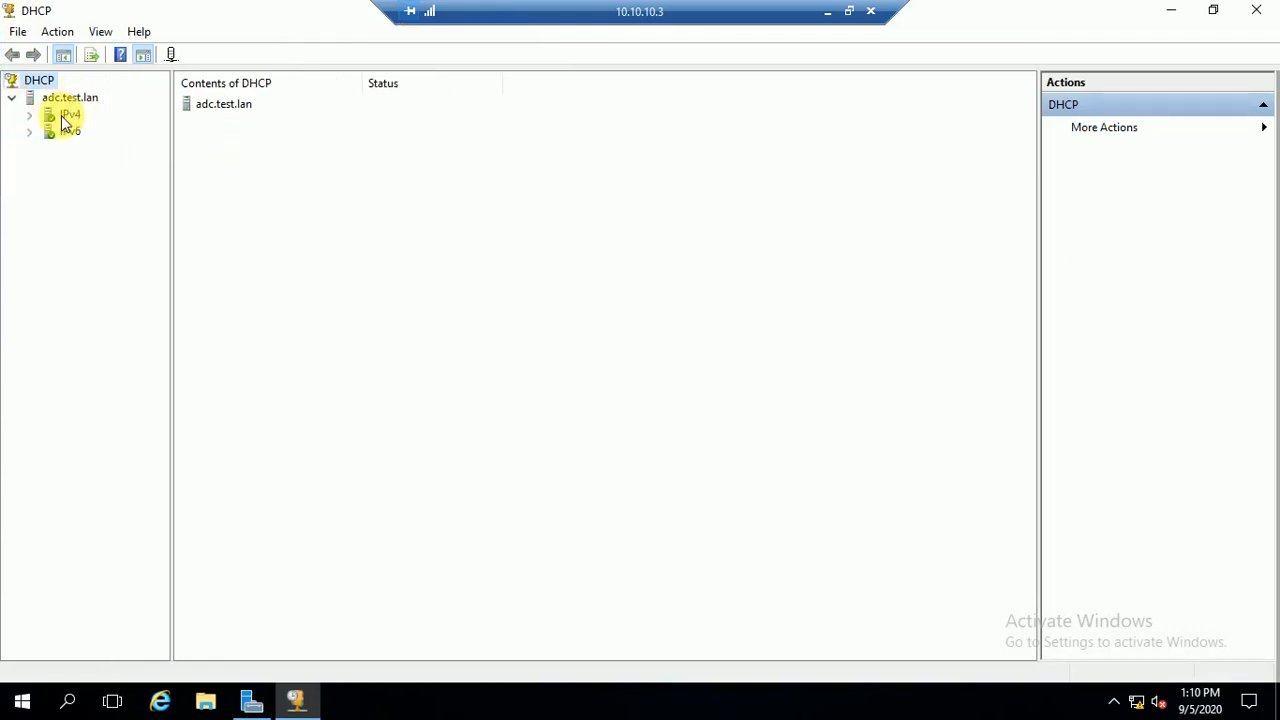
{"action": "left_click", "coordinate": [70, 112]}
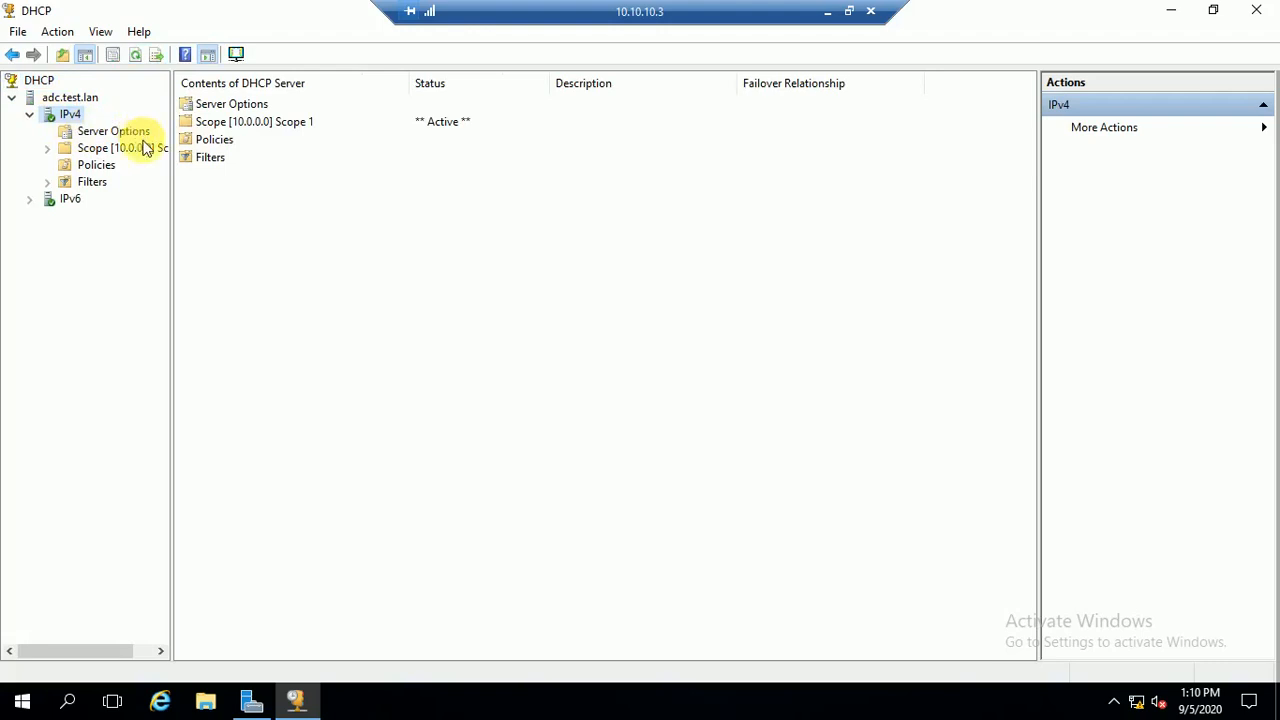
{"action": "left_click", "coordinate": [116, 148]}
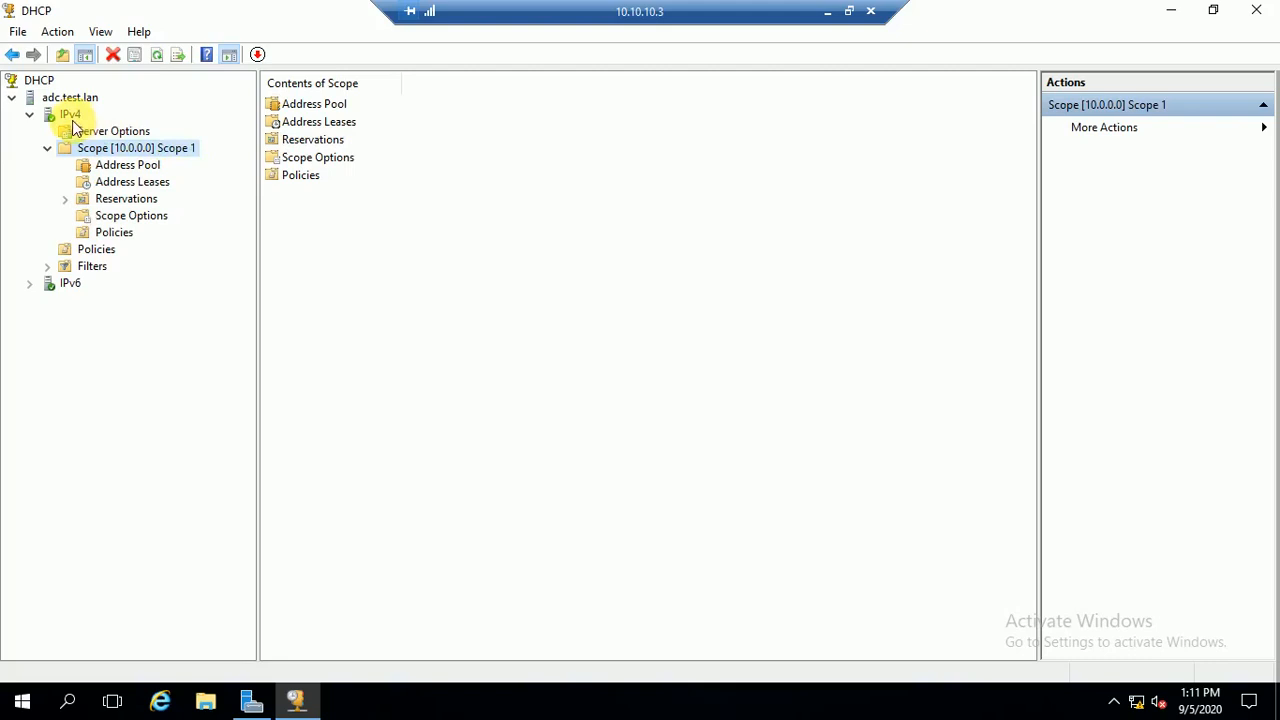
{"action": "left_click", "coordinate": [70, 96]}
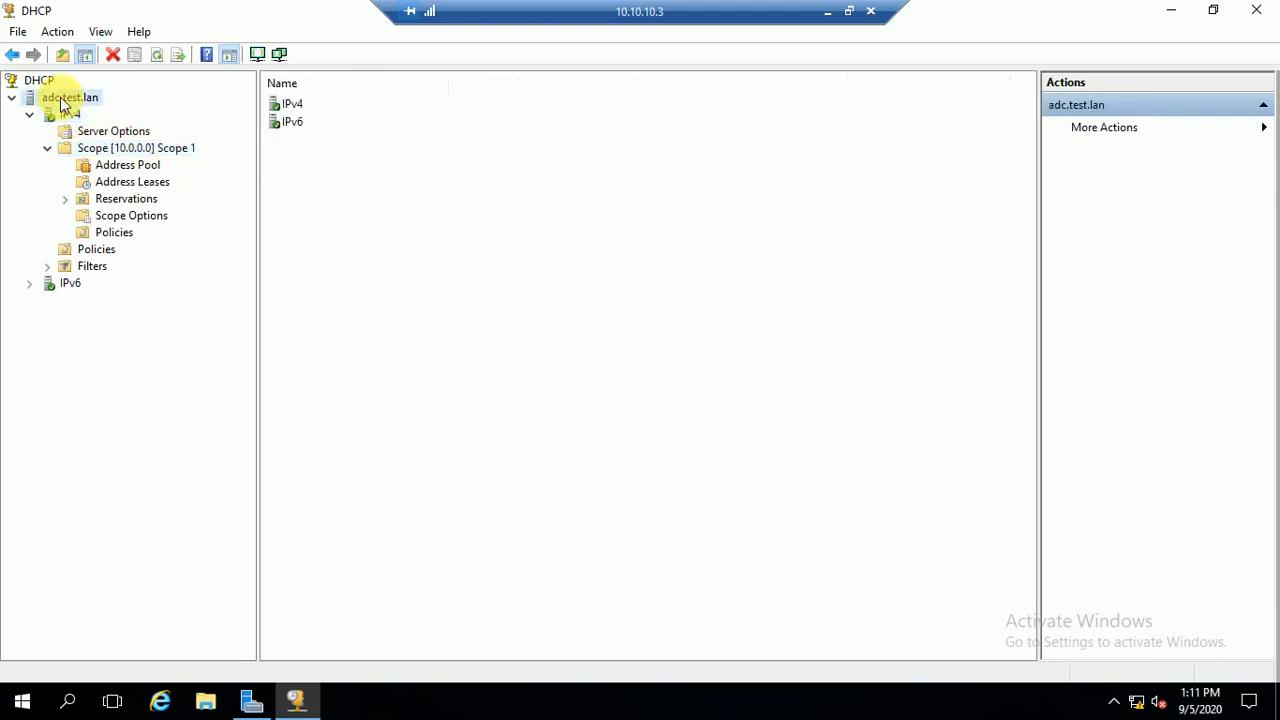
{"action": "right_click", "coordinate": [68, 96]}
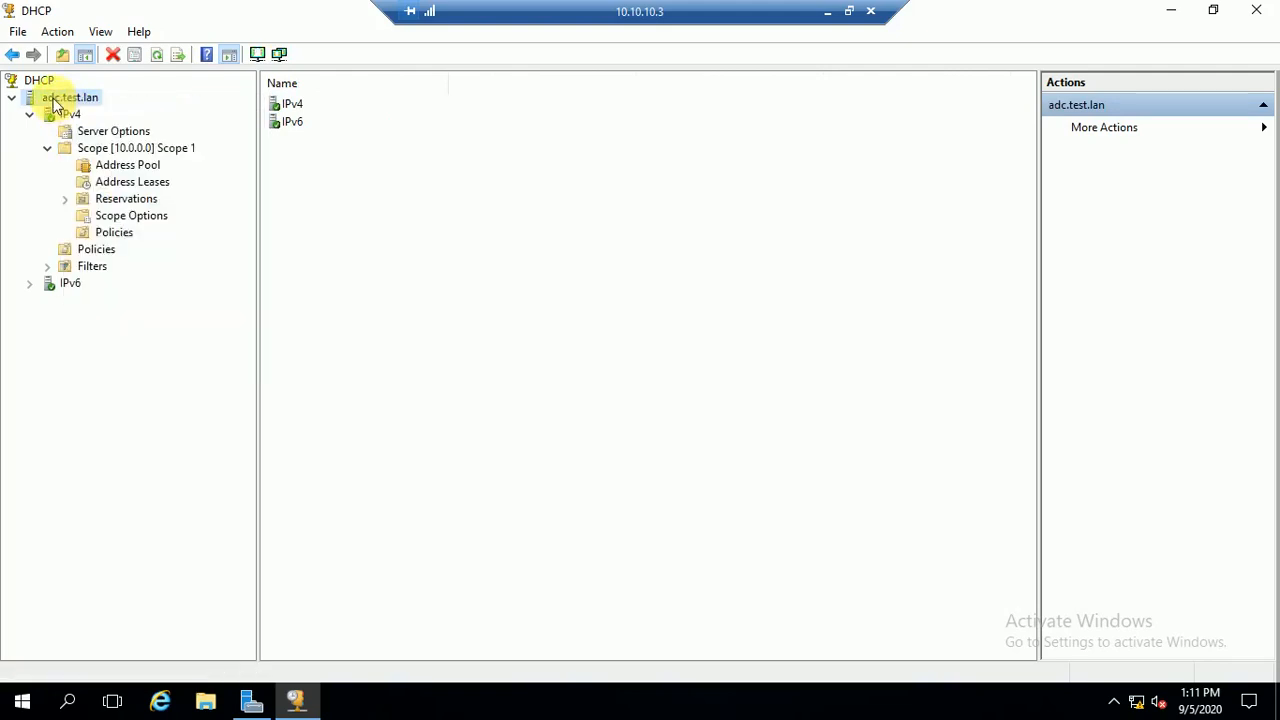
- Start a DHCP backup for adc.test.lan and bring up File Explorer alongside the folder chooser
{"action": "right_click", "coordinate": [68, 96]}
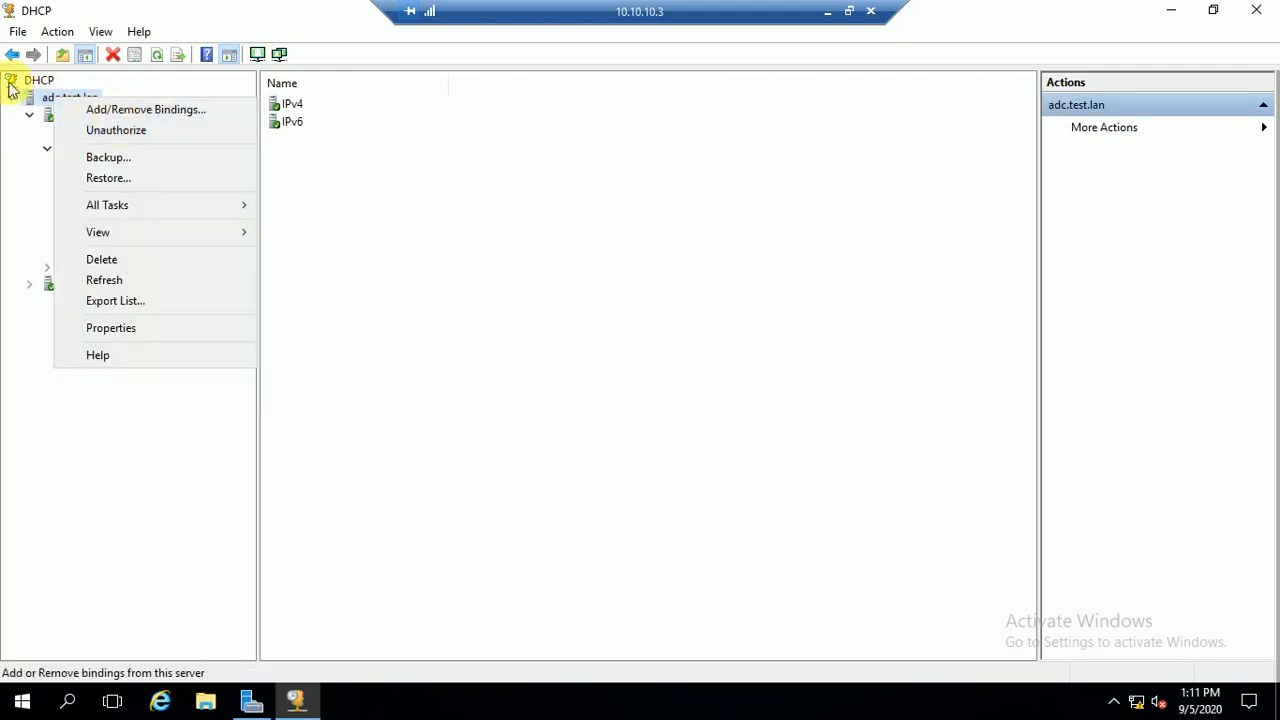
{"action": "mouse_move", "coordinate": [108, 156]}
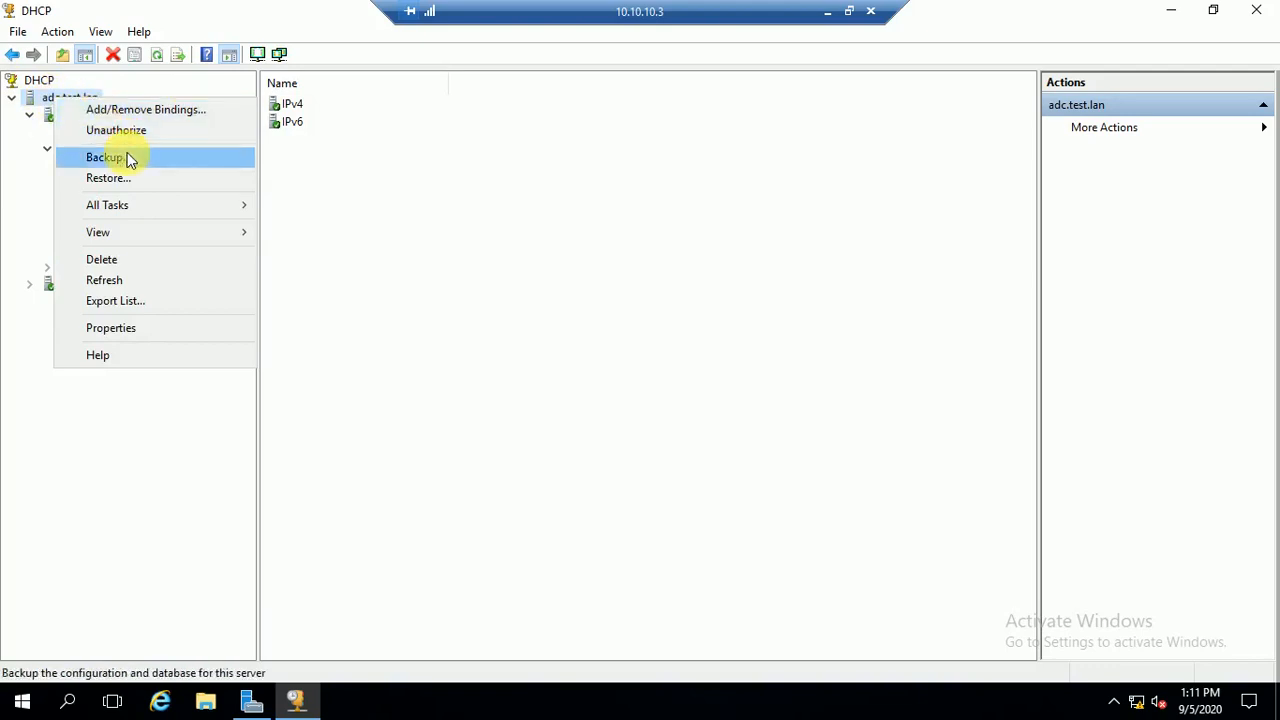
{"action": "left_click", "coordinate": [104, 156]}
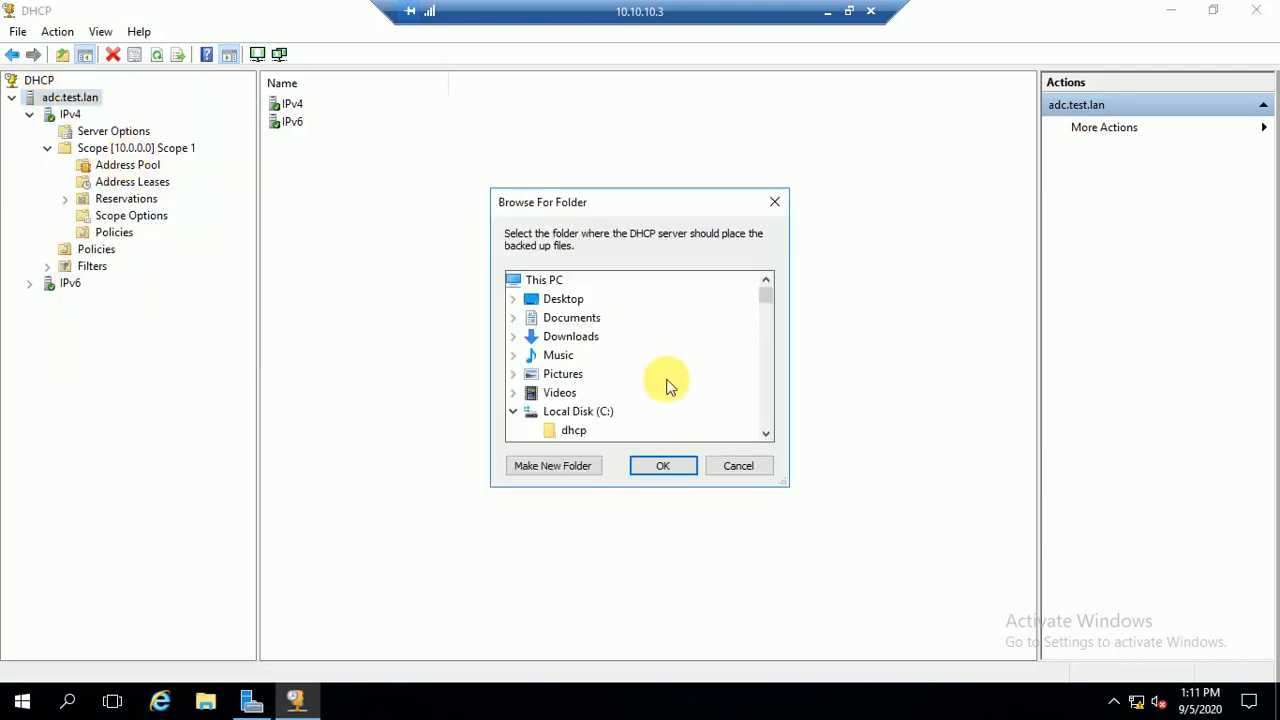
{"action": "mouse_move", "coordinate": [584, 388]}
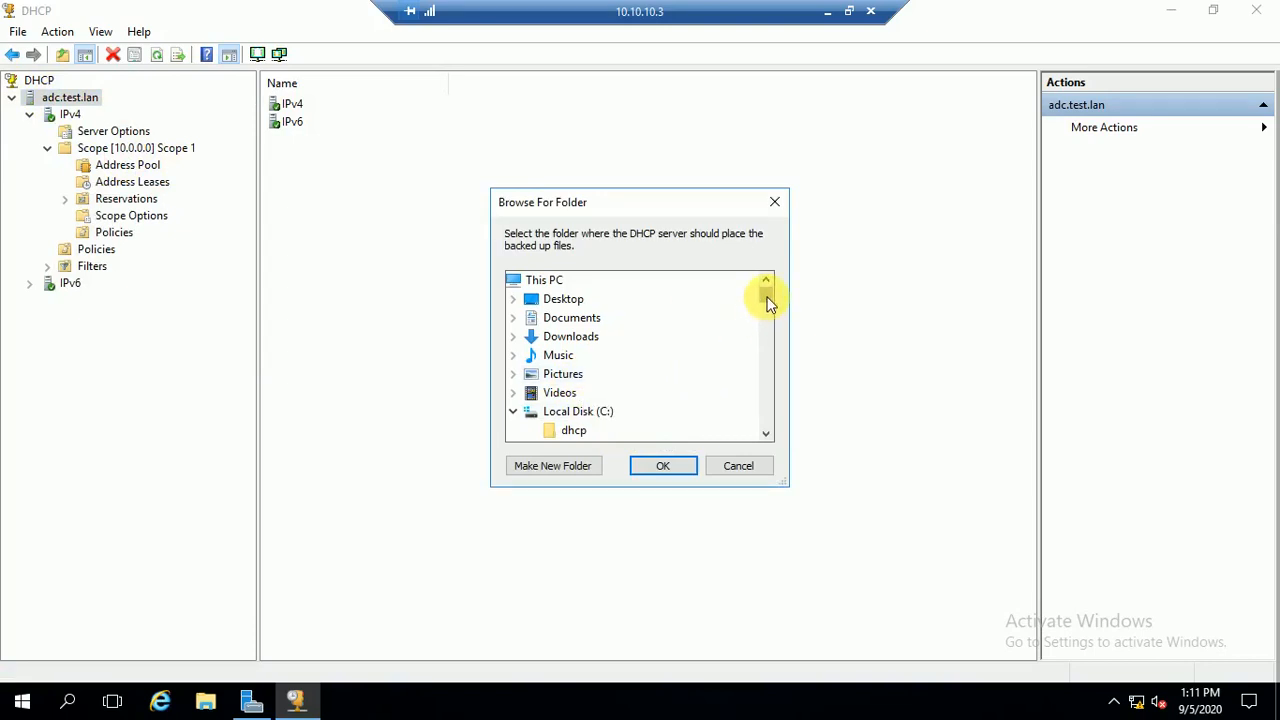
{"action": "mouse_move", "coordinate": [600, 424]}
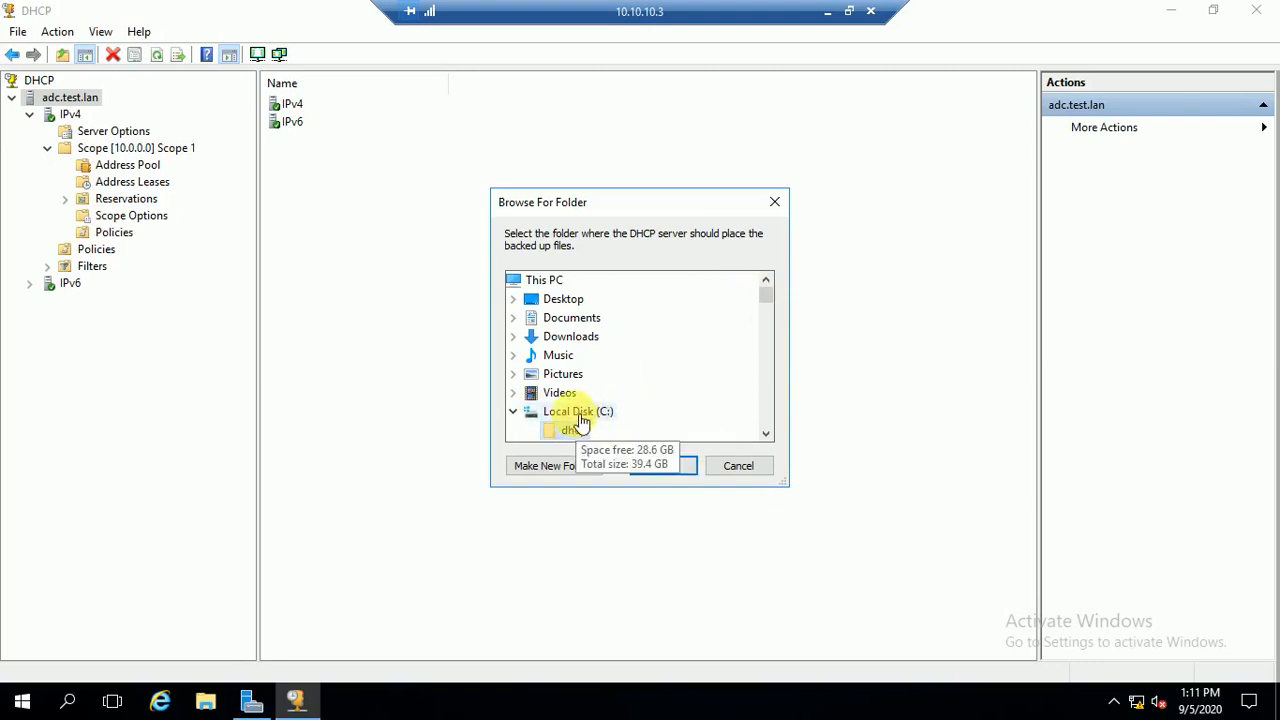
{"action": "left_click", "coordinate": [574, 428]}
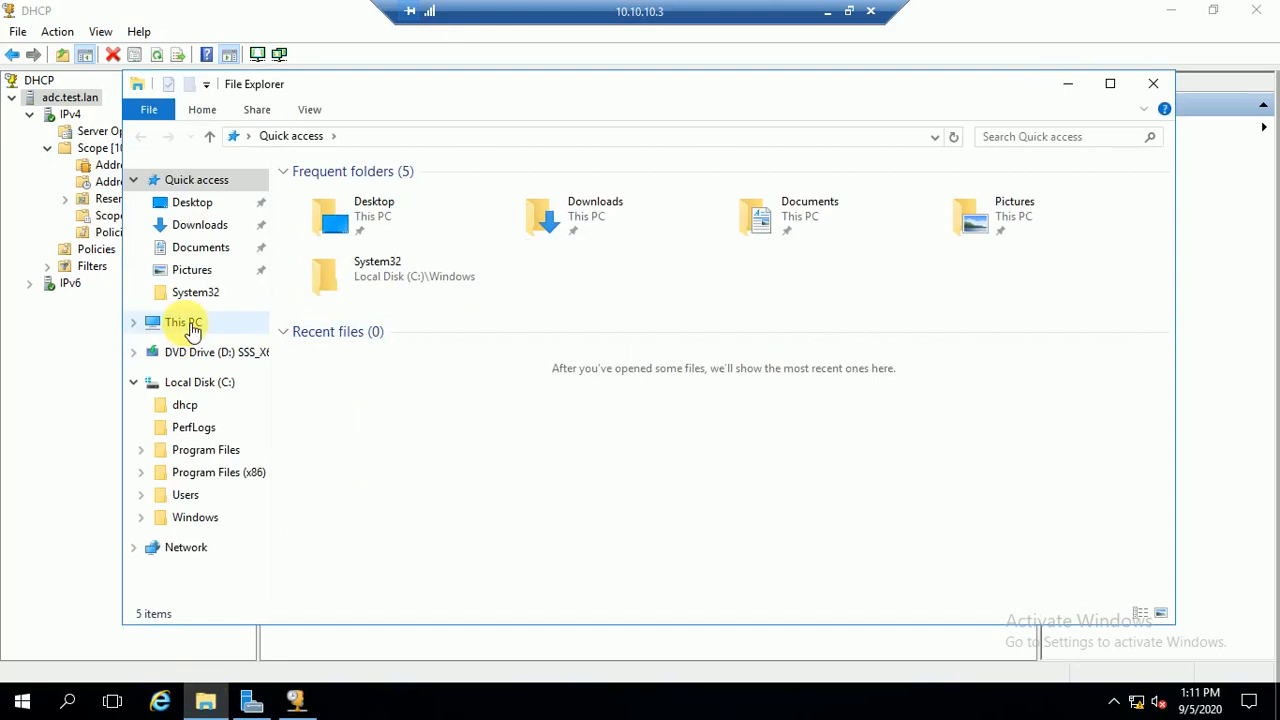
- Browse into C:\Windows\System32\dhcp, the default DHCP folder
{"action": "left_click", "coordinate": [184, 320]}
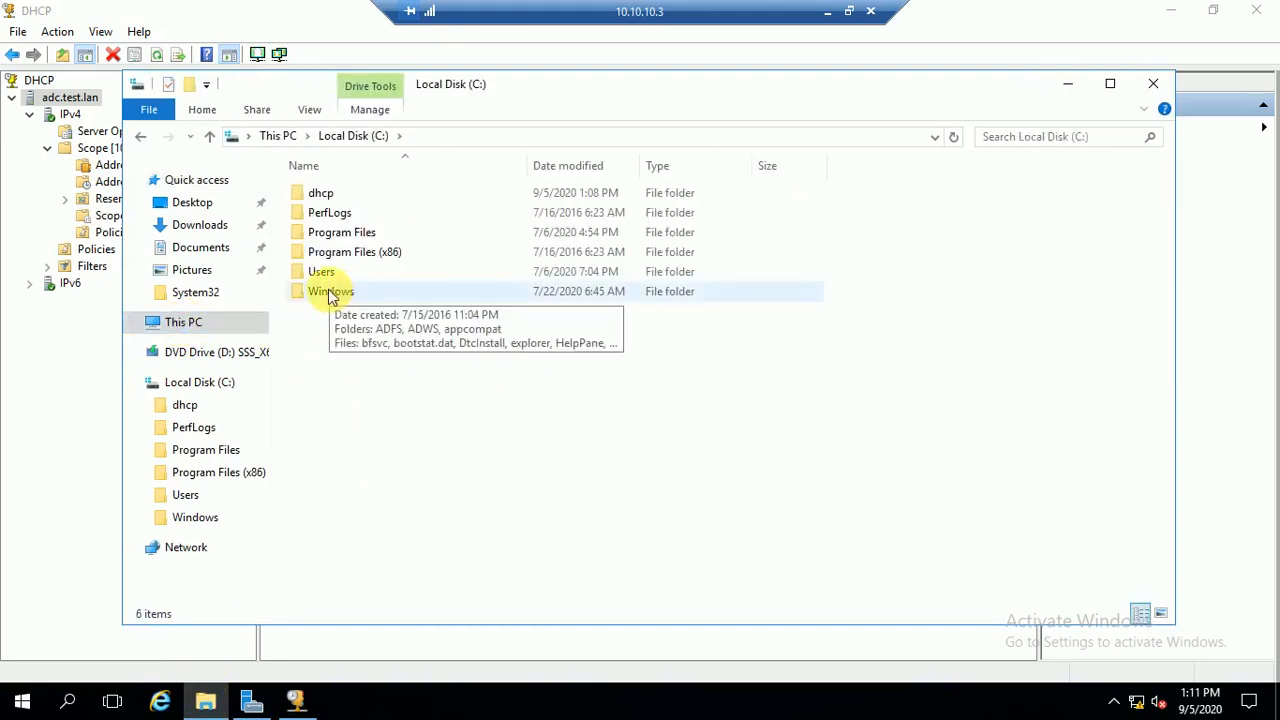
{"action": "double_click", "coordinate": [332, 292]}
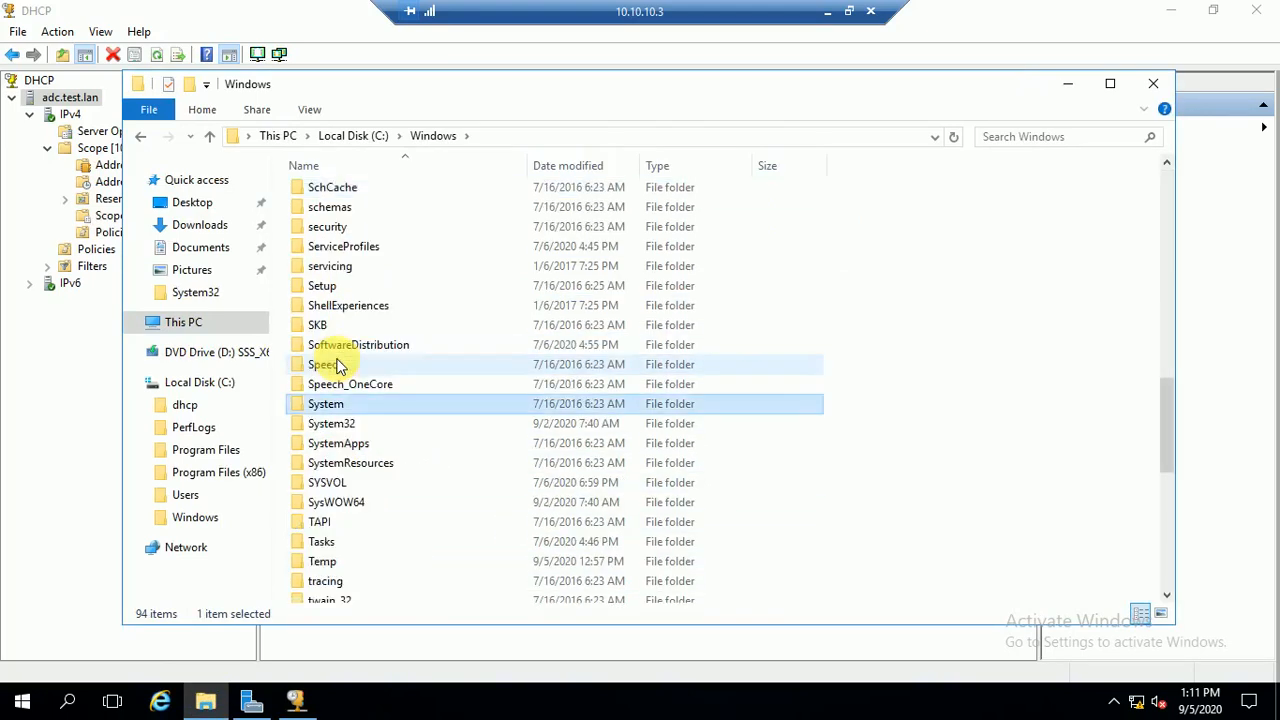
{"action": "double_click", "coordinate": [324, 404]}
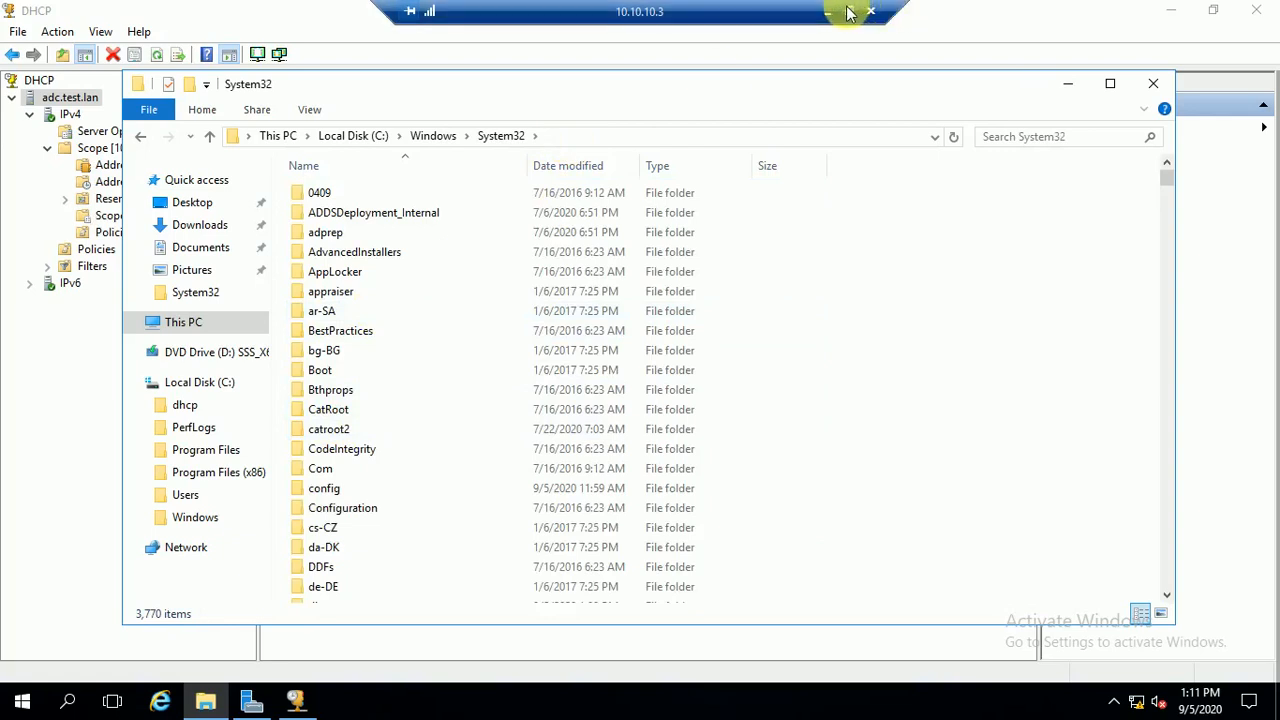
{"action": "mouse_move", "coordinate": [828, 12]}
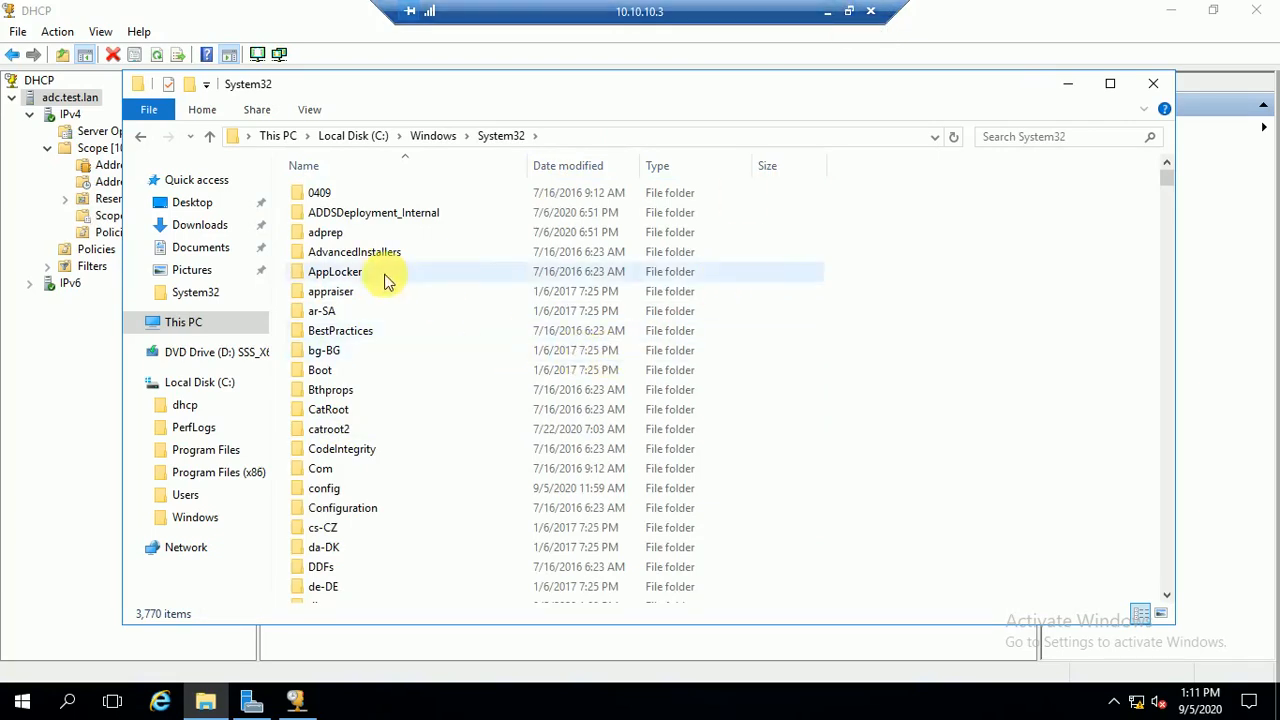
{"action": "left_click", "coordinate": [350, 350]}
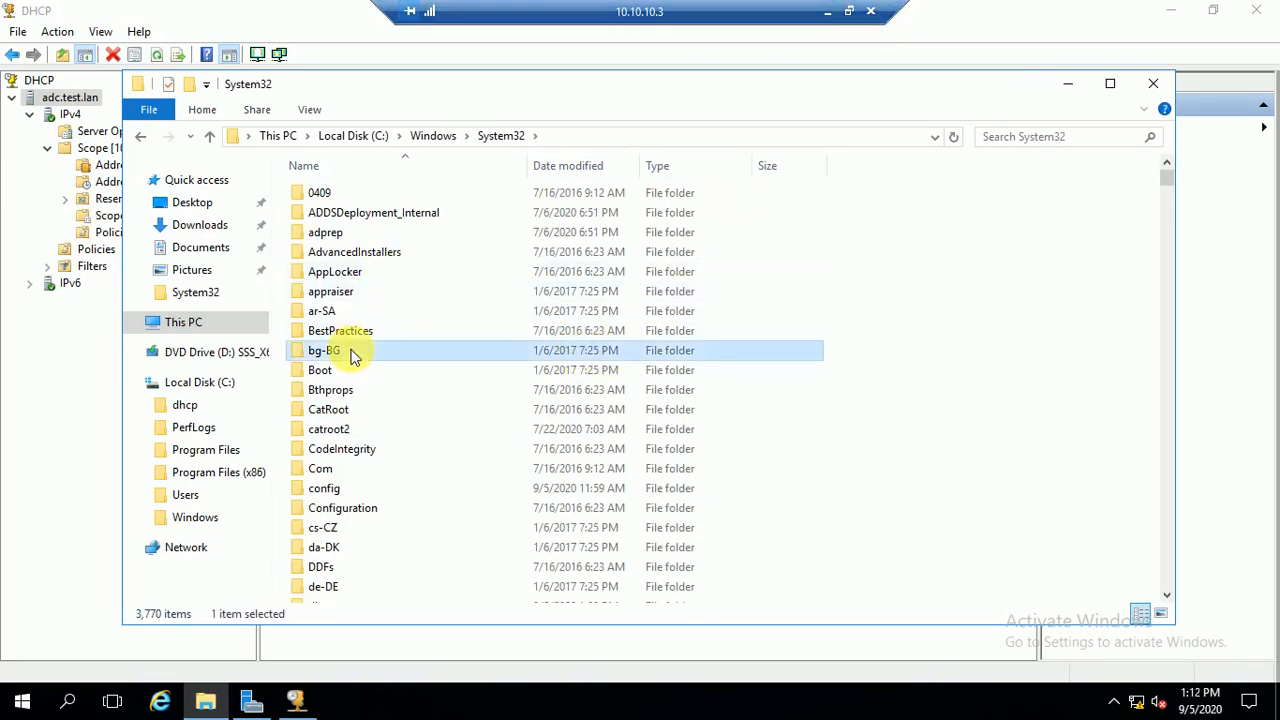
{"action": "left_click", "coordinate": [324, 548]}
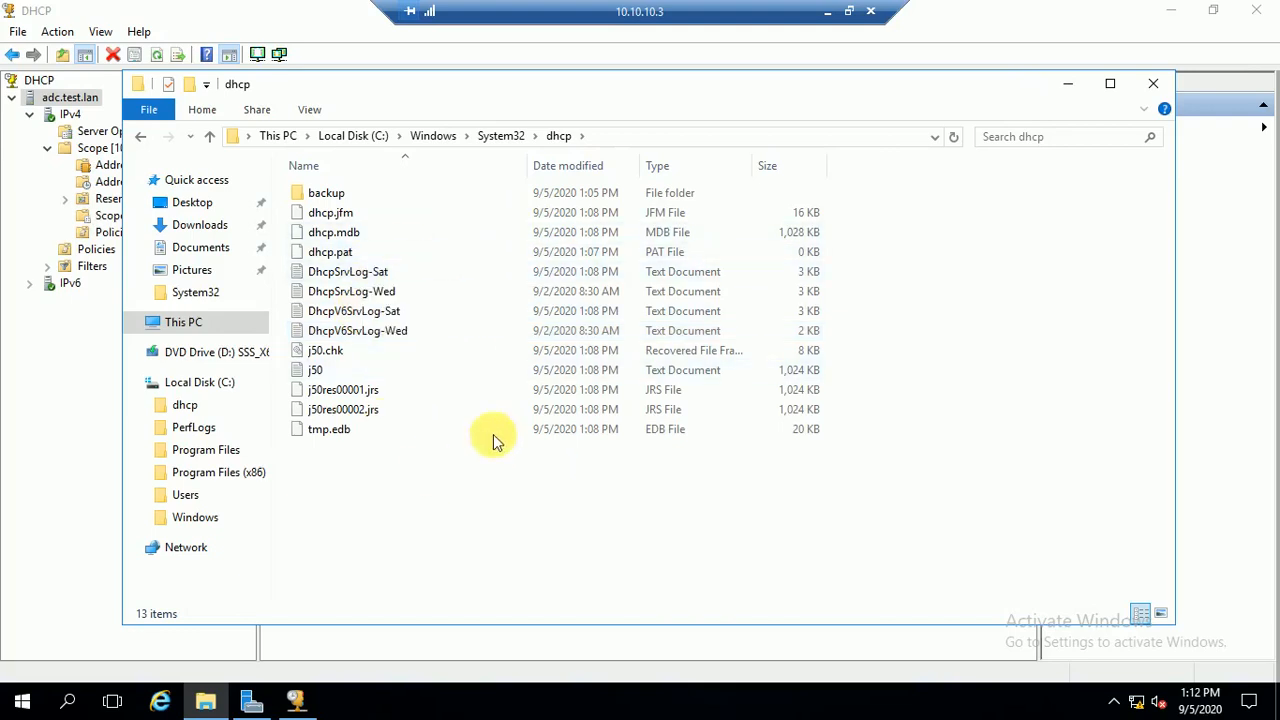
- Look inside its backup folder holding the 'new' folder and DhcpCfg file
{"action": "left_click", "coordinate": [330, 212]}
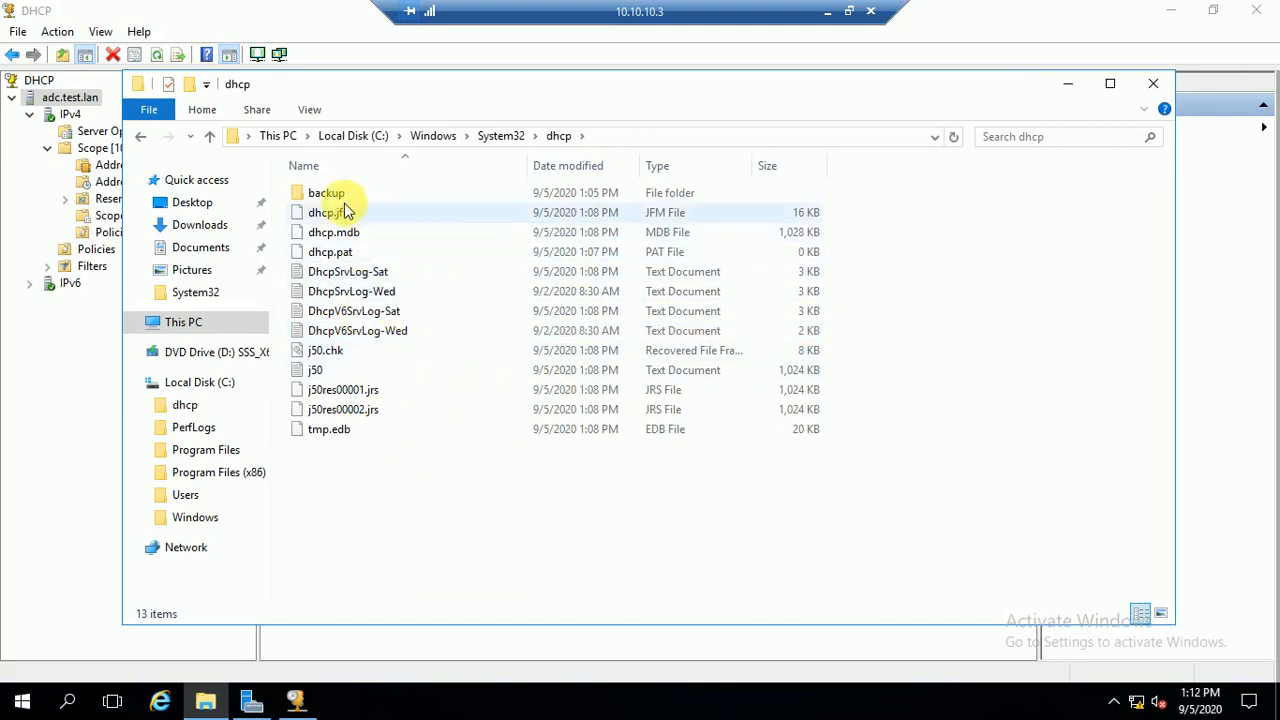
{"action": "left_click", "coordinate": [324, 192]}
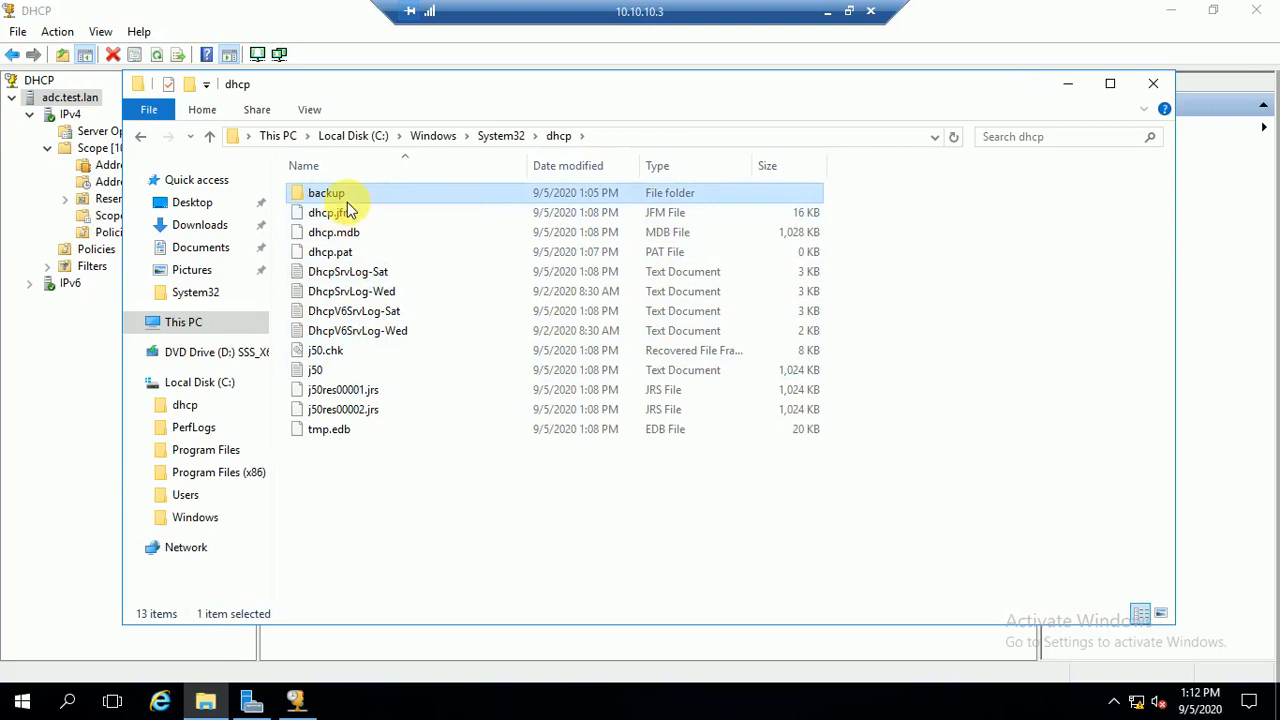
{"action": "mouse_move", "coordinate": [340, 192]}
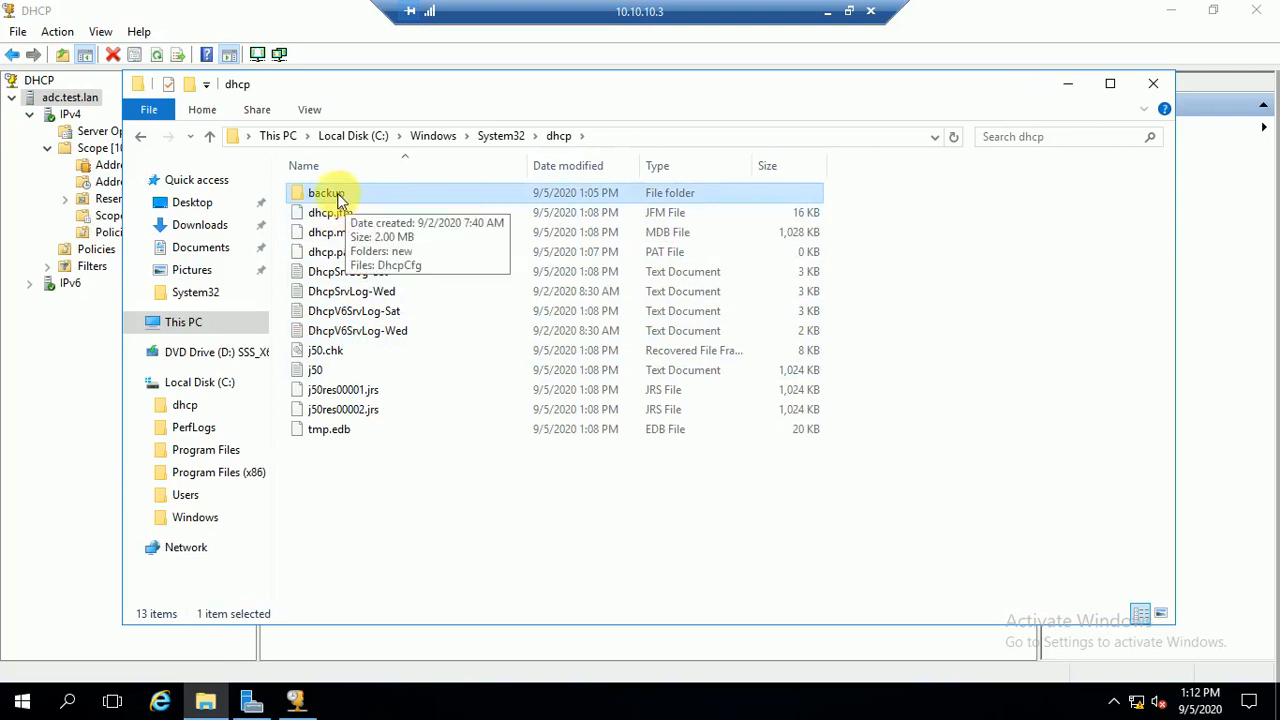
{"action": "double_click", "coordinate": [324, 192]}
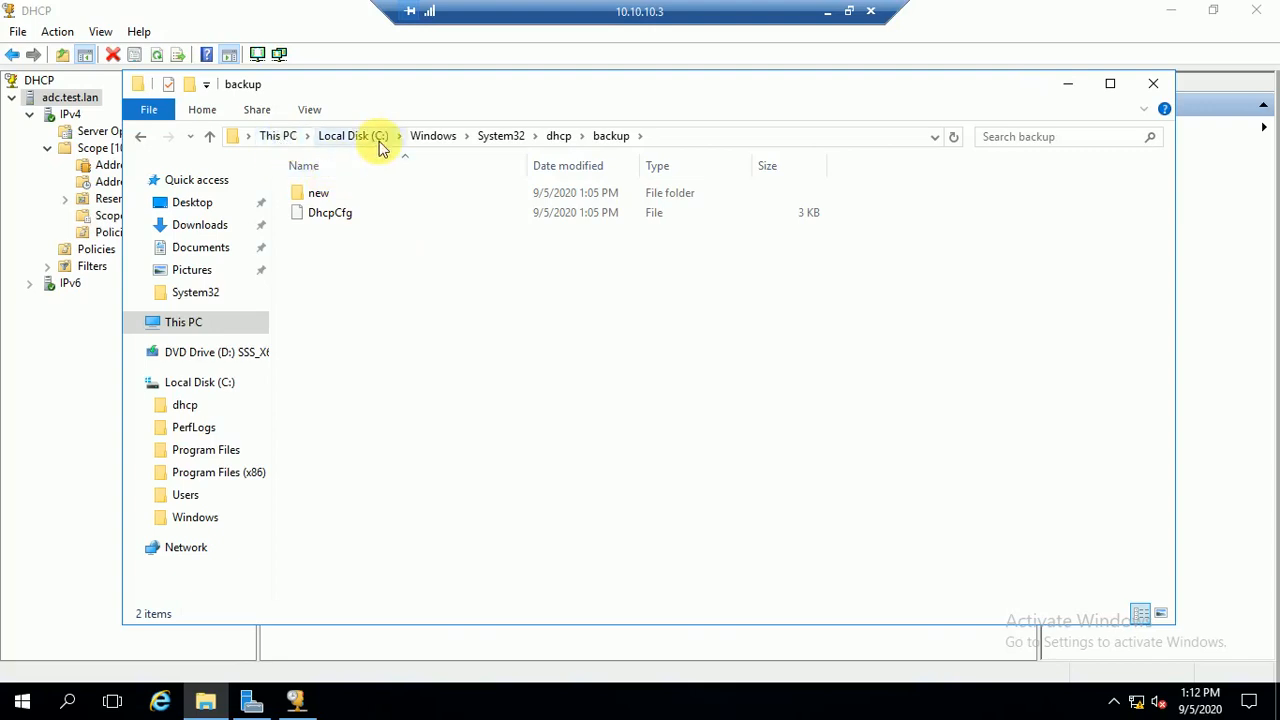
{"action": "mouse_move", "coordinate": [548, 140]}
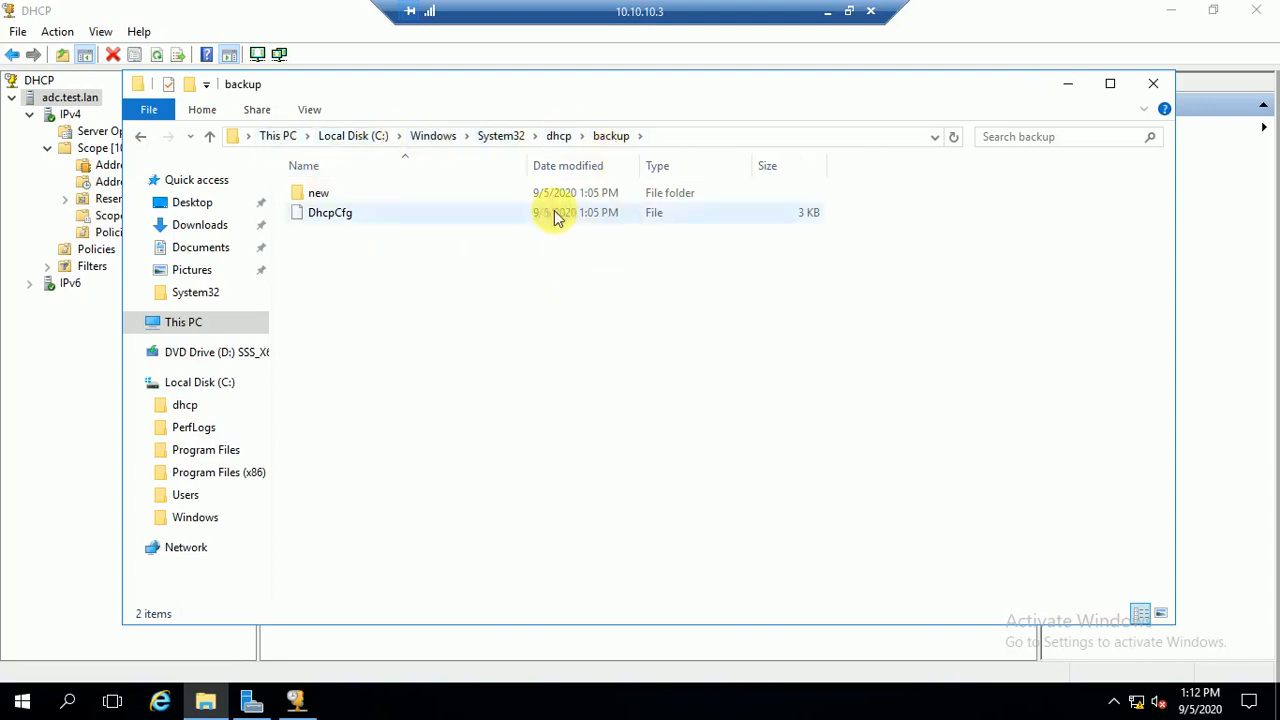
{"action": "mouse_move", "coordinate": [1144, 90]}
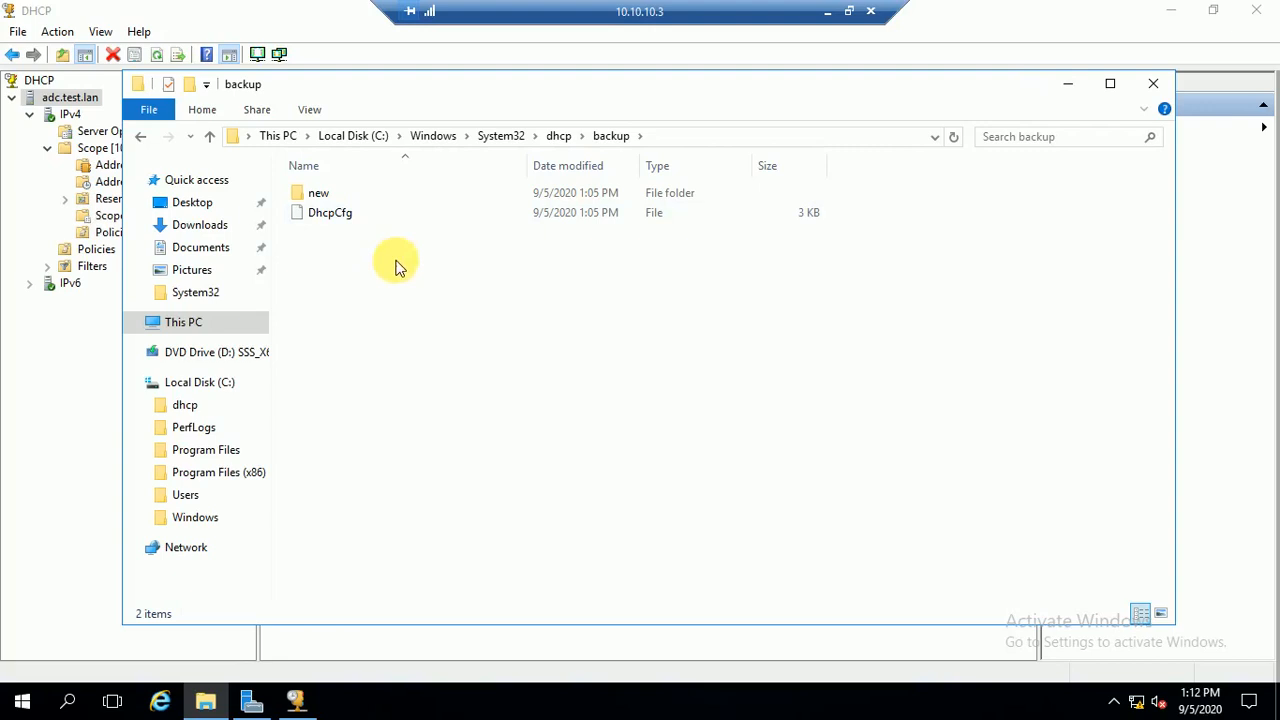
{"action": "mouse_move", "coordinate": [1036, 184]}
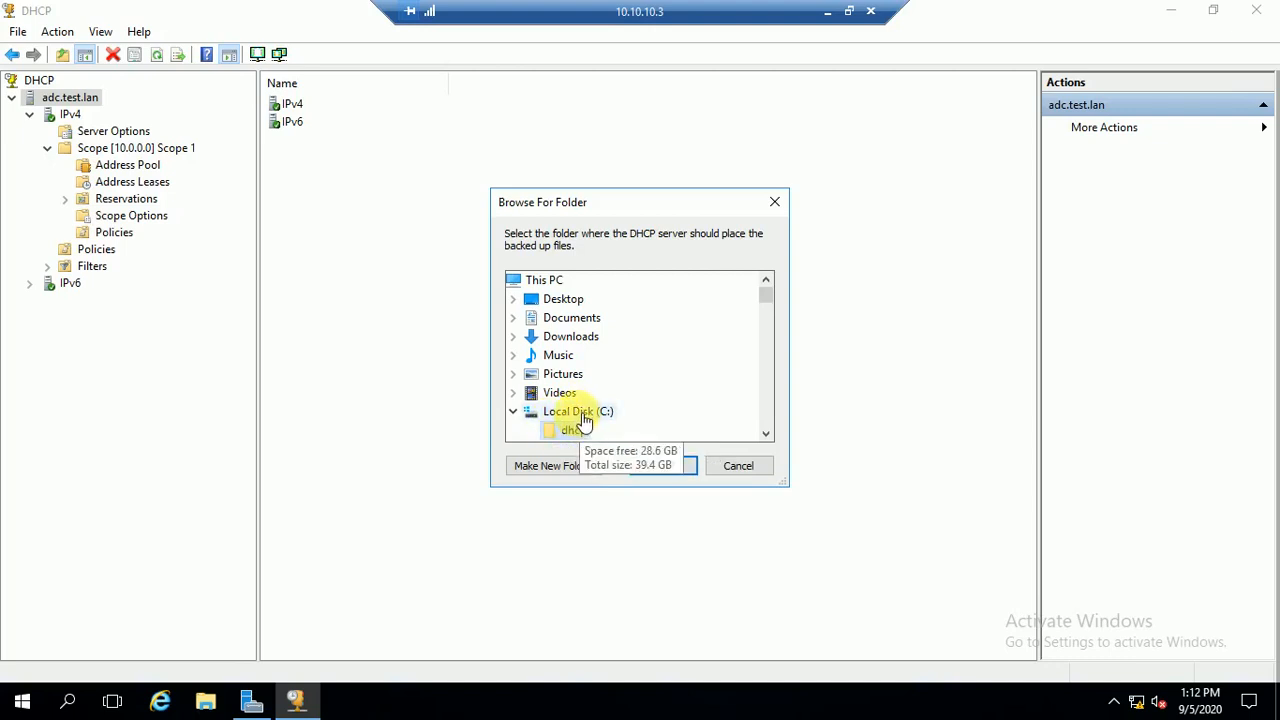
- Check that C:\dhcp is empty and confirm it as the DHCP backup destination
{"action": "left_click", "coordinate": [574, 428]}
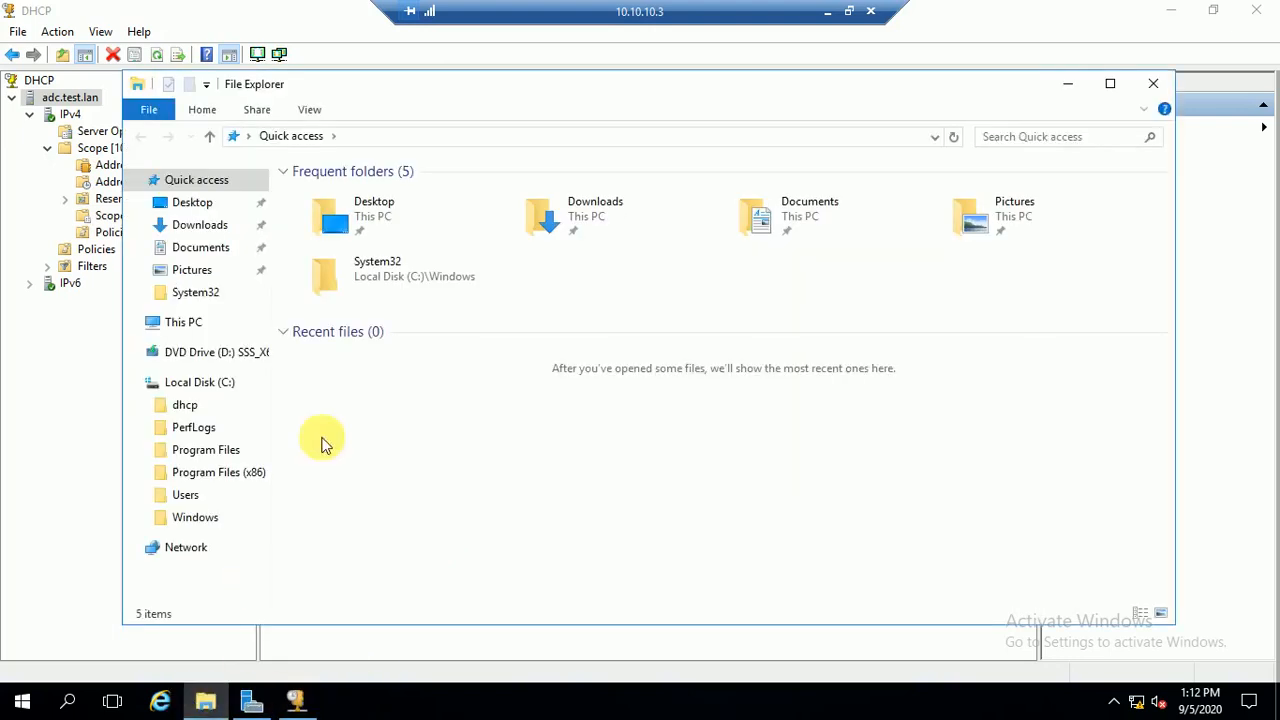
{"action": "left_click", "coordinate": [184, 320]}
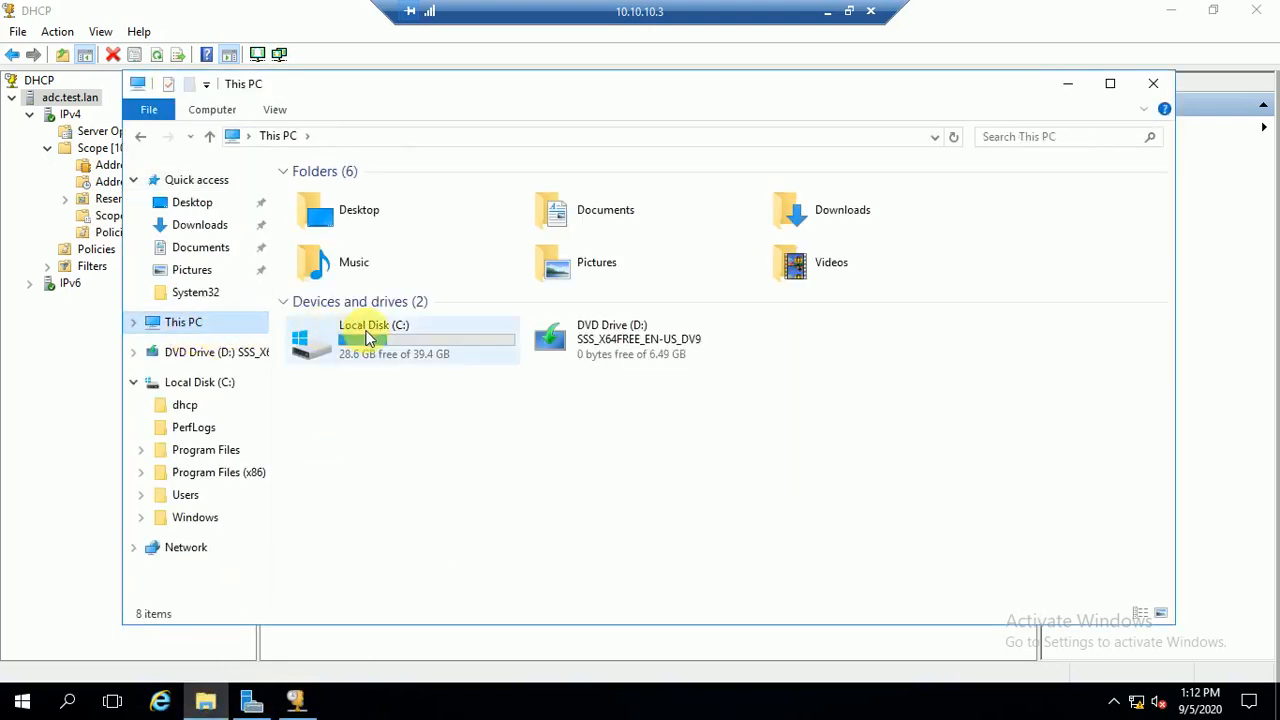
{"action": "double_click", "coordinate": [400, 338]}
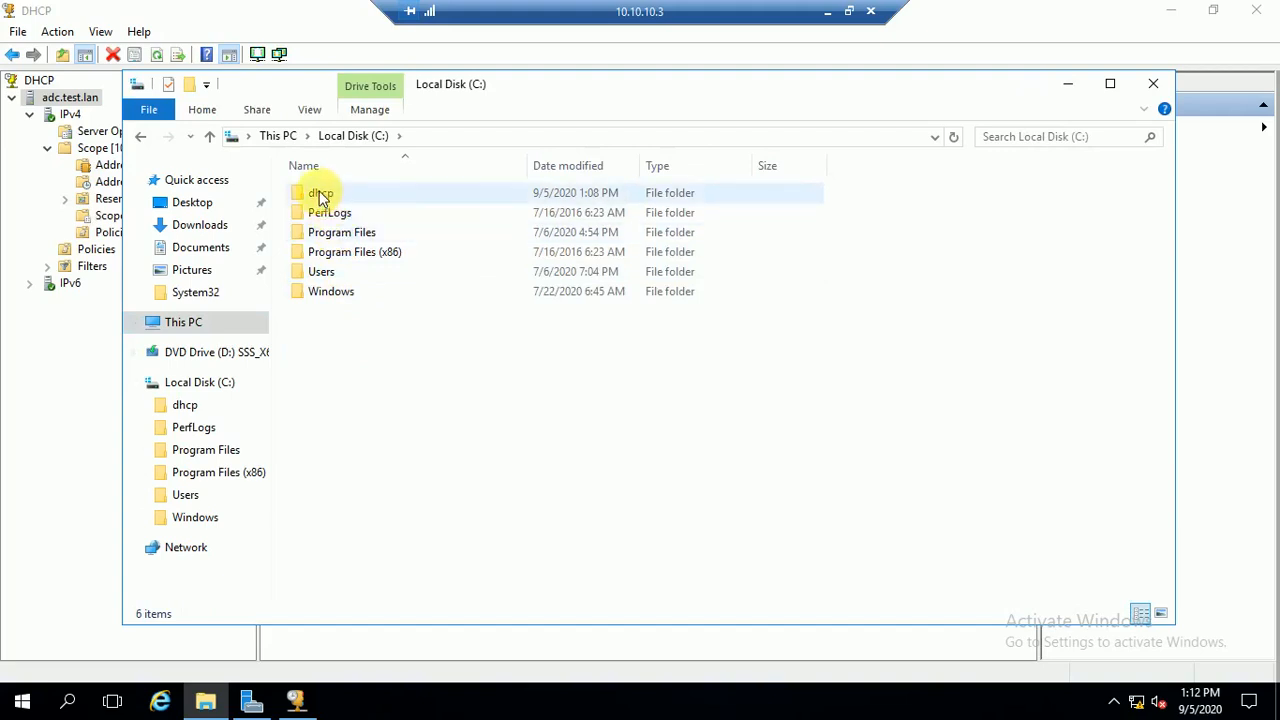
{"action": "left_click", "coordinate": [320, 192]}
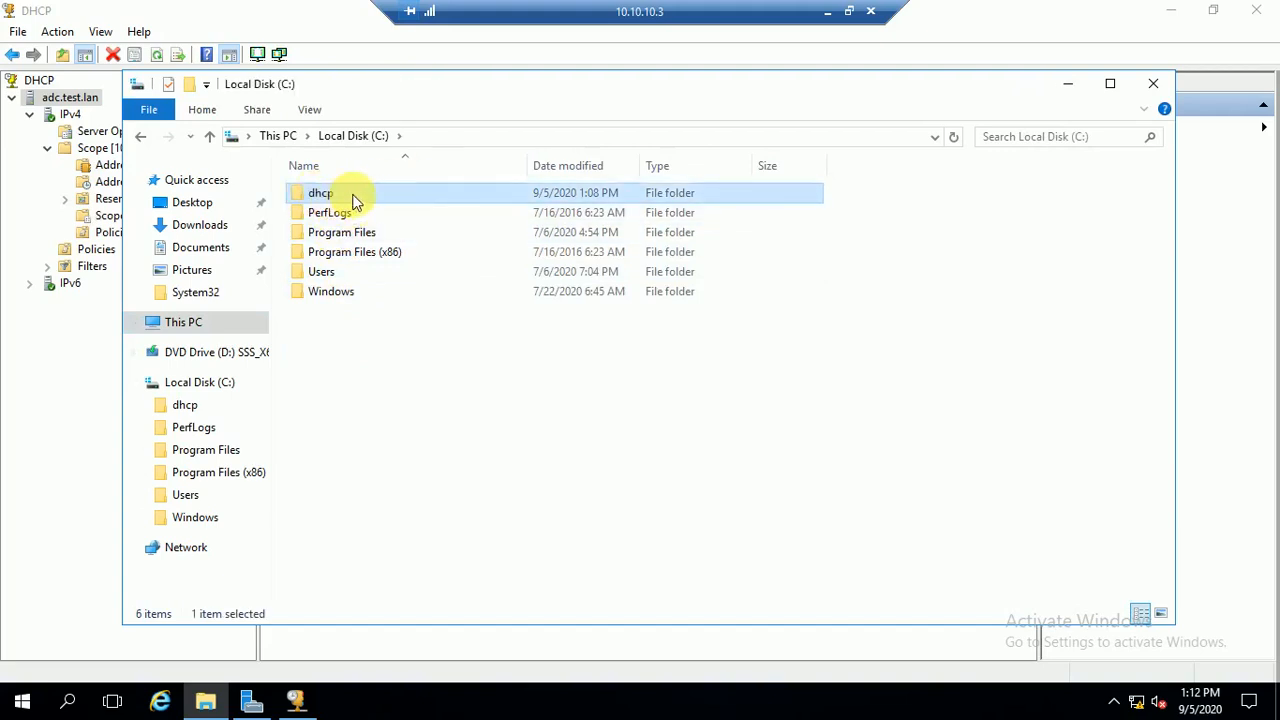
{"action": "mouse_move", "coordinate": [490, 198]}
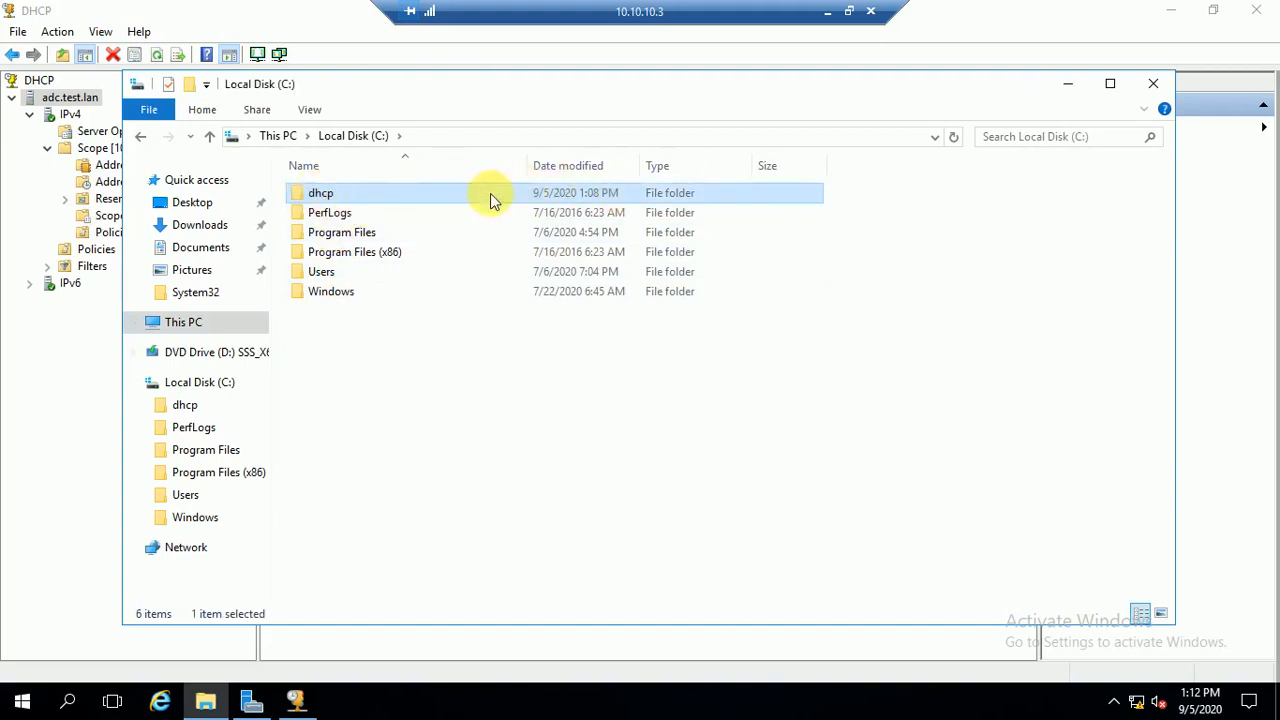
{"action": "double_click", "coordinate": [320, 192]}
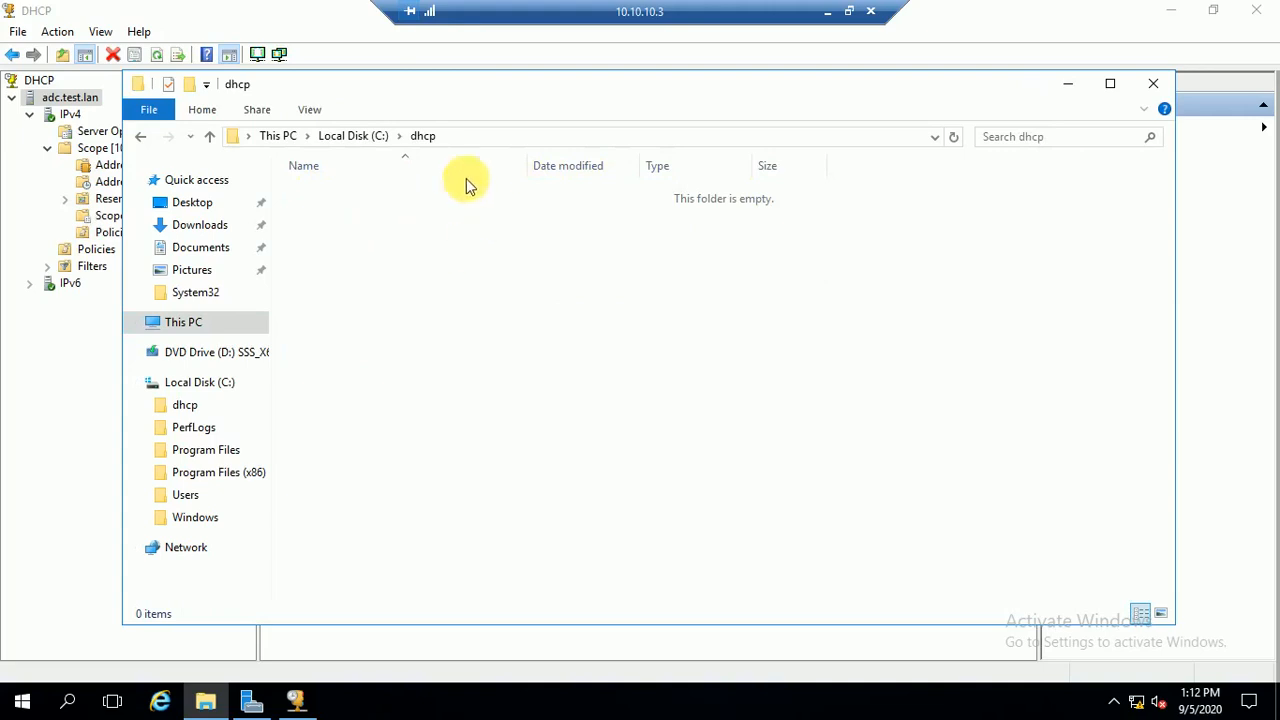
{"action": "mouse_move", "coordinate": [1008, 120]}
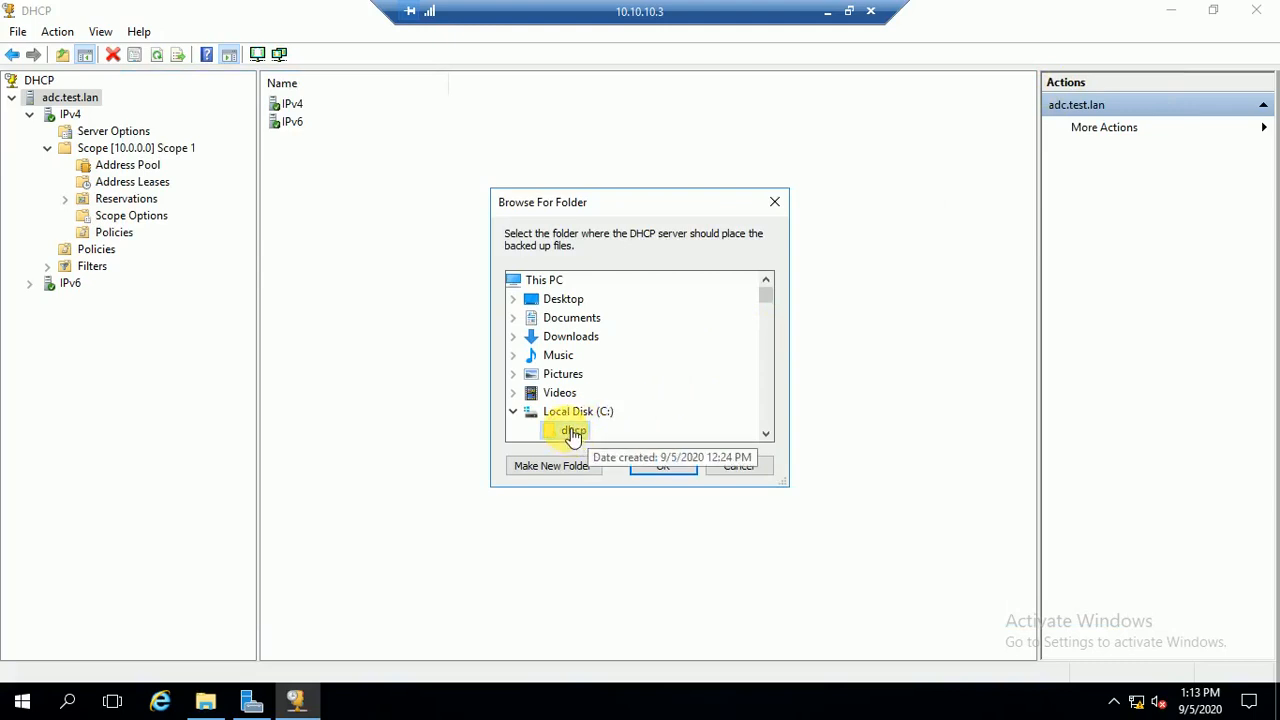
{"action": "left_click", "coordinate": [662, 468]}
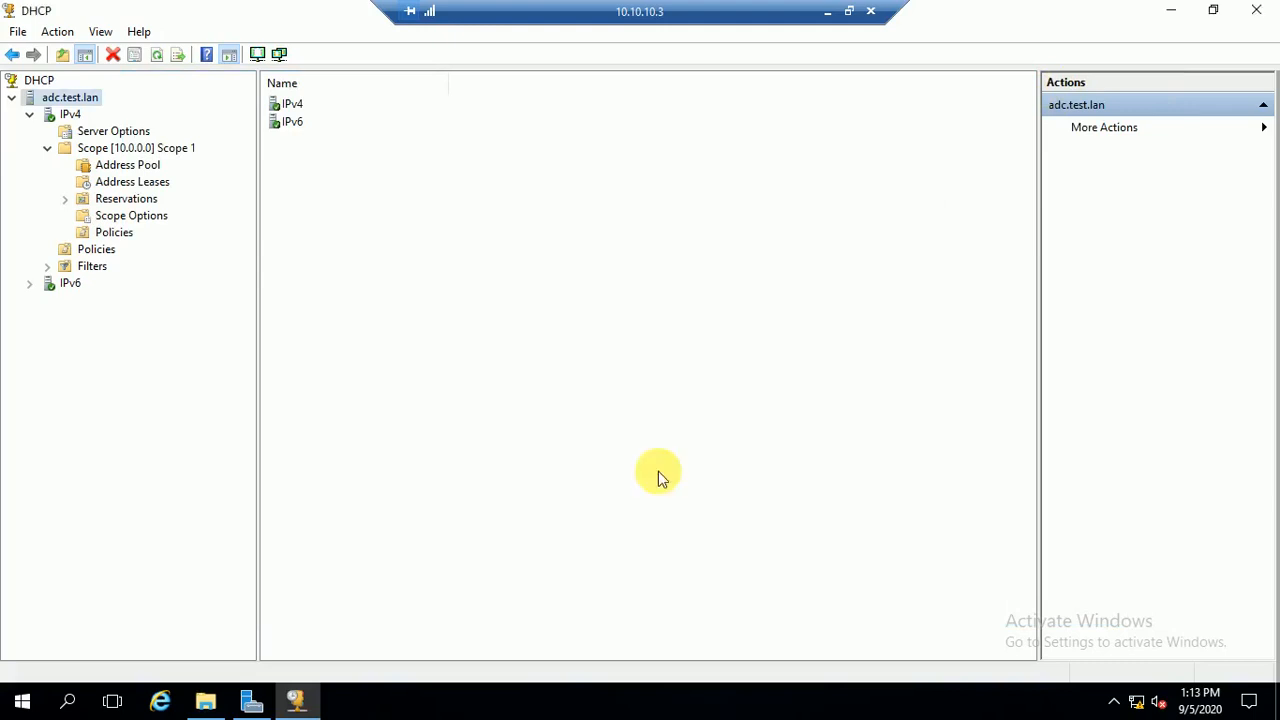
- Start a restore for adc.test.lan and cancel the folder choice
{"action": "left_click", "coordinate": [204, 700]}
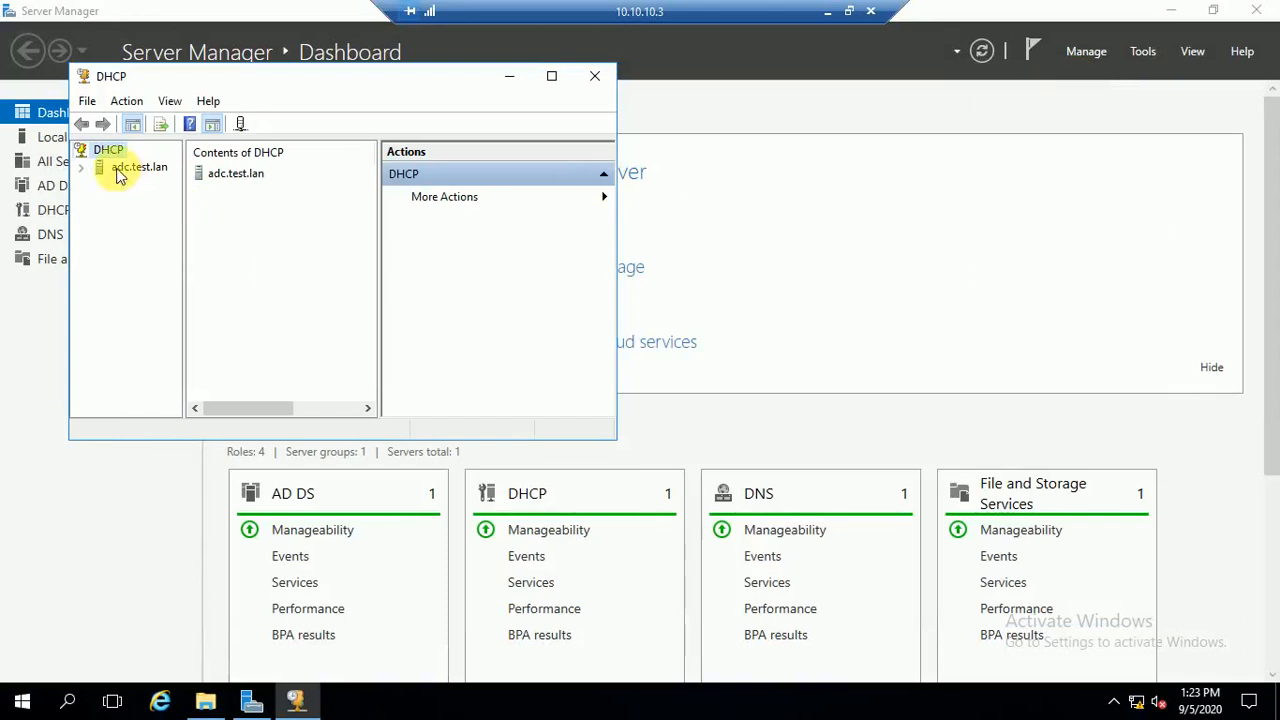
{"action": "right_click", "coordinate": [140, 168]}
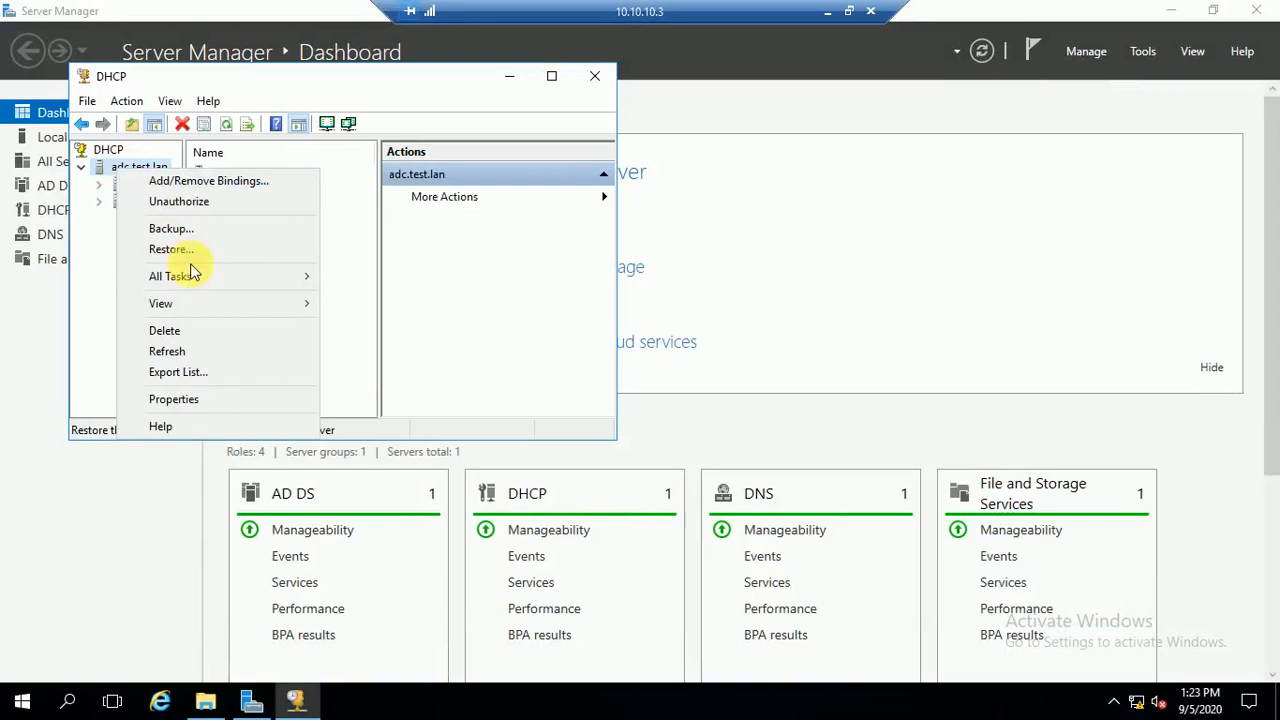
{"action": "left_click", "coordinate": [170, 248]}
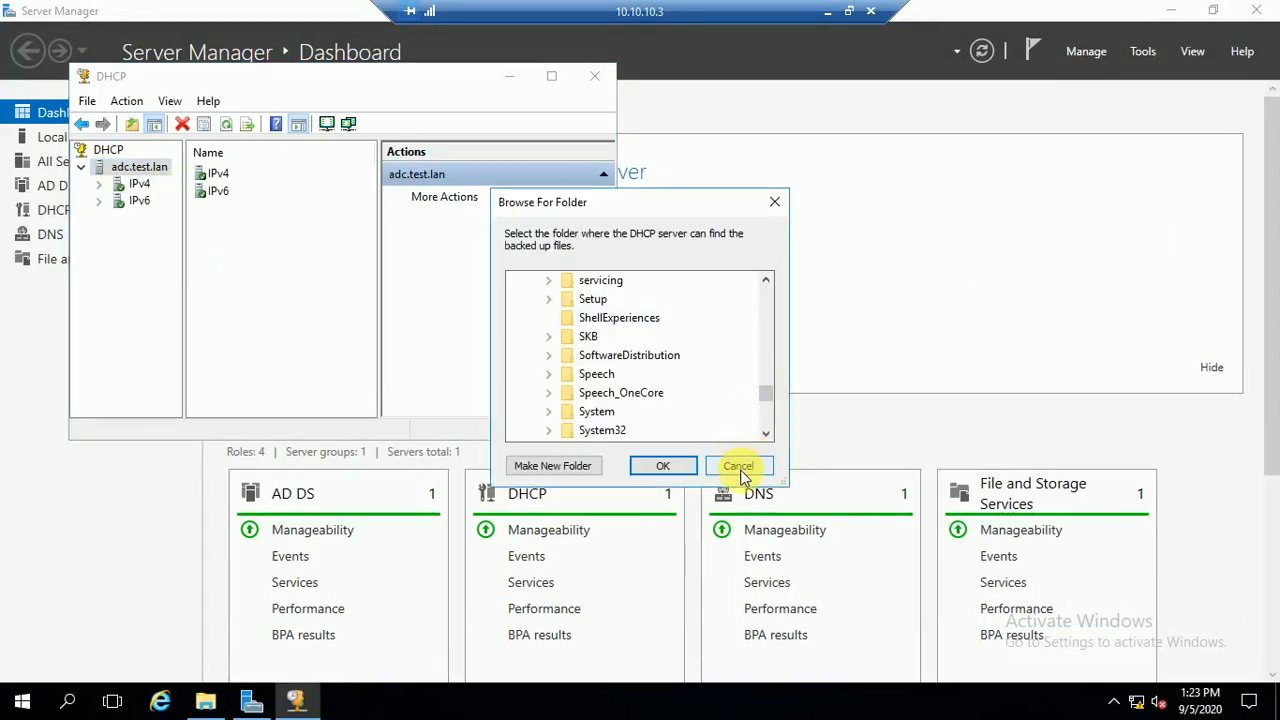
{"action": "left_click", "coordinate": [738, 466]}
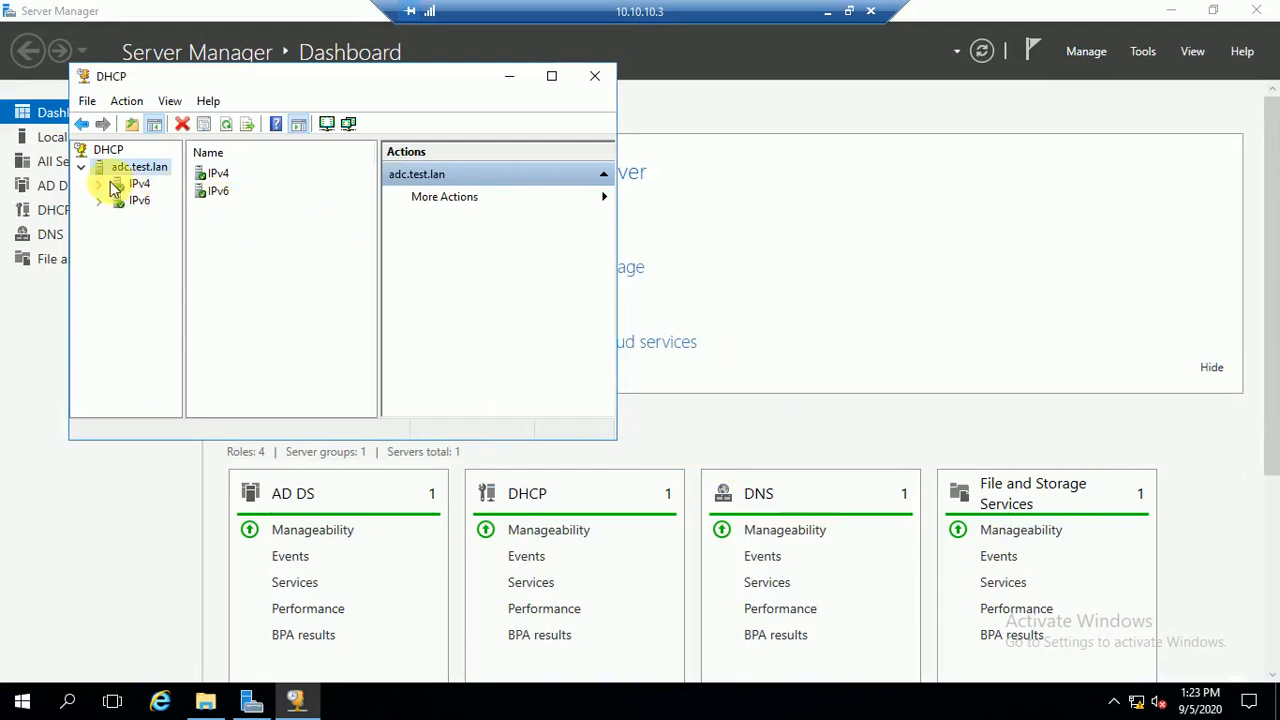
- Expand IPv4 and bring up the actions for Scope [10.0.0.0] Scope 1
{"action": "left_click", "coordinate": [140, 184]}
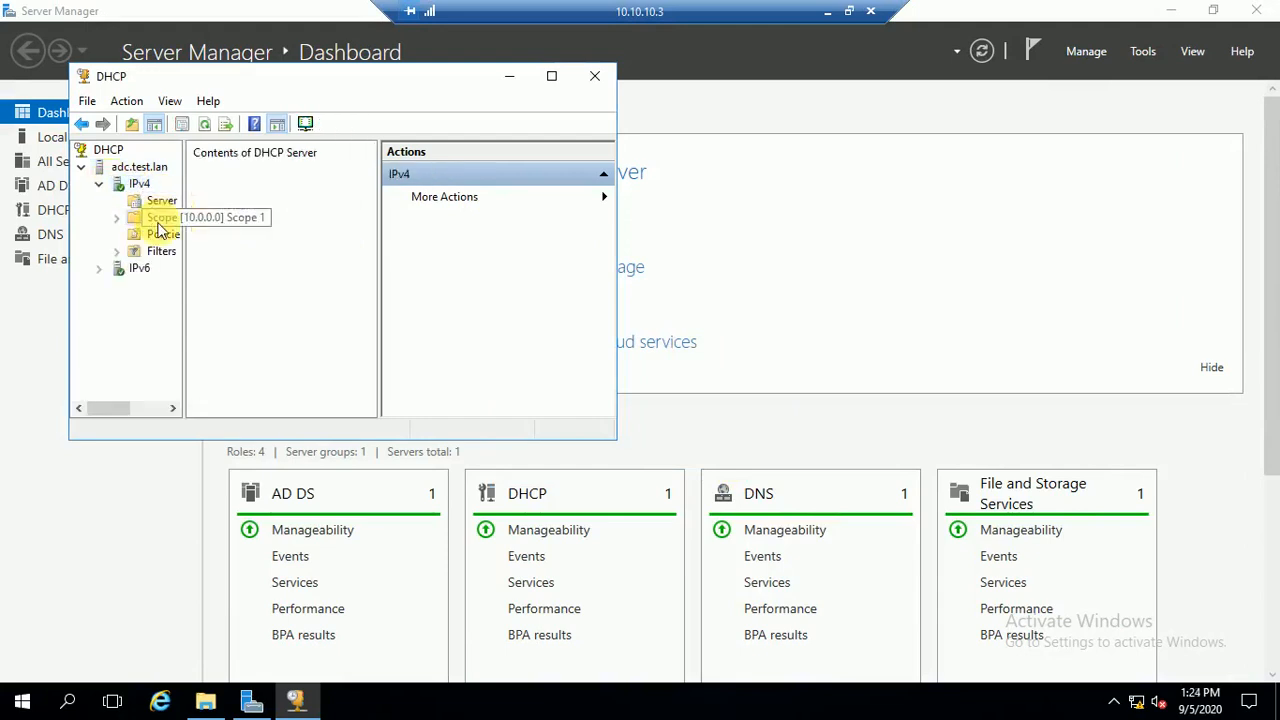
{"action": "left_click", "coordinate": [160, 216]}
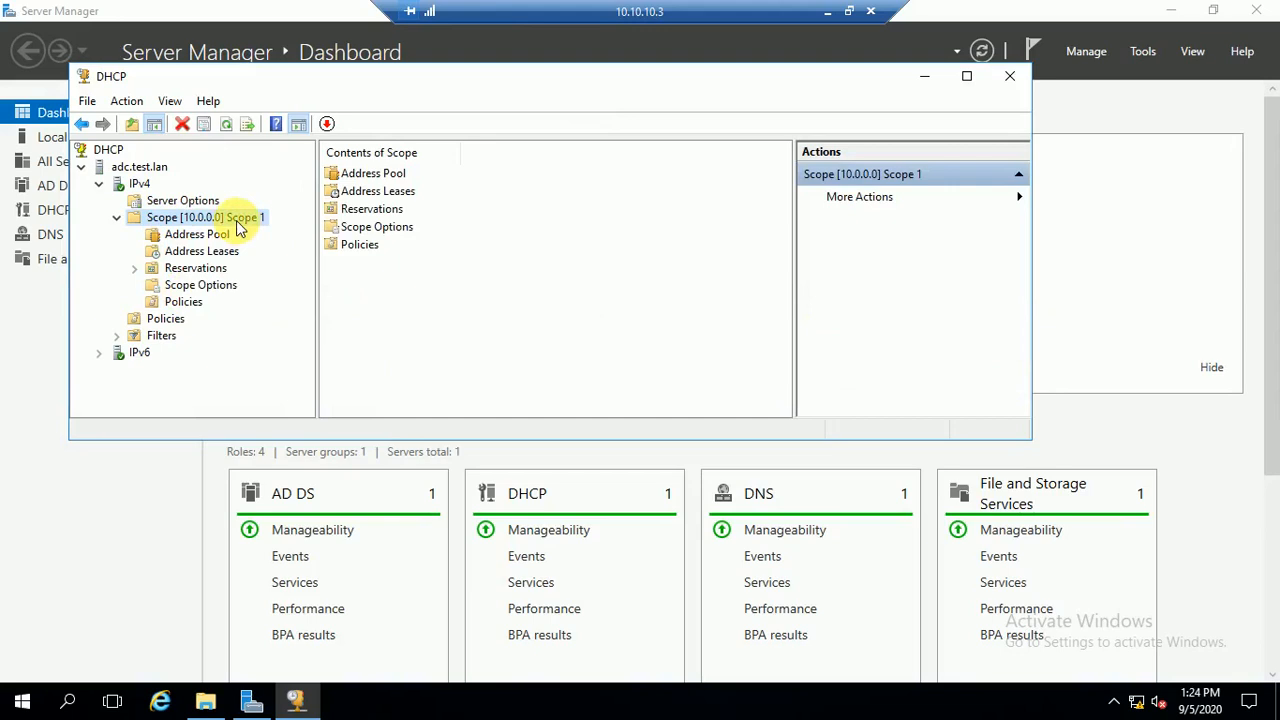
{"action": "right_click", "coordinate": [204, 216]}
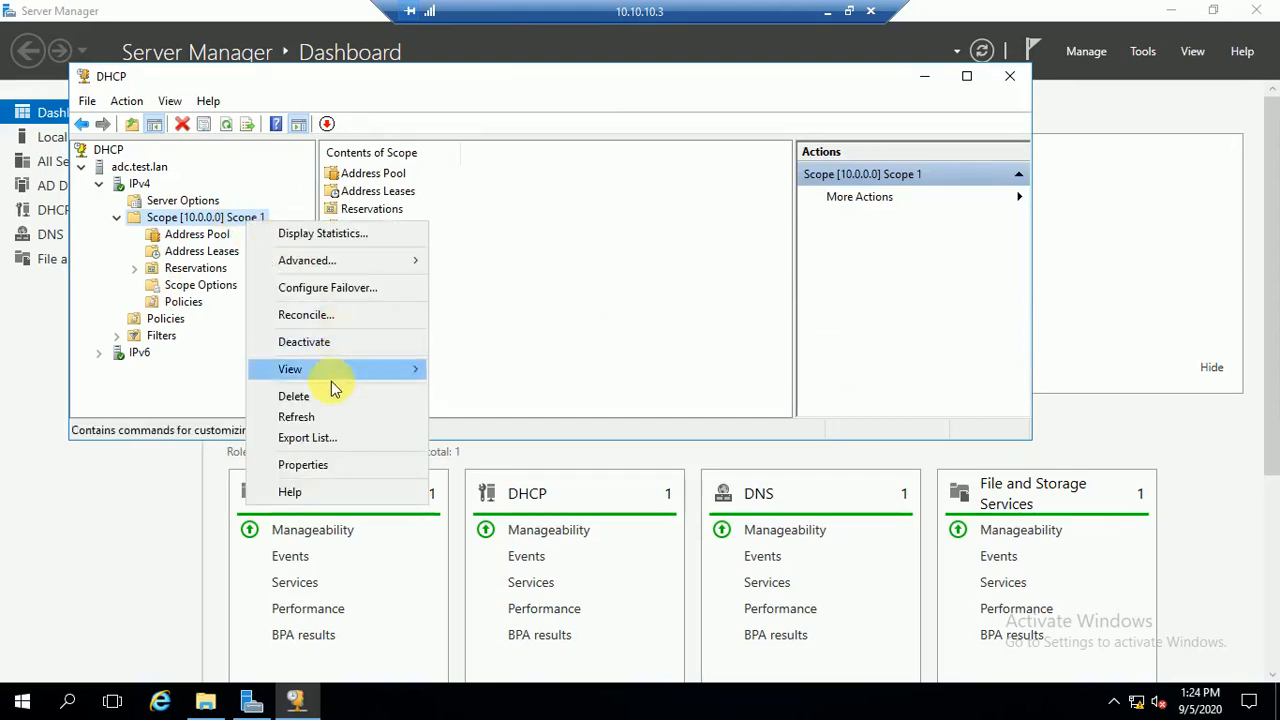
- Delete the active Scope 1 and confirm the deletion
{"action": "left_click", "coordinate": [292, 396]}
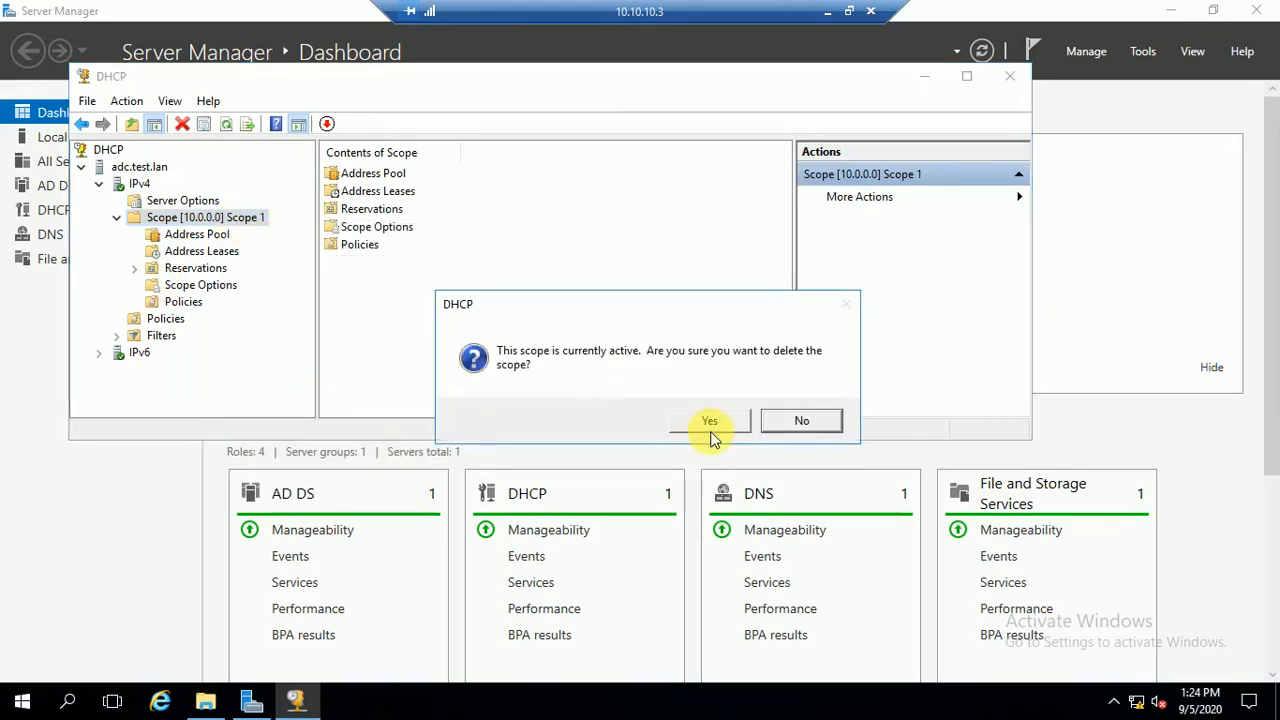
{"action": "left_click", "coordinate": [708, 420]}
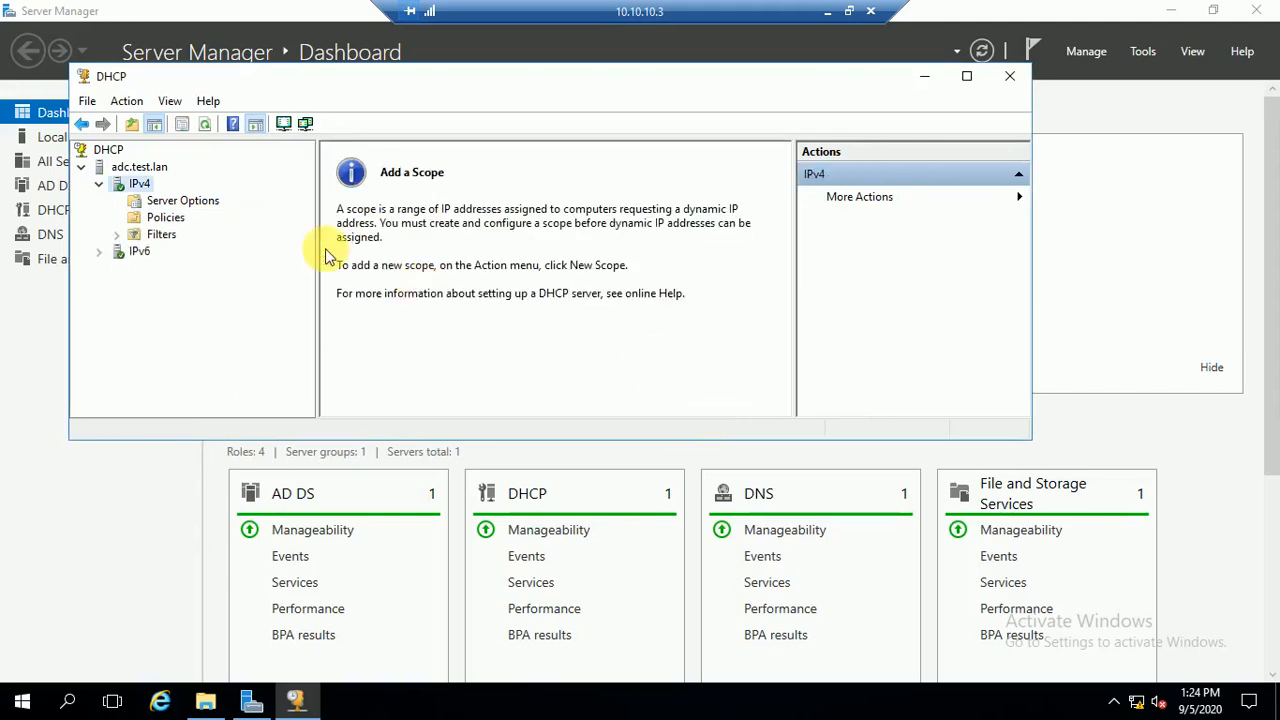
{"action": "mouse_move", "coordinate": [216, 180]}
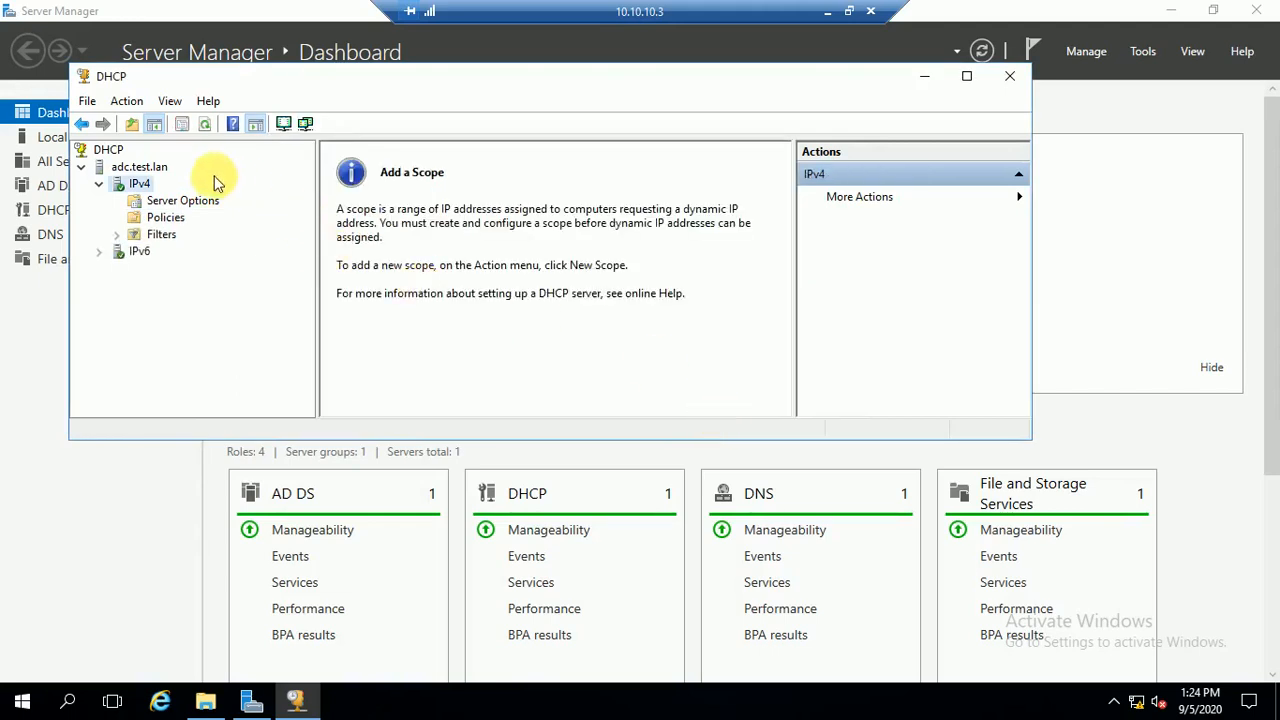
{"action": "mouse_move", "coordinate": [252, 248]}
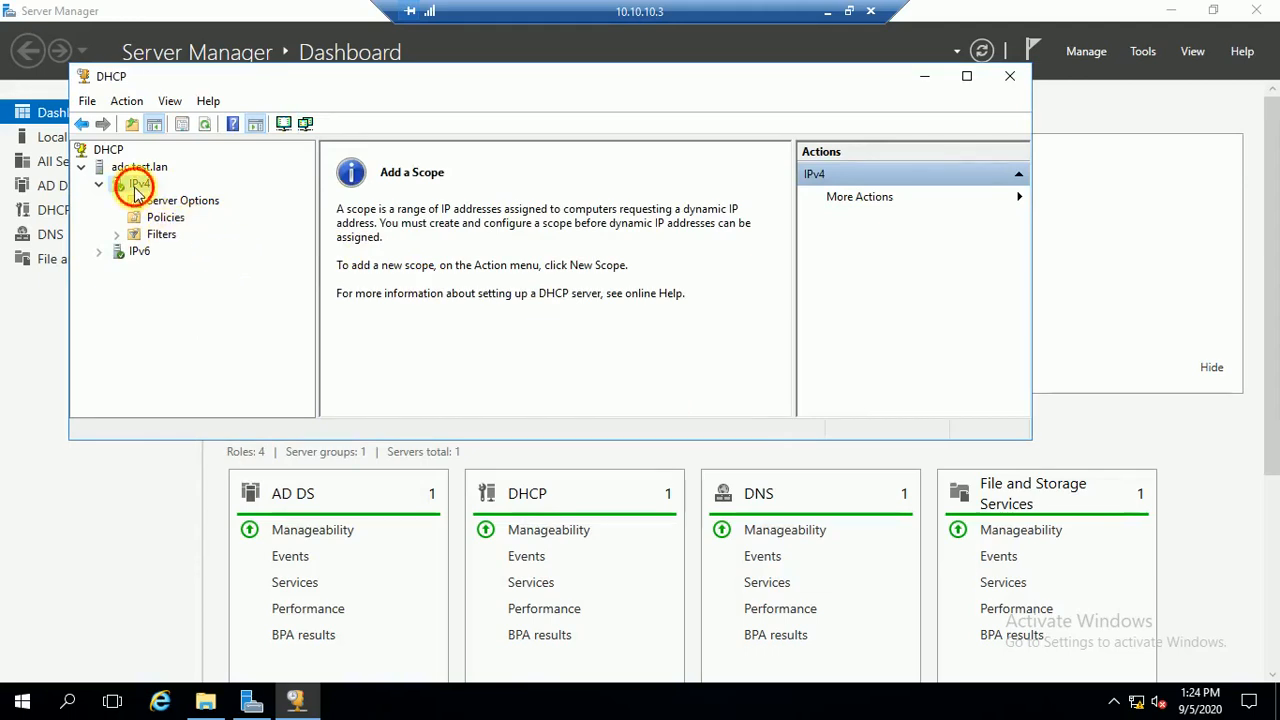
- Check IPv4 and adc.test.lan to confirm no scopes remain
{"action": "left_click", "coordinate": [138, 186]}
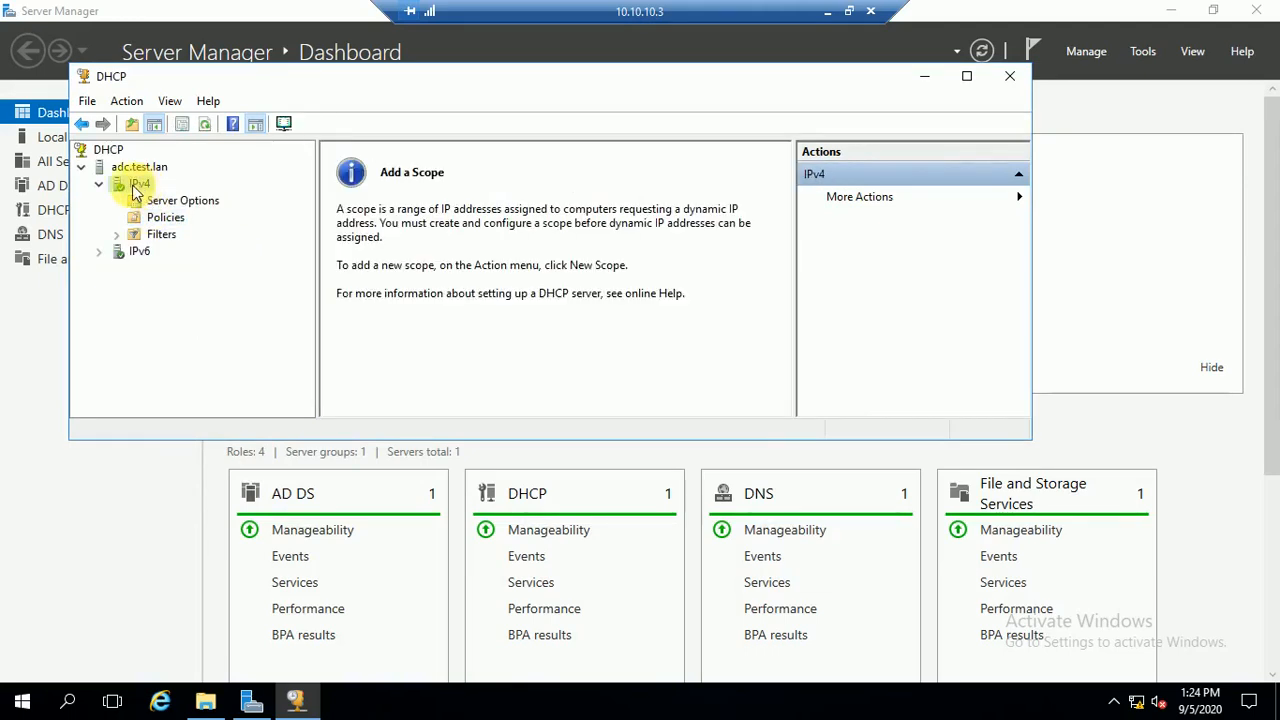
{"action": "right_click", "coordinate": [136, 184]}
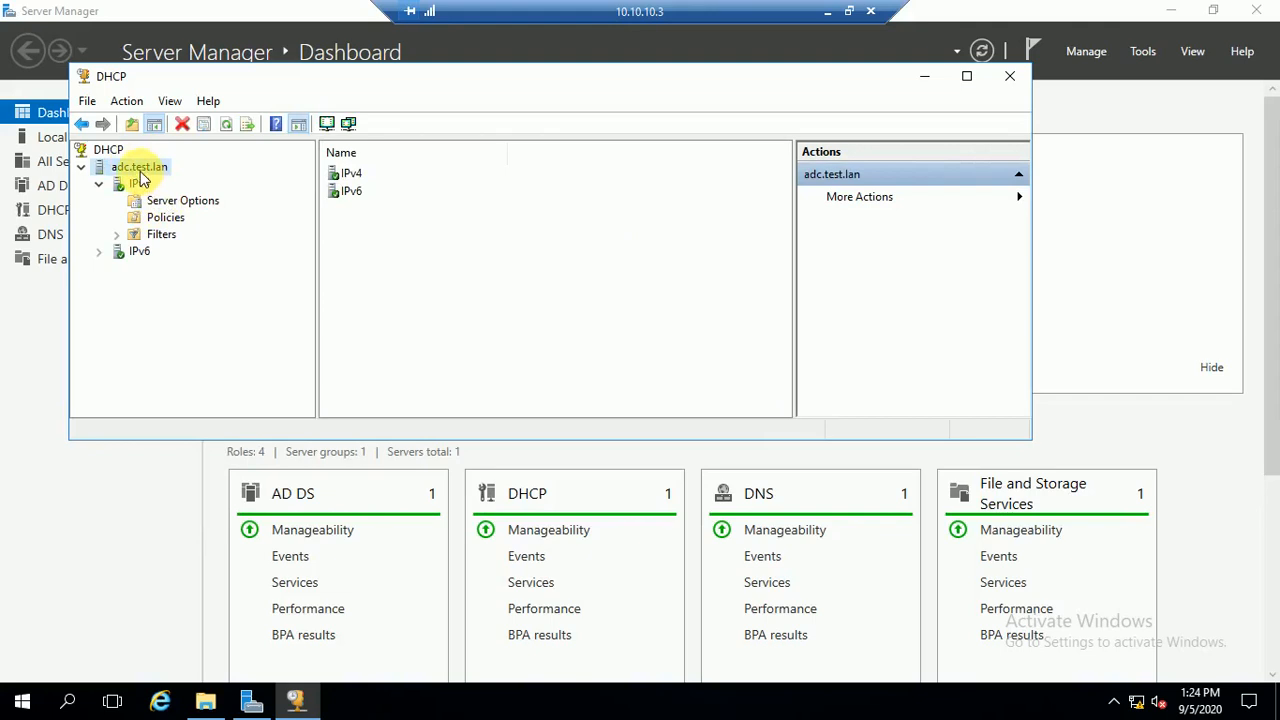
{"action": "left_click", "coordinate": [140, 168]}
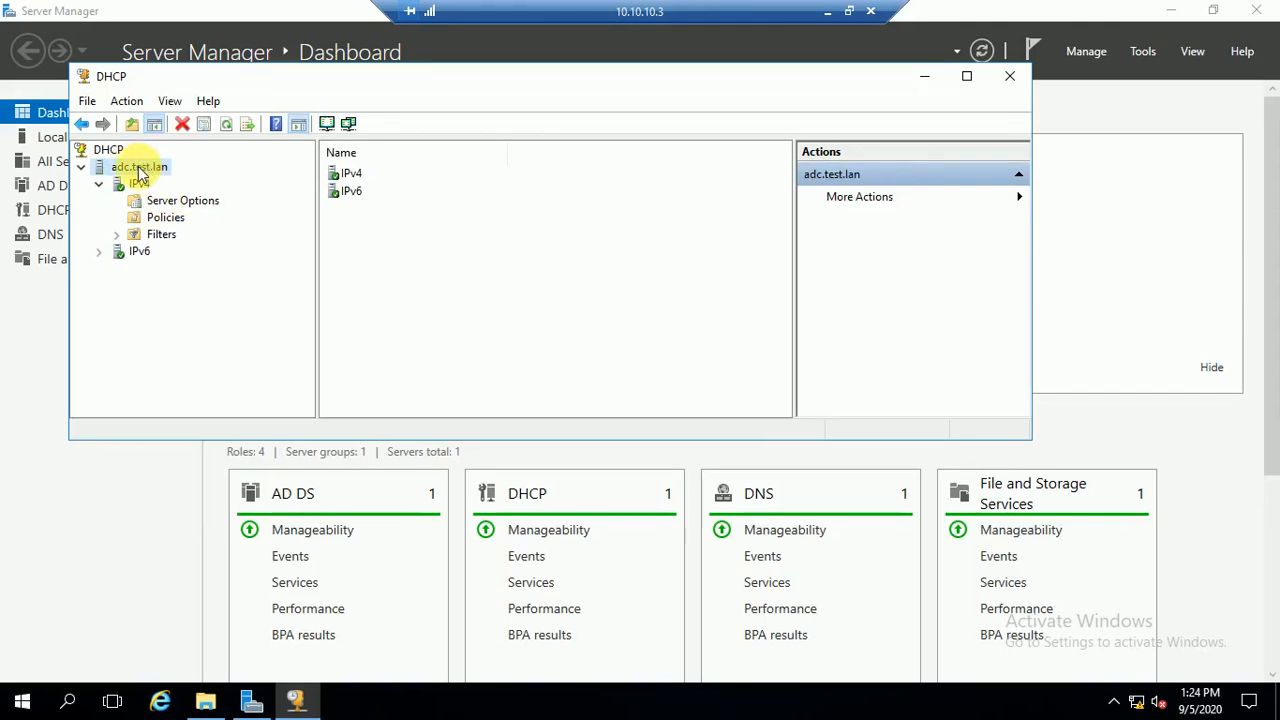
{"action": "left_click", "coordinate": [138, 184]}
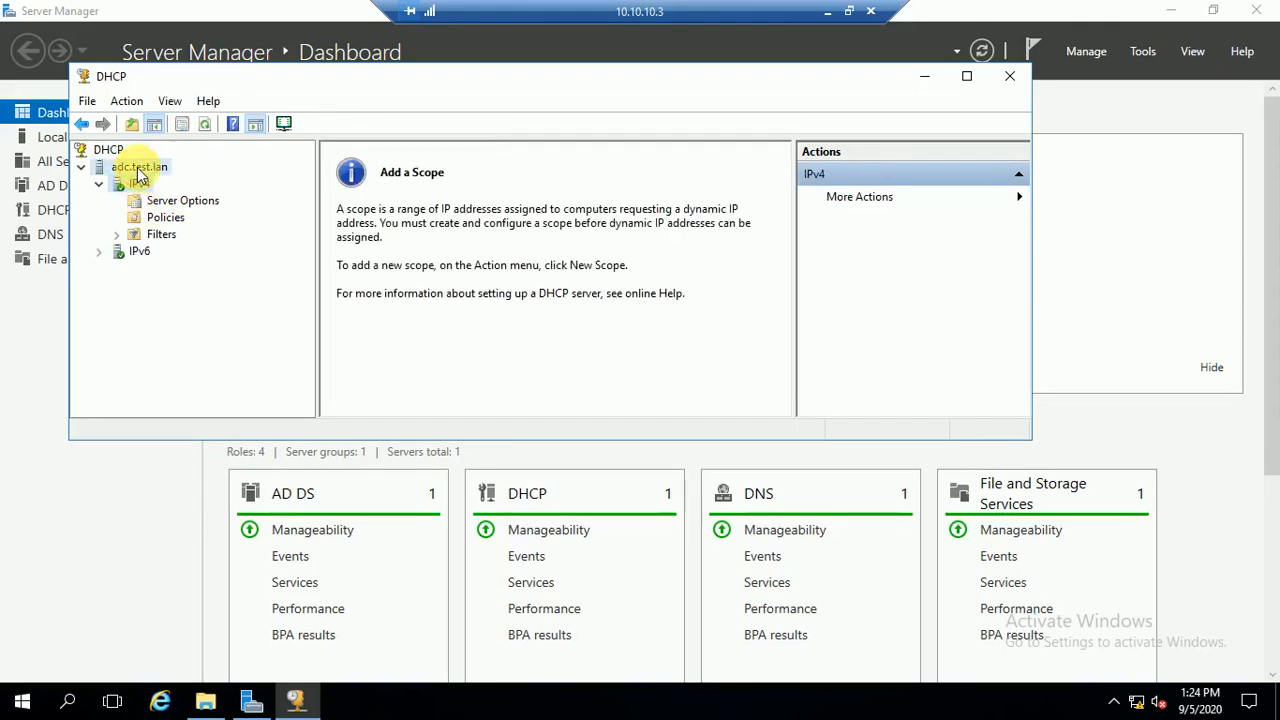
{"action": "left_click", "coordinate": [140, 168]}
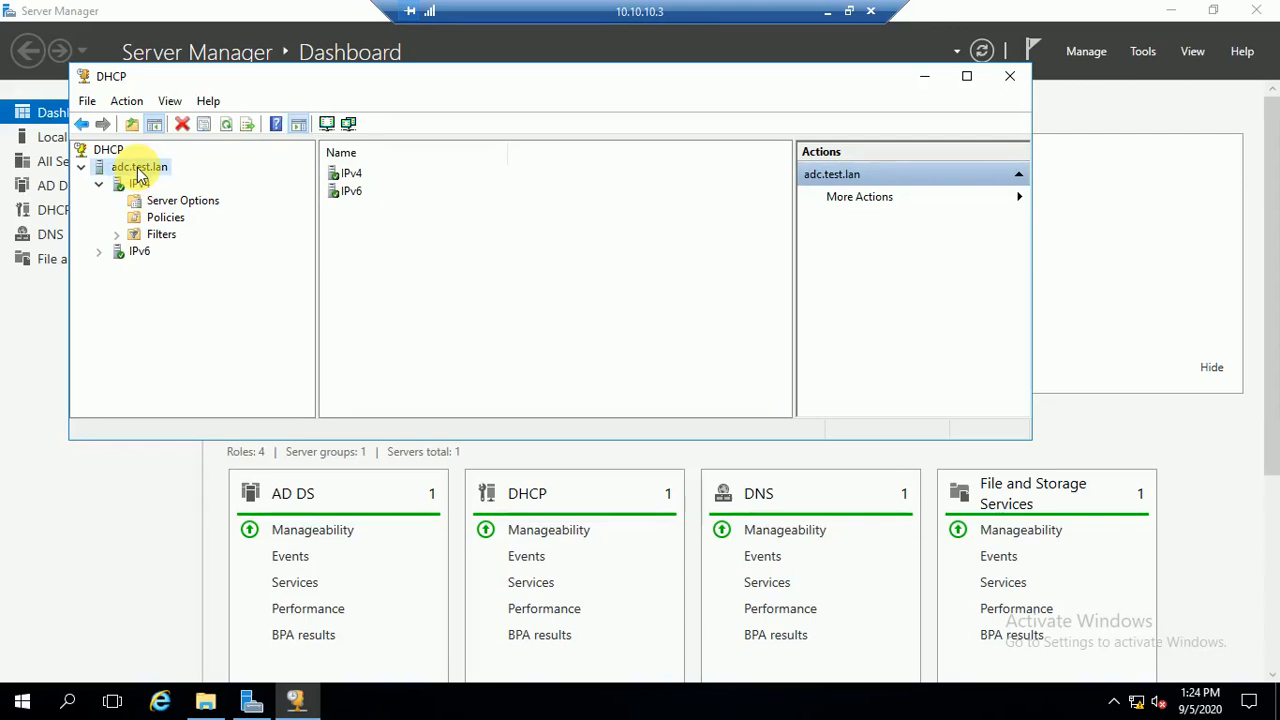
- Restore the adc.test.lan configuration from the C:\dhcp backup folder
{"action": "right_click", "coordinate": [140, 168]}
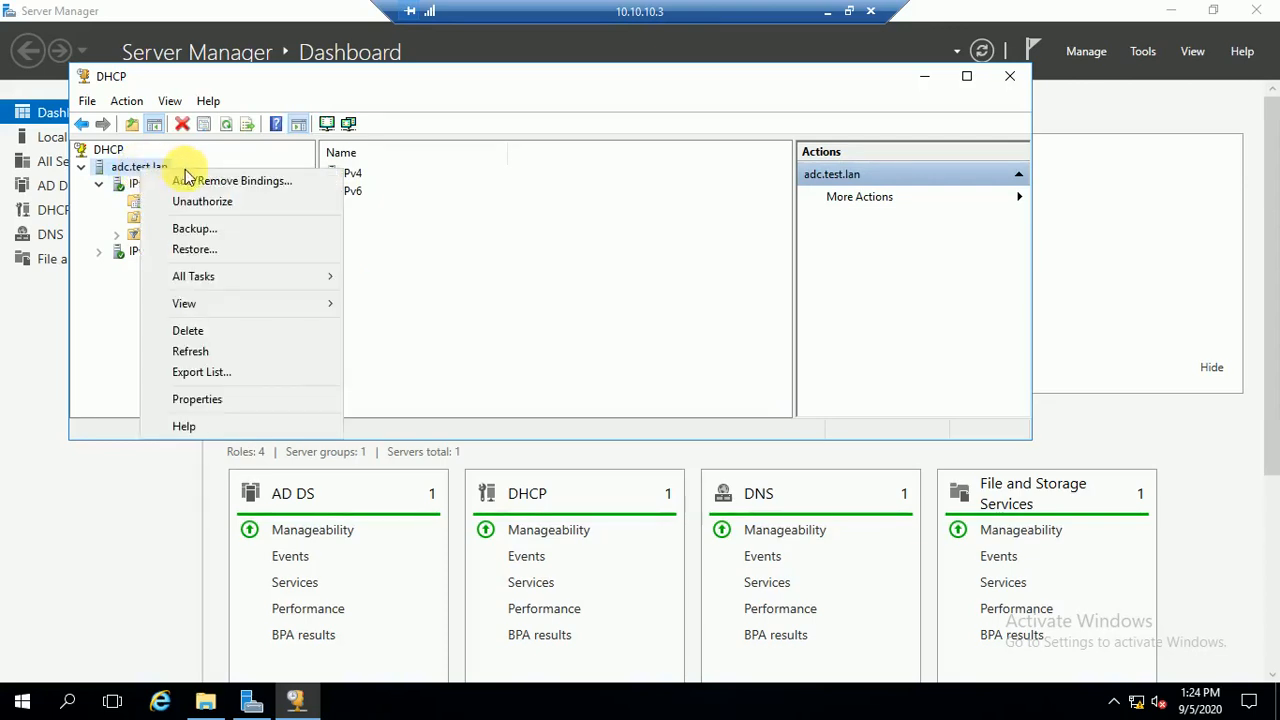
{"action": "mouse_move", "coordinate": [196, 248]}
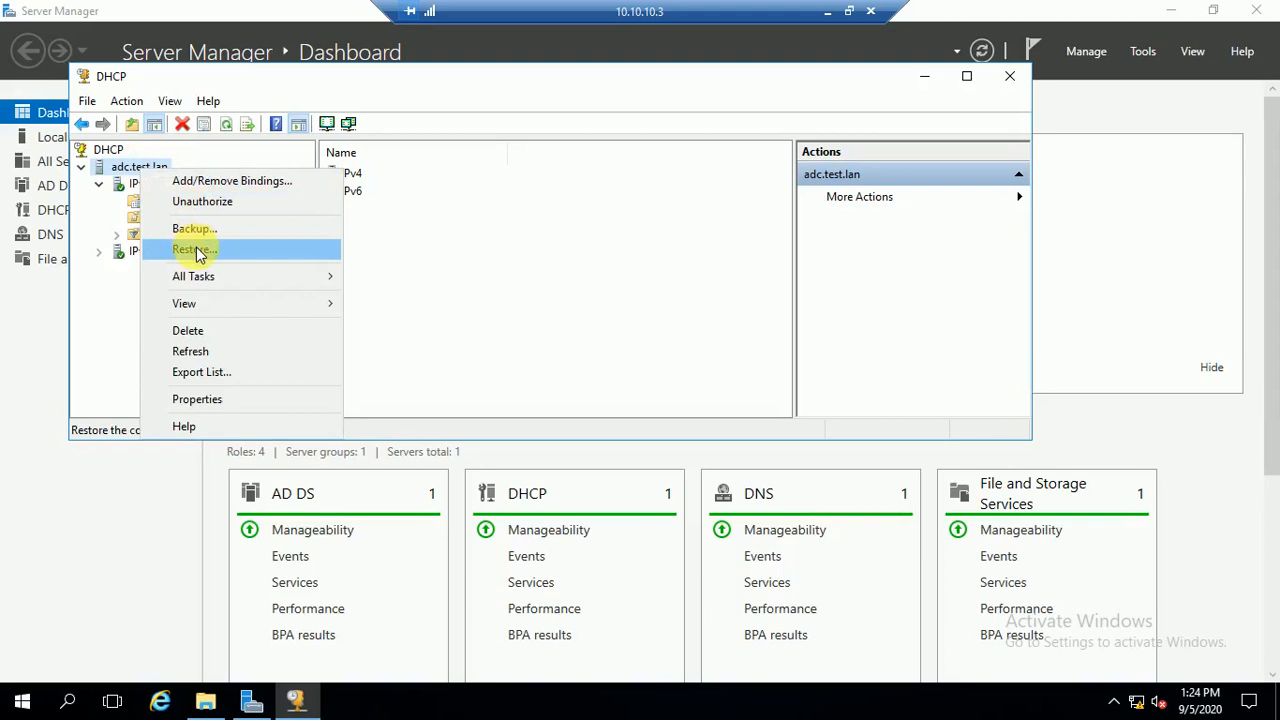
{"action": "left_click", "coordinate": [192, 248]}
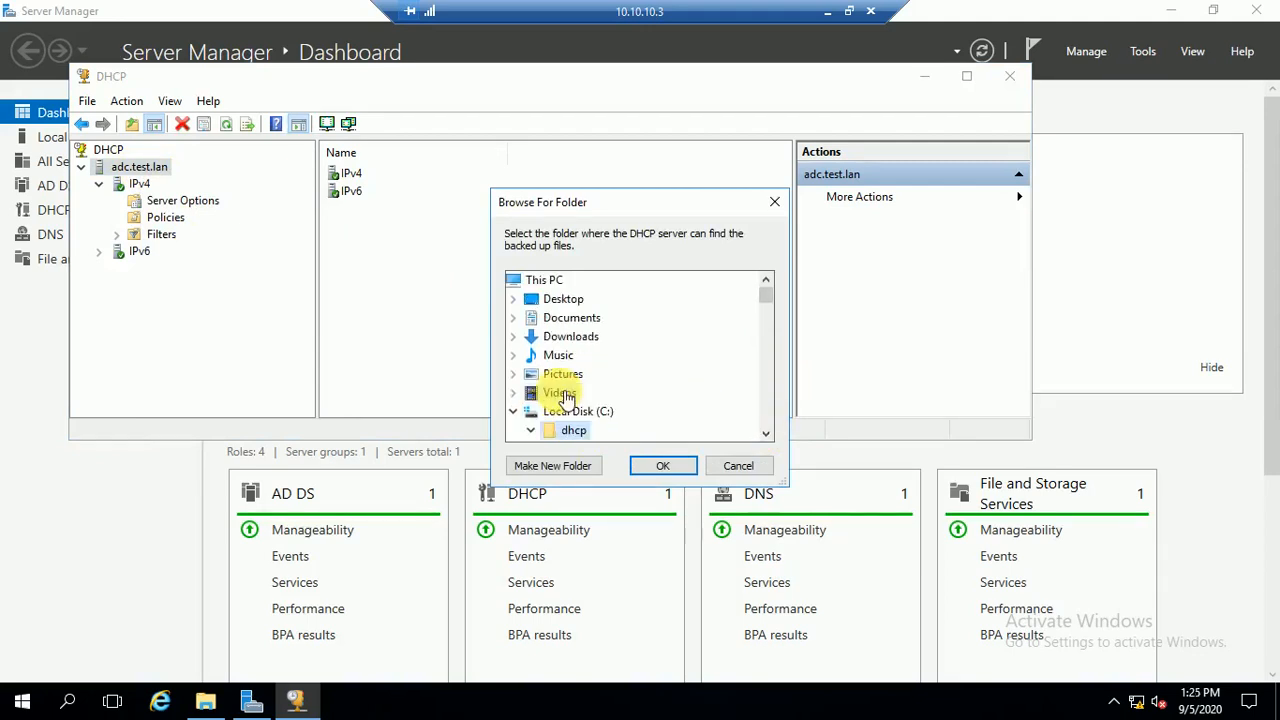
{"action": "left_click", "coordinate": [530, 392]}
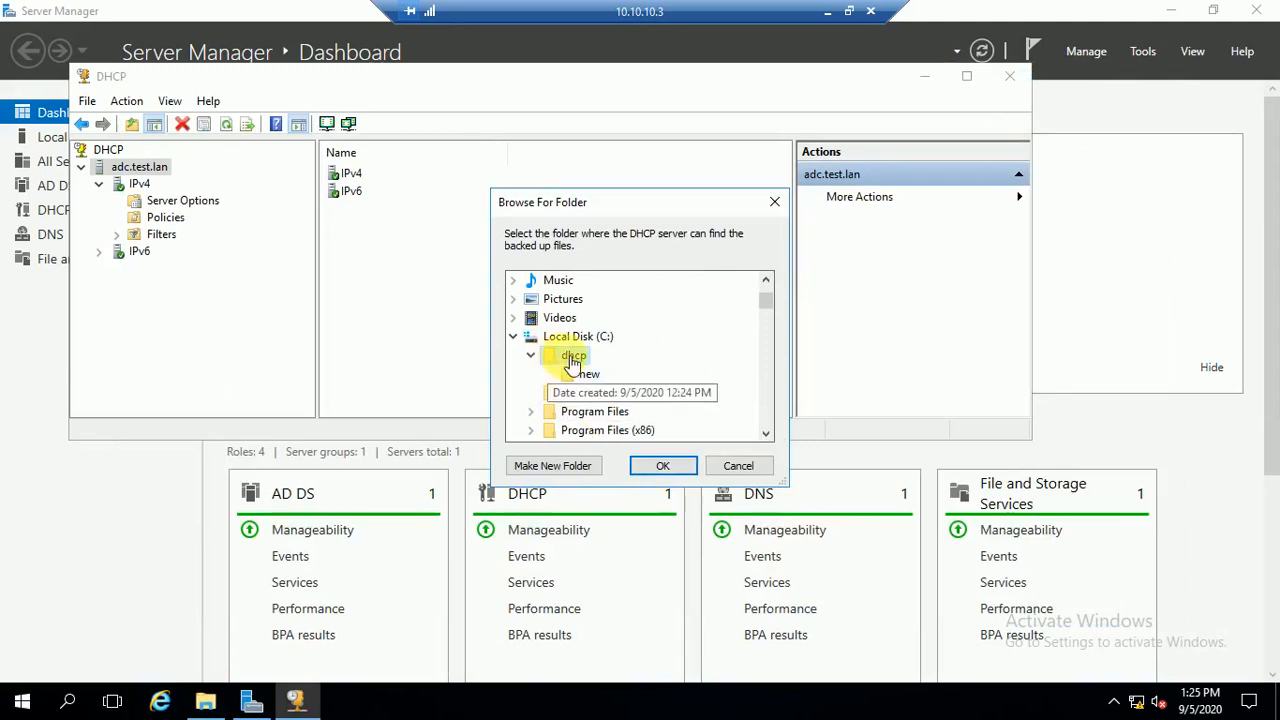
{"action": "left_click", "coordinate": [662, 464]}
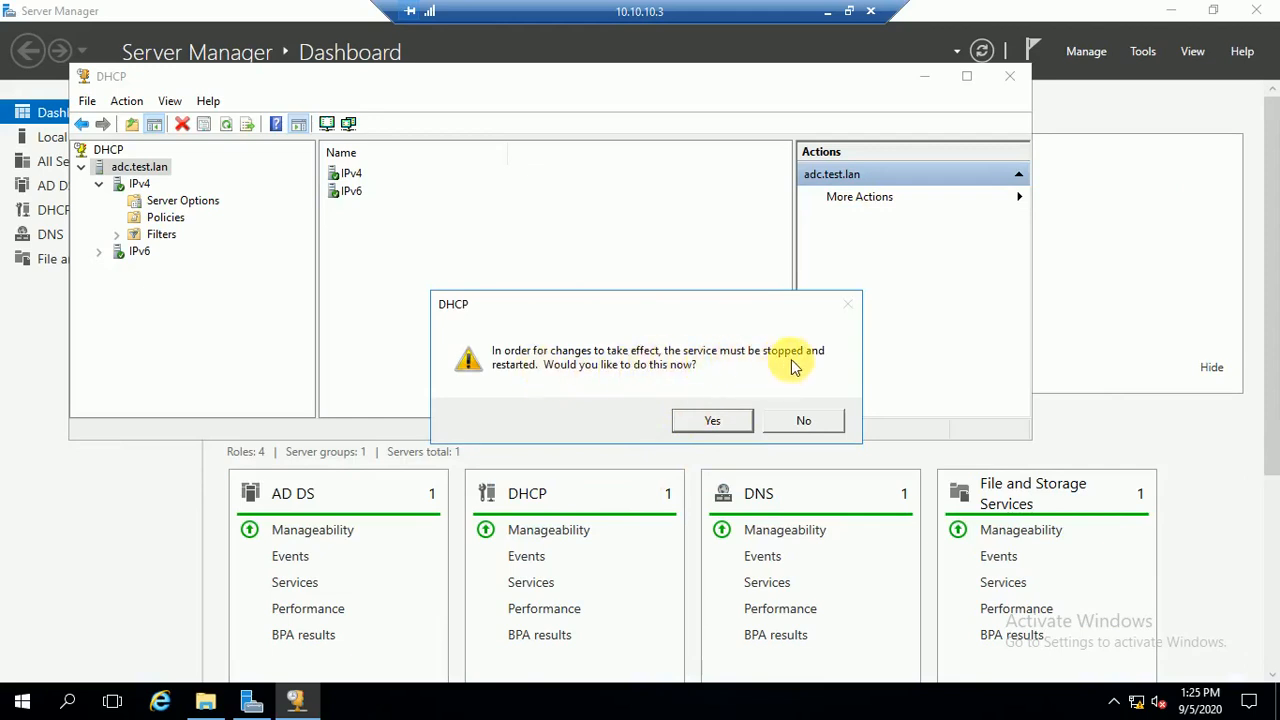
- Restart the DHCP service to apply the restore and dismiss the success notice
{"action": "left_click", "coordinate": [712, 420]}
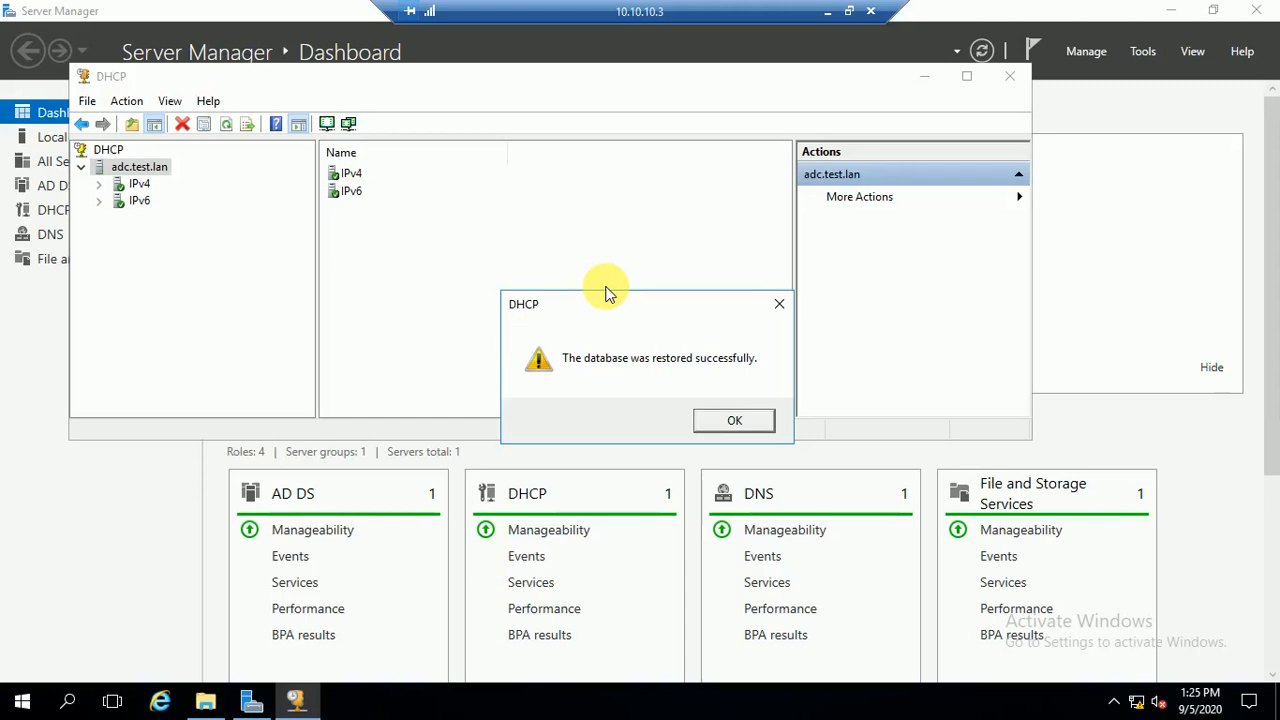
{"action": "mouse_move", "coordinate": [728, 384]}
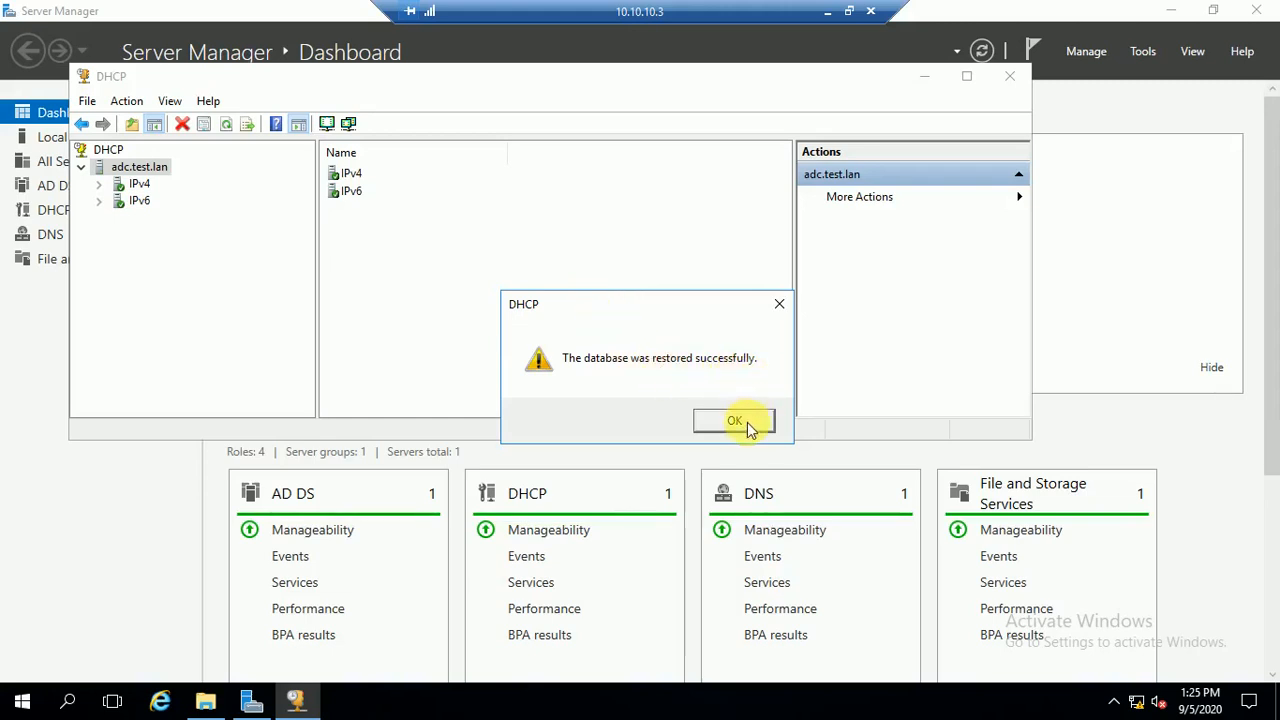
{"action": "left_click", "coordinate": [736, 420]}
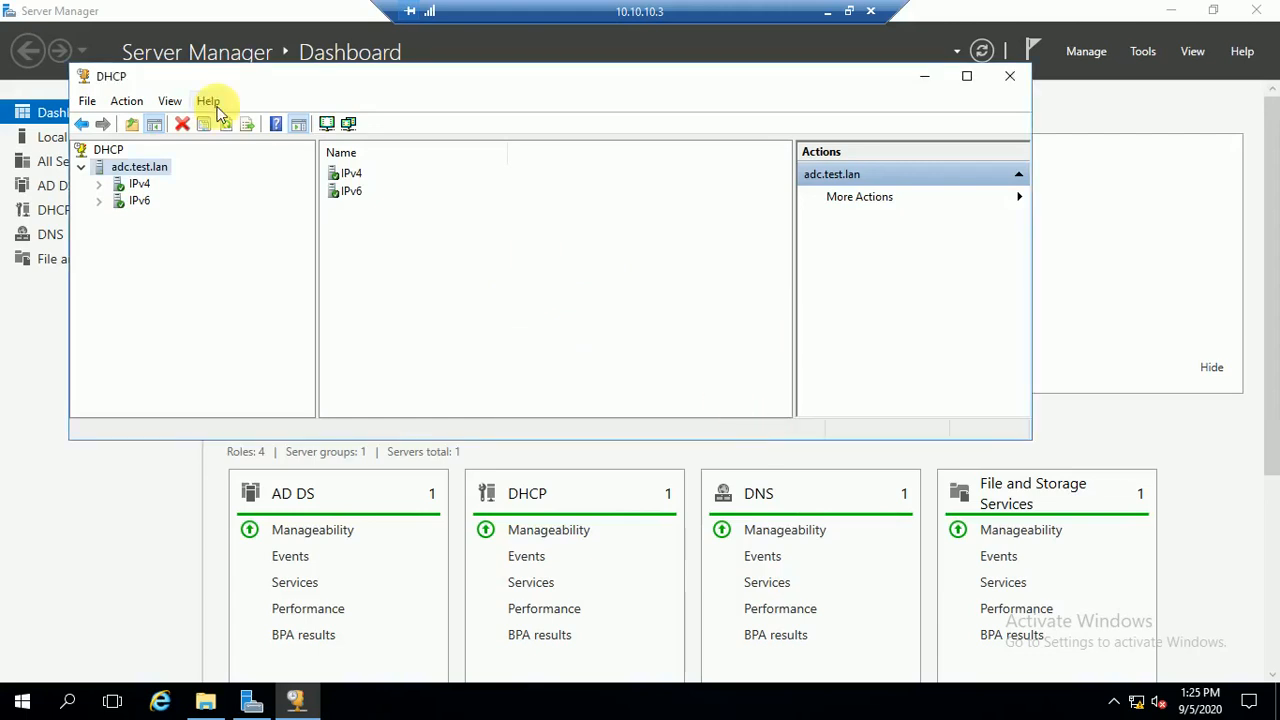
- Confirm Scope [10.0.0.0] Scope 1 is back and active under IPv4, then close the DHCP console
{"action": "left_click", "coordinate": [140, 184]}
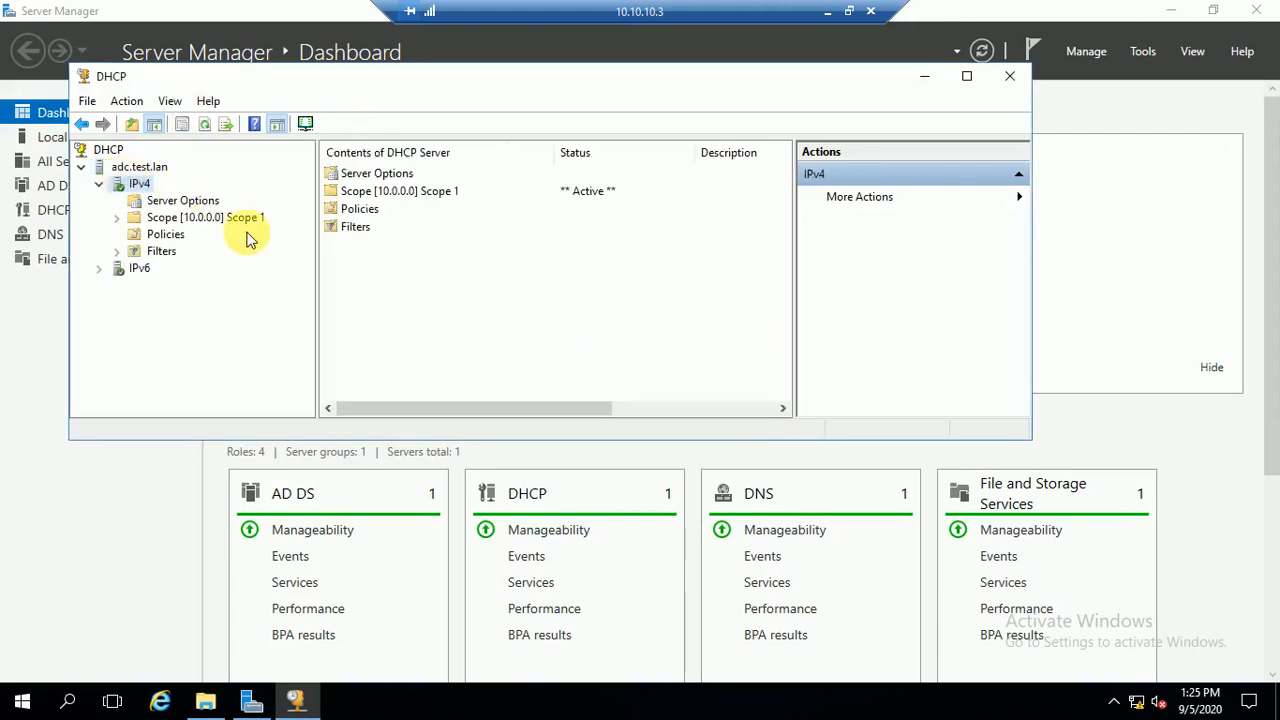
{"action": "mouse_move", "coordinate": [216, 216]}
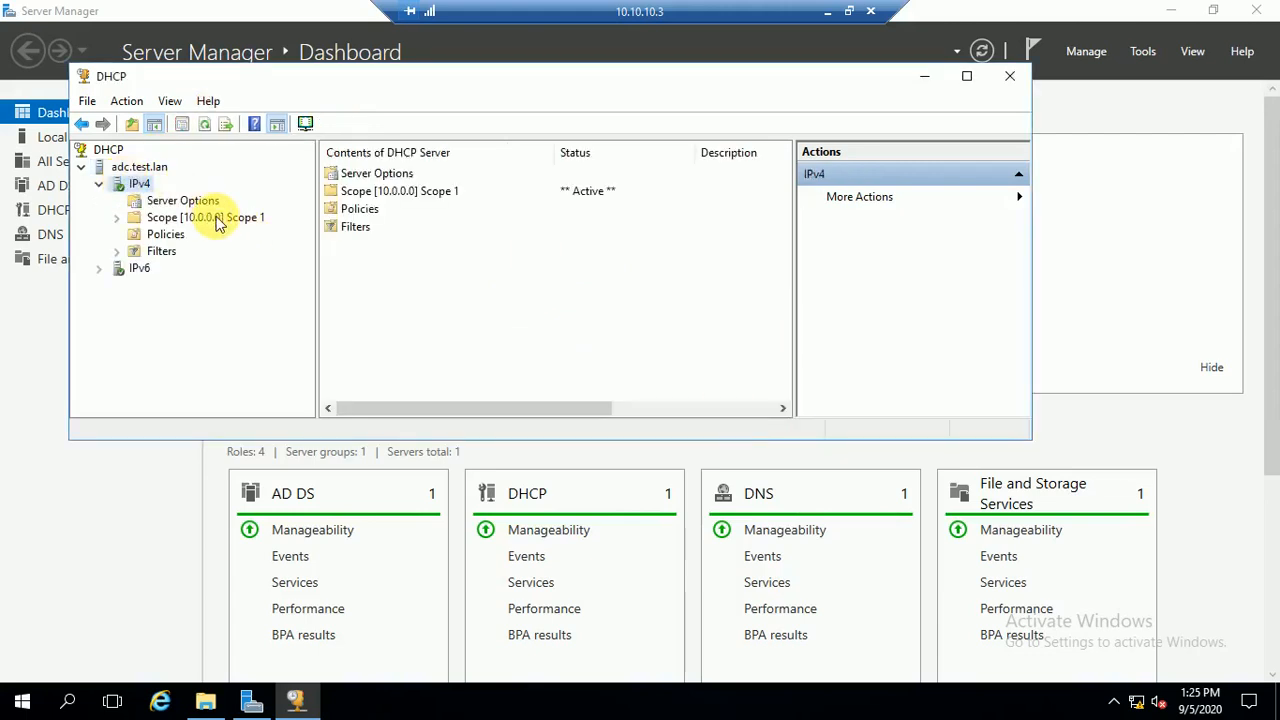
{"action": "left_click", "coordinate": [204, 216]}
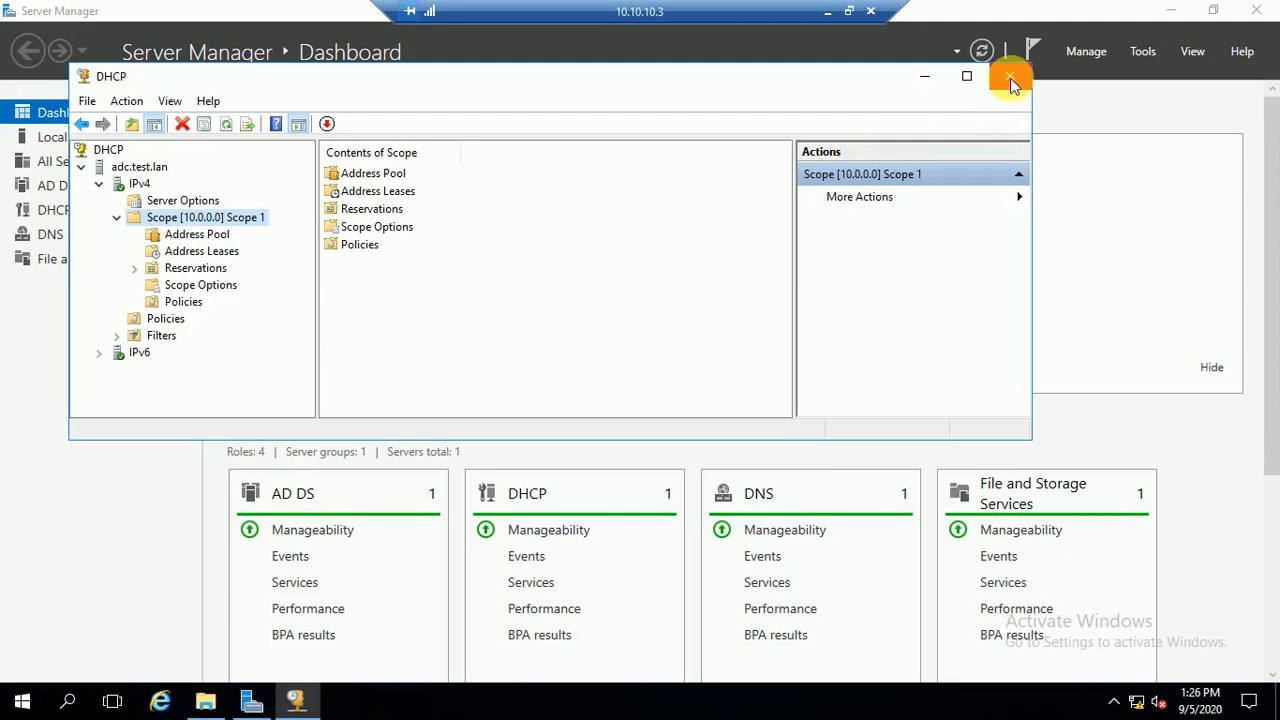
{"action": "left_click", "coordinate": [1010, 76]}
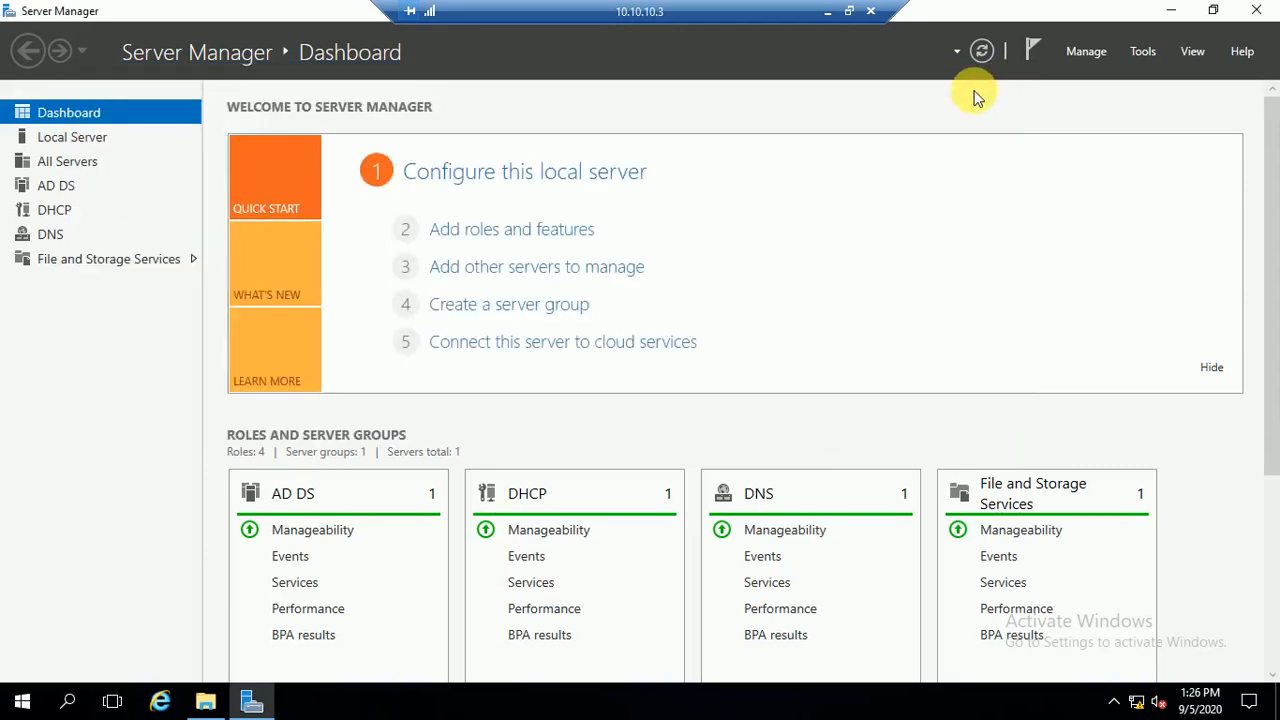